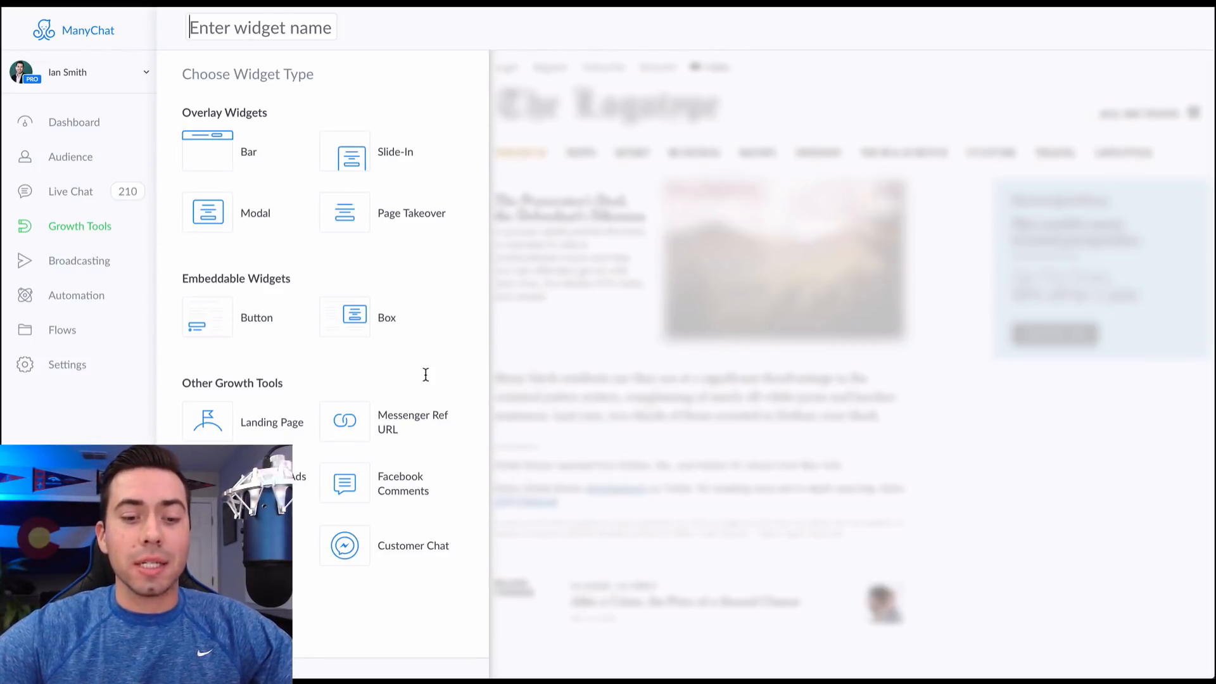
pyautogui.moveTo(345, 421)
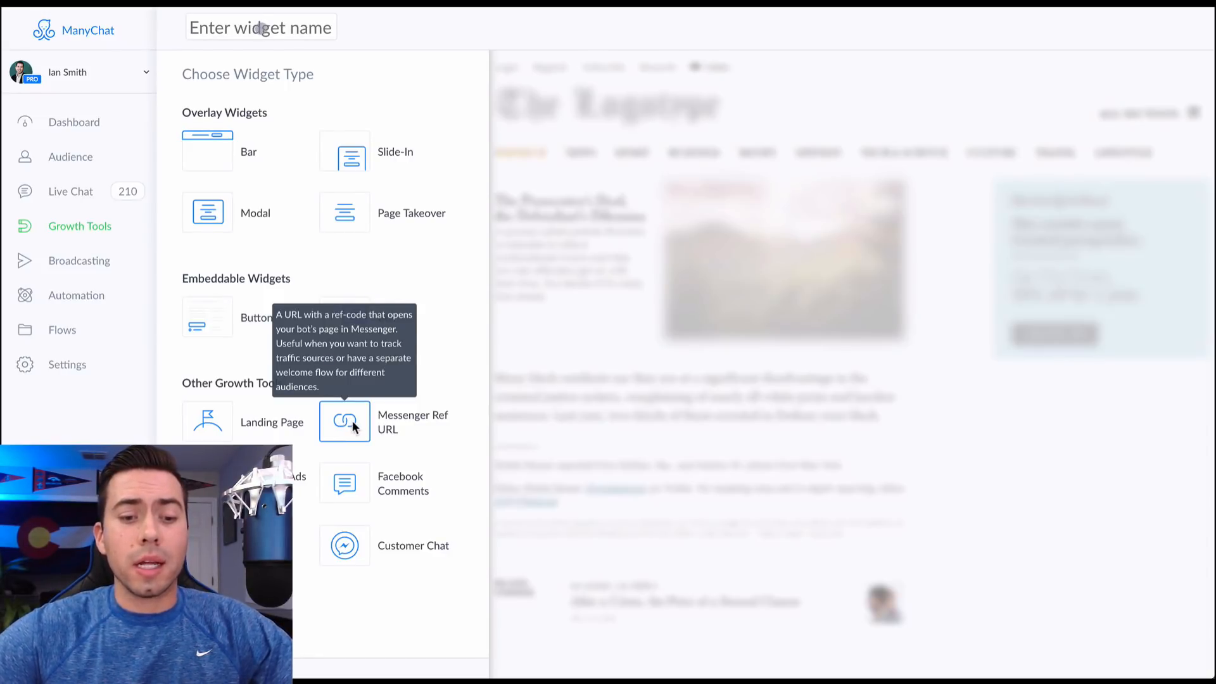
# Create a Messenger Ref URL growth tool named Big FLOW
pyautogui.click(345, 422)
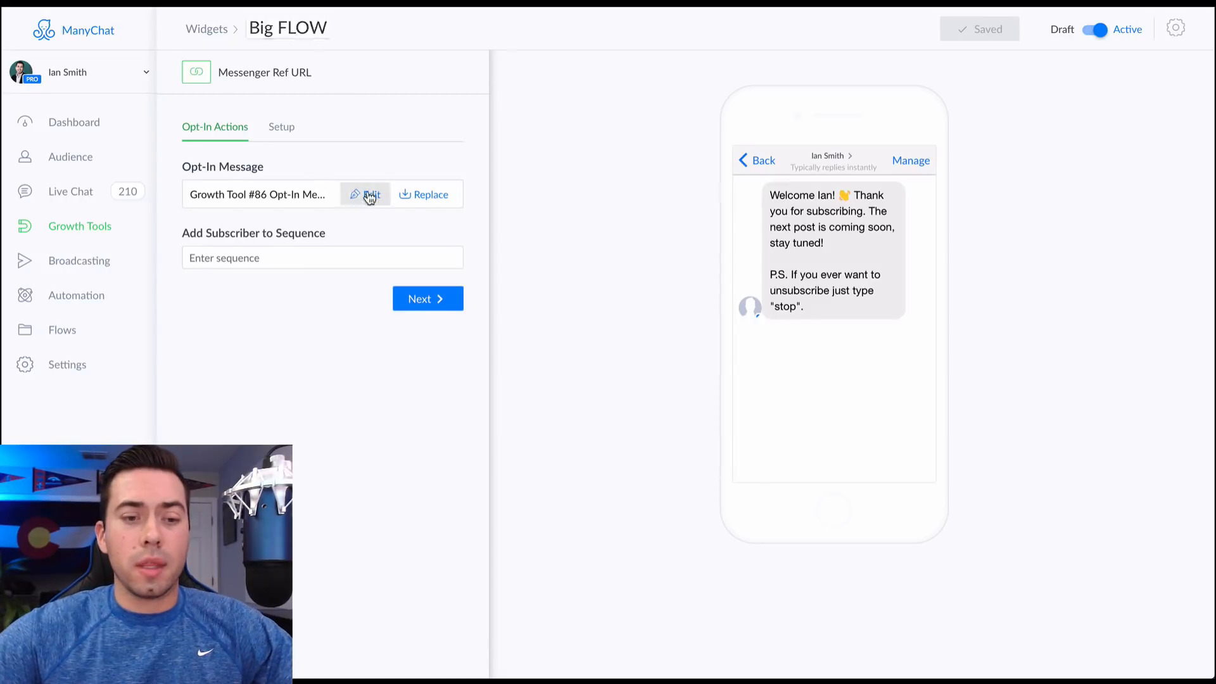
# Replace the opt-in text with 'Hey {First Name}! Did you want to get:' plus a check mark
pyautogui.click(371, 194)
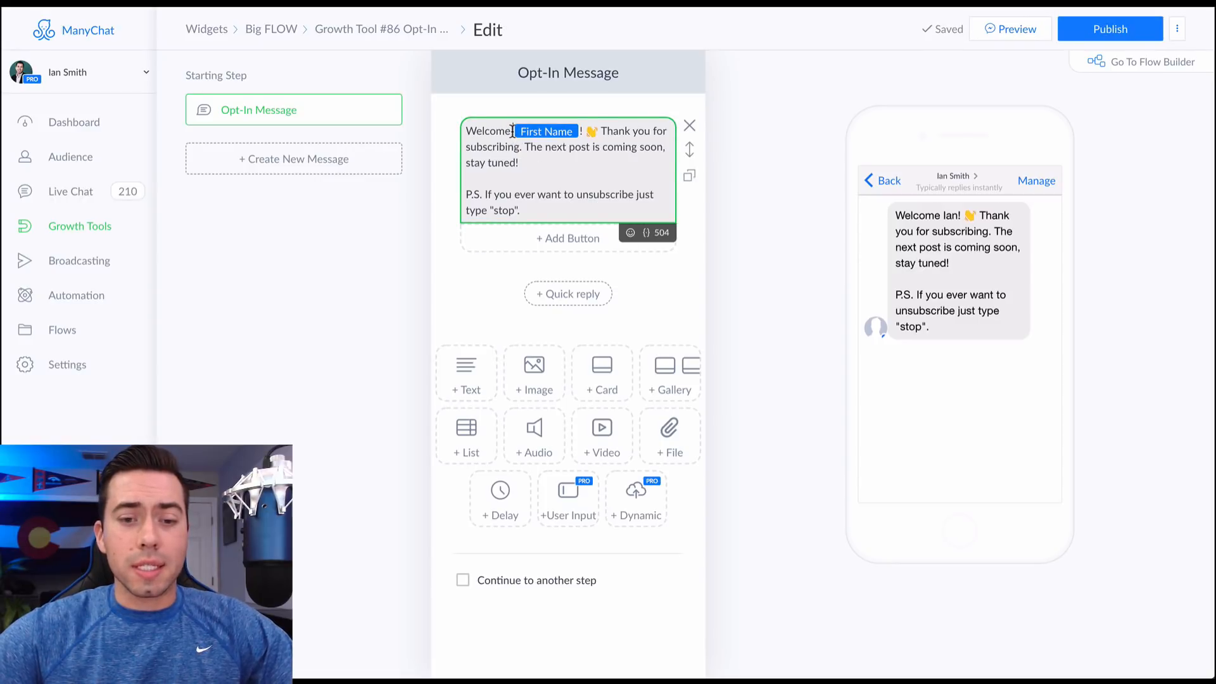
pyautogui.write('Hey')
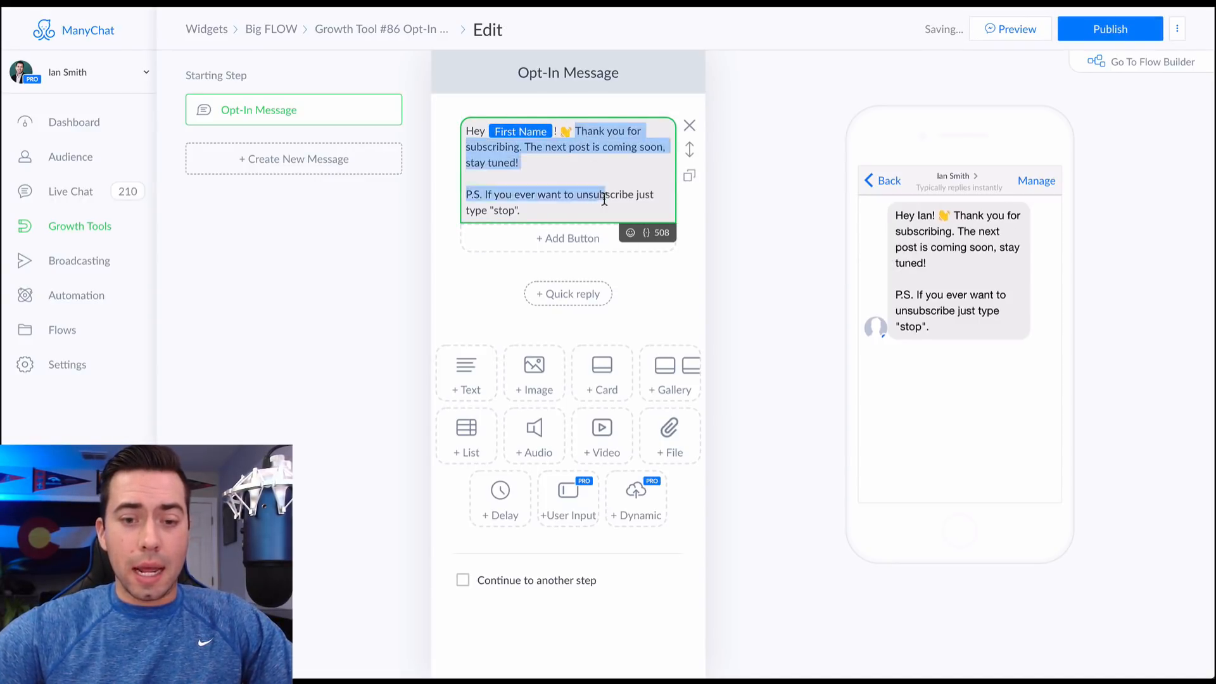
pyautogui.write('Did you want to get:')
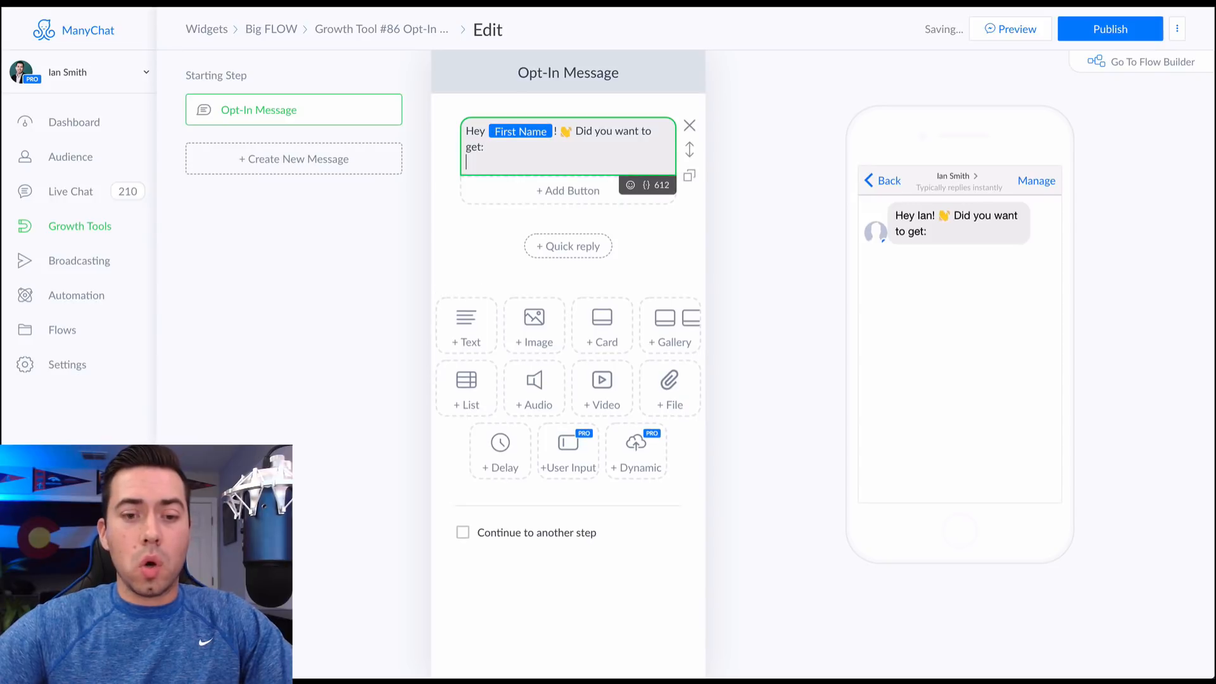
pyautogui.click(631, 186)
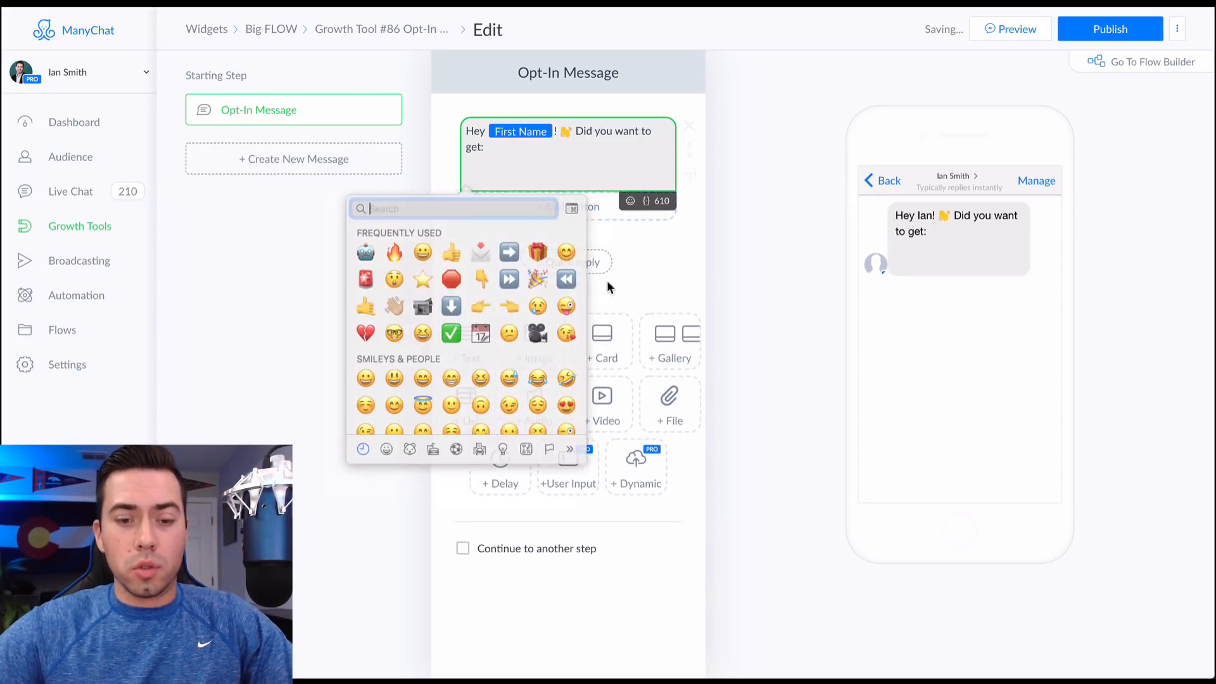
pyautogui.click(450, 333)
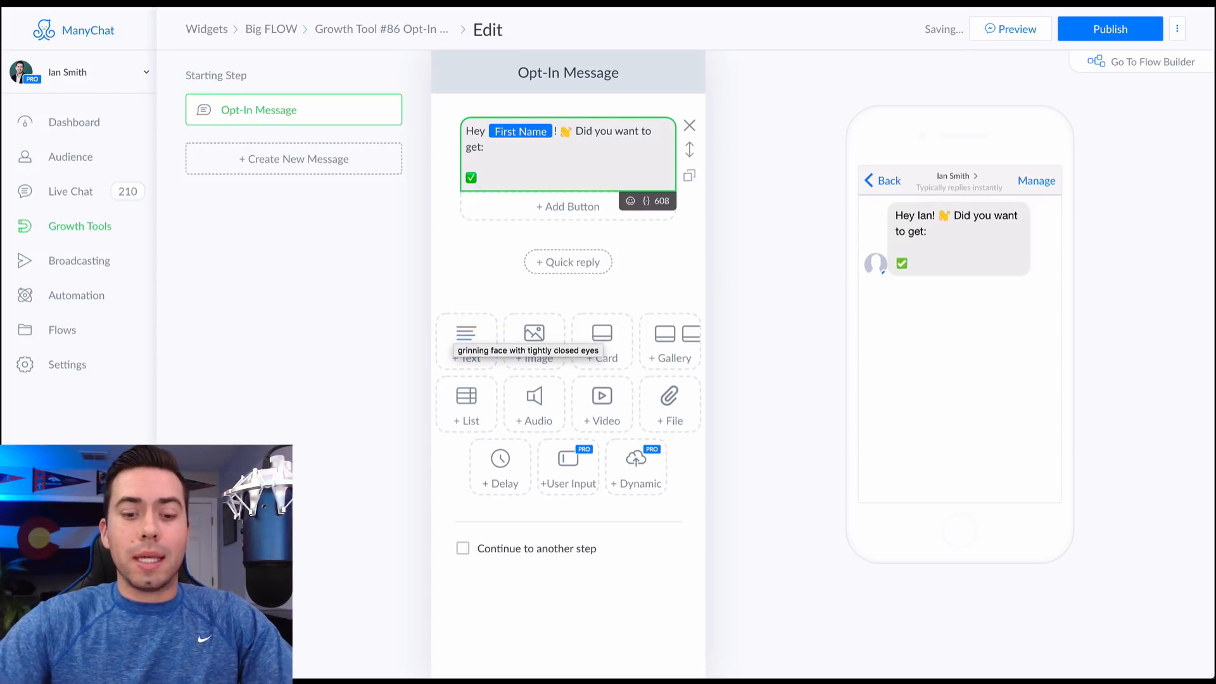
# Add the line 'our PDF Guide on how to lose 30 lbs in 30 days'
pyautogui.write('our')
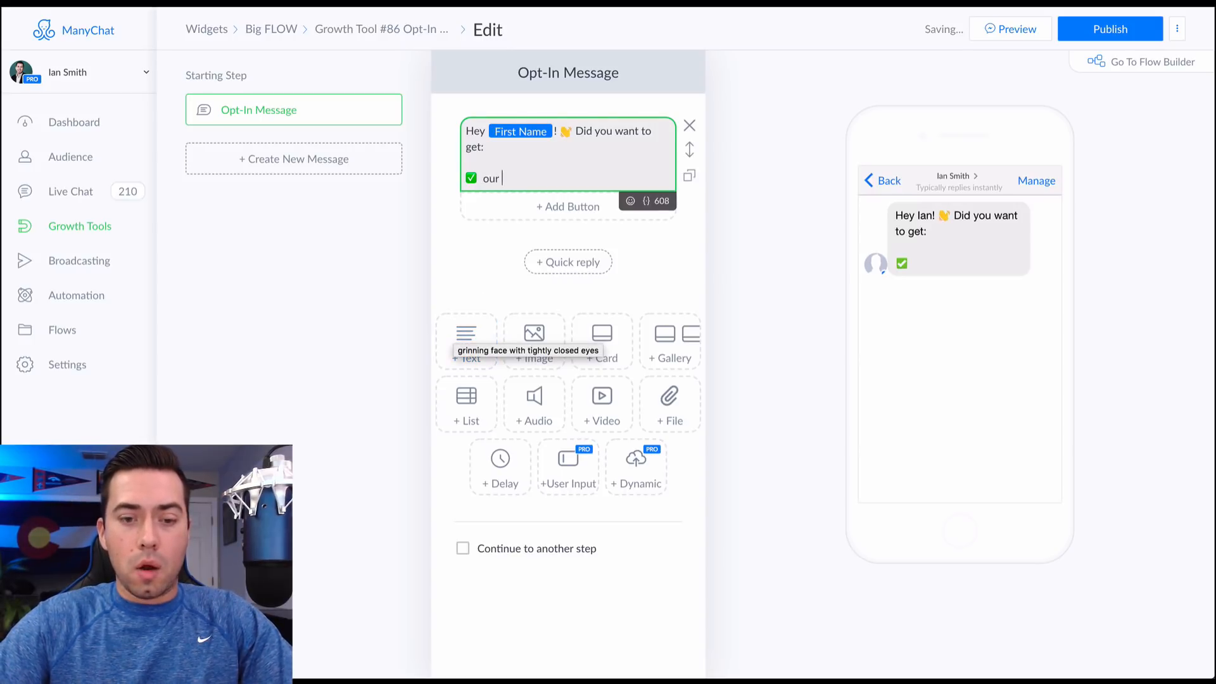
pyautogui.write('PDF Guide')
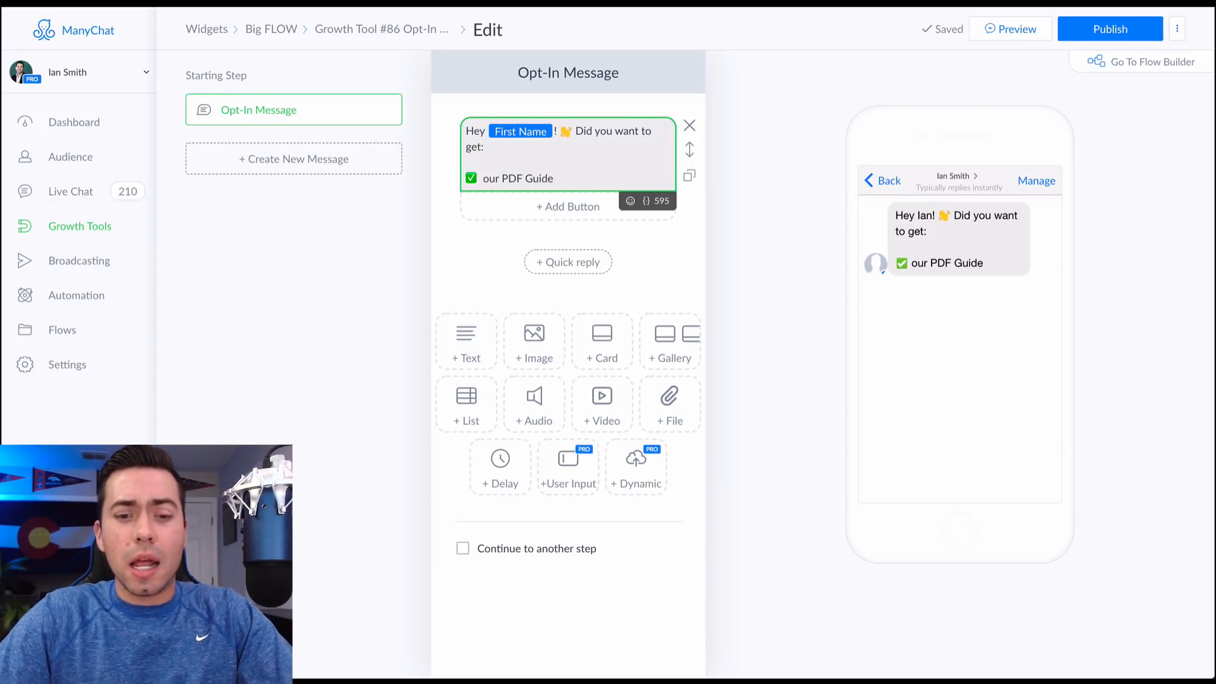
pyautogui.write('on how to lose')
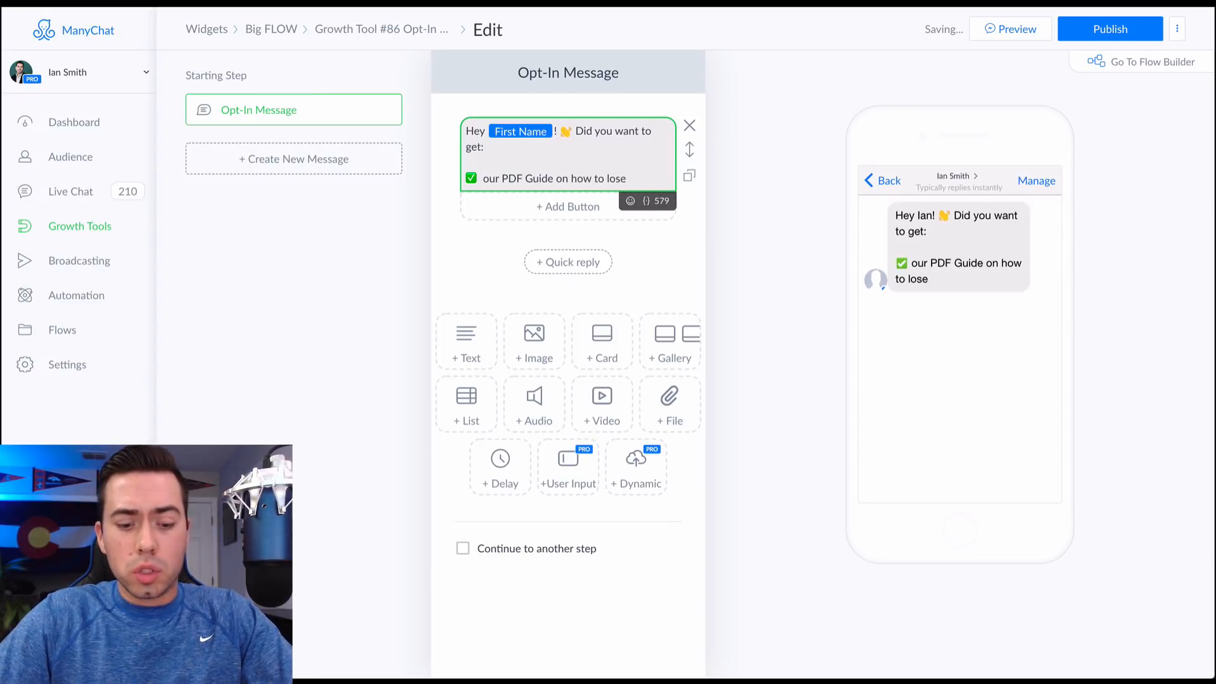
pyautogui.write('30 lbs')
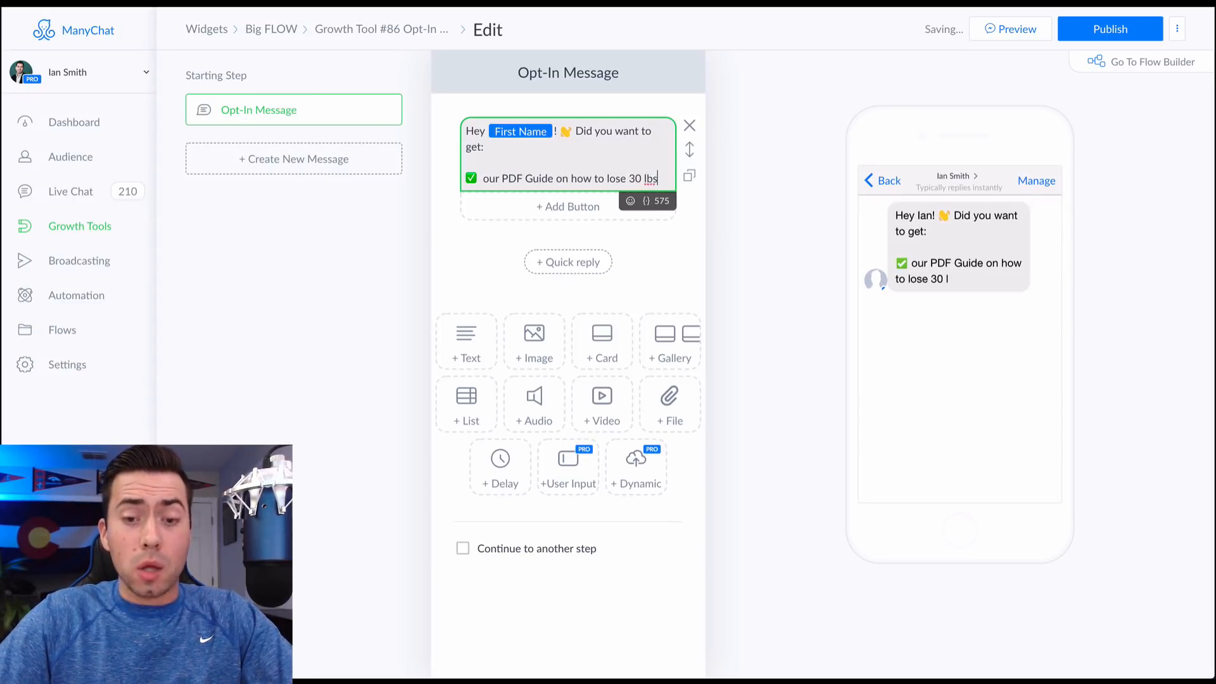
pyautogui.write('in 30')
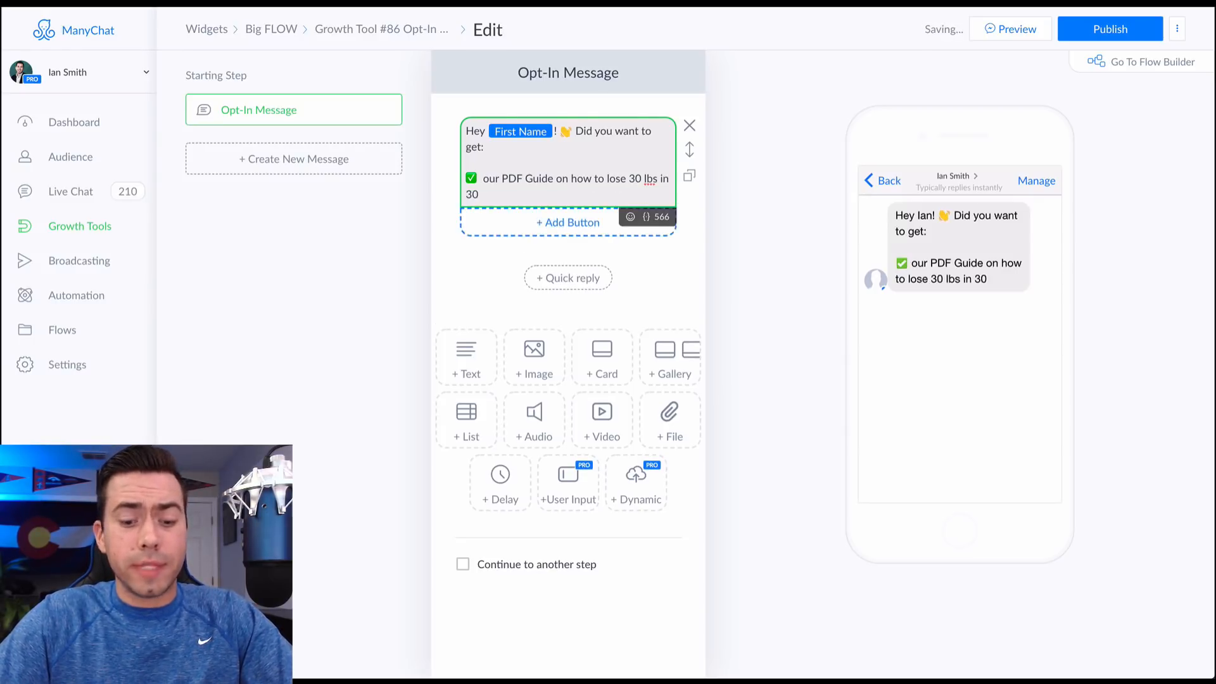
pyautogui.write('days')
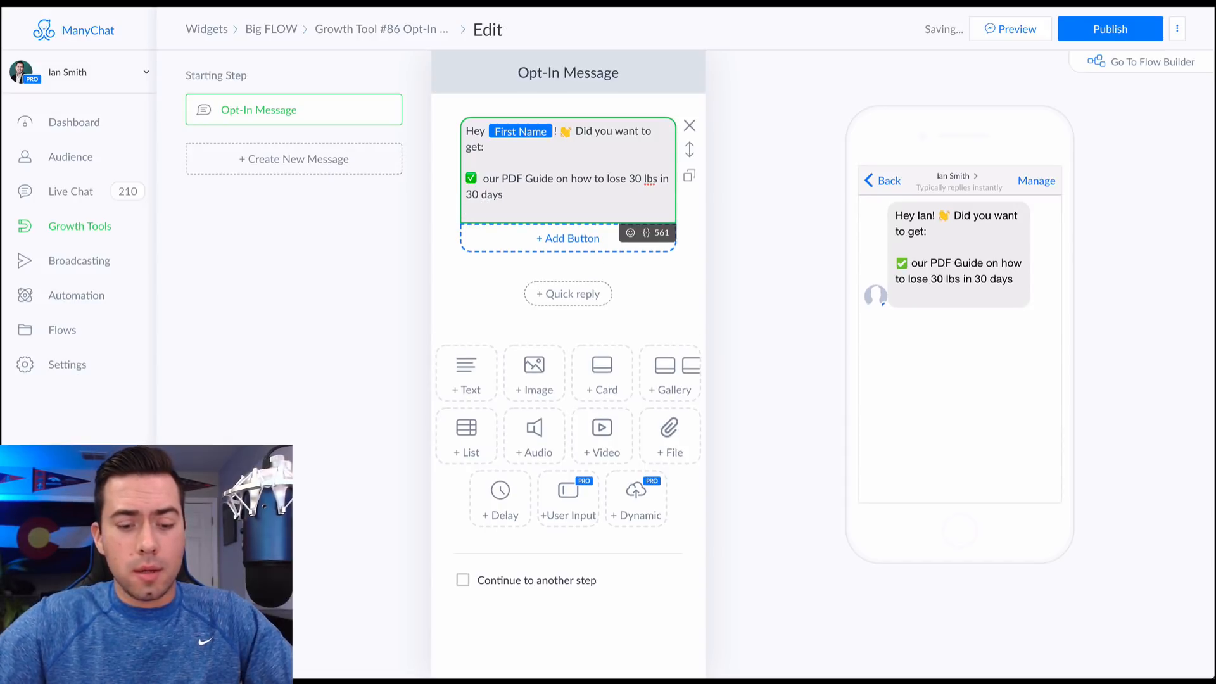
# Add a checked 'Our Video Walk-Through going deeper in depth on the PDF' item and a third check mark
pyautogui.click(630, 233)
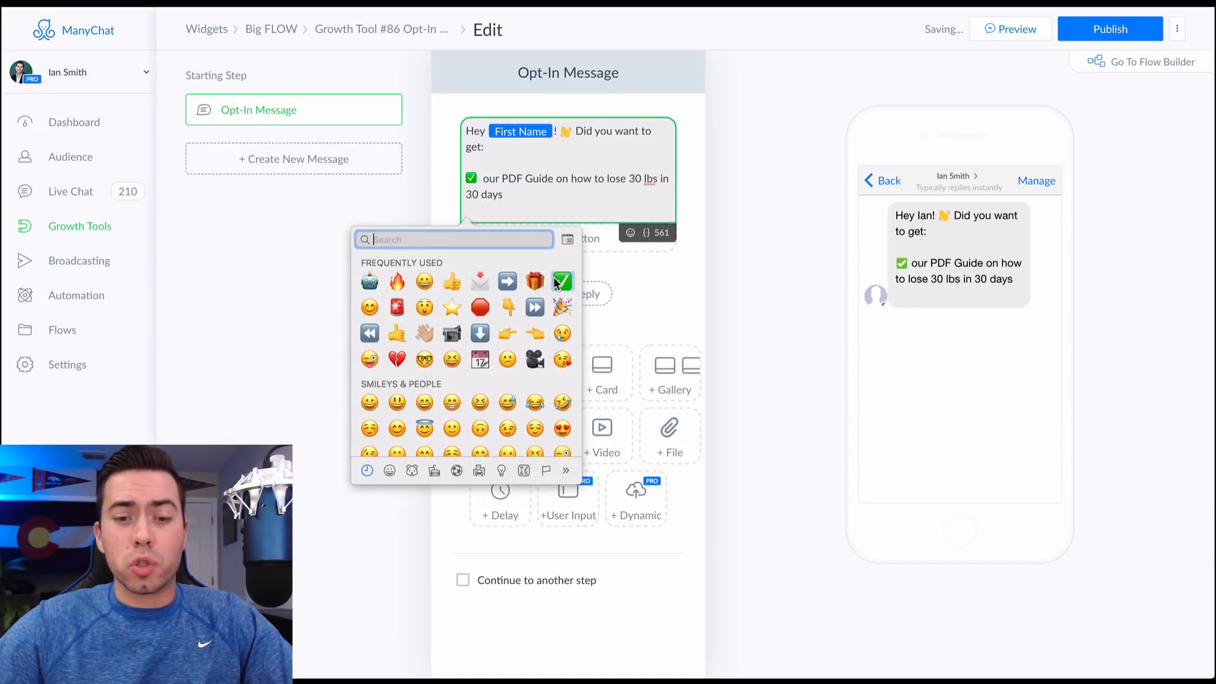
pyautogui.click(561, 281)
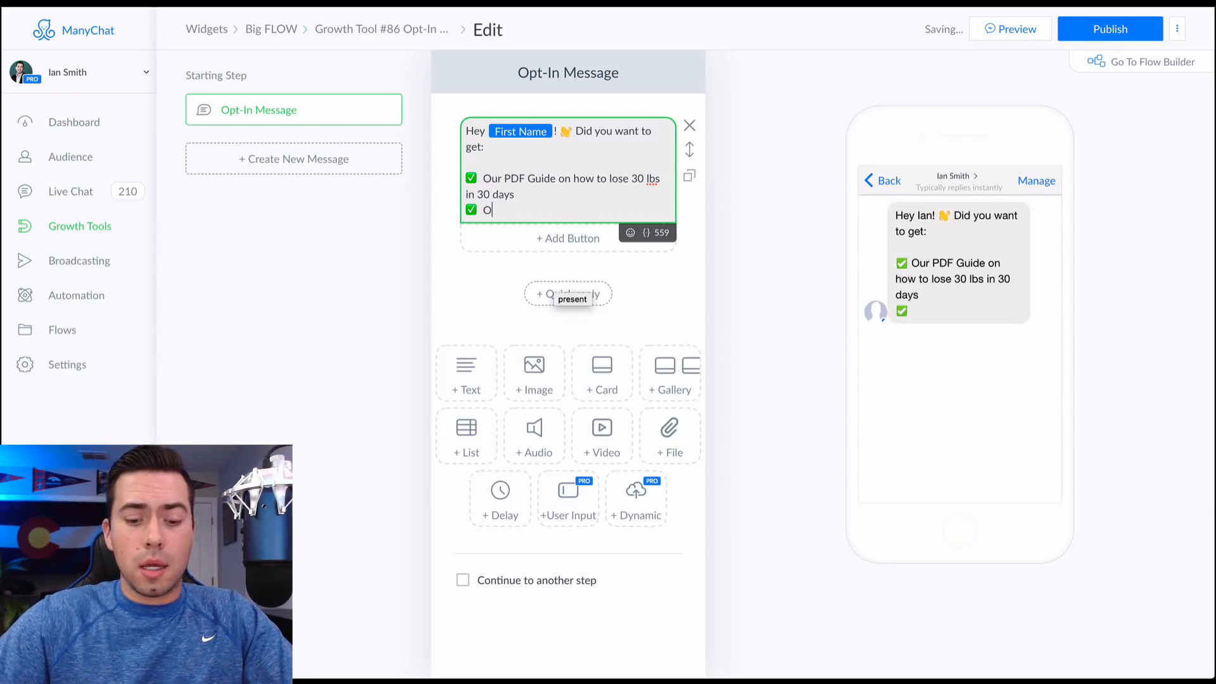
pyautogui.write('ur Video')
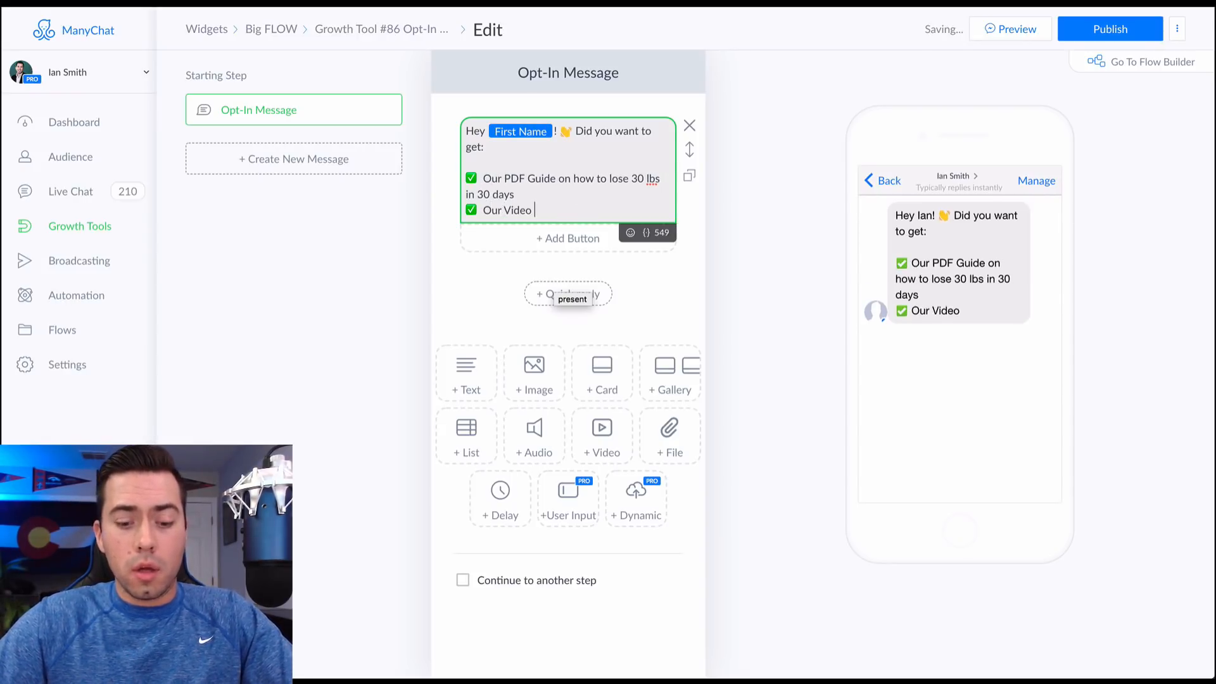
pyautogui.write('Walk0-Through')
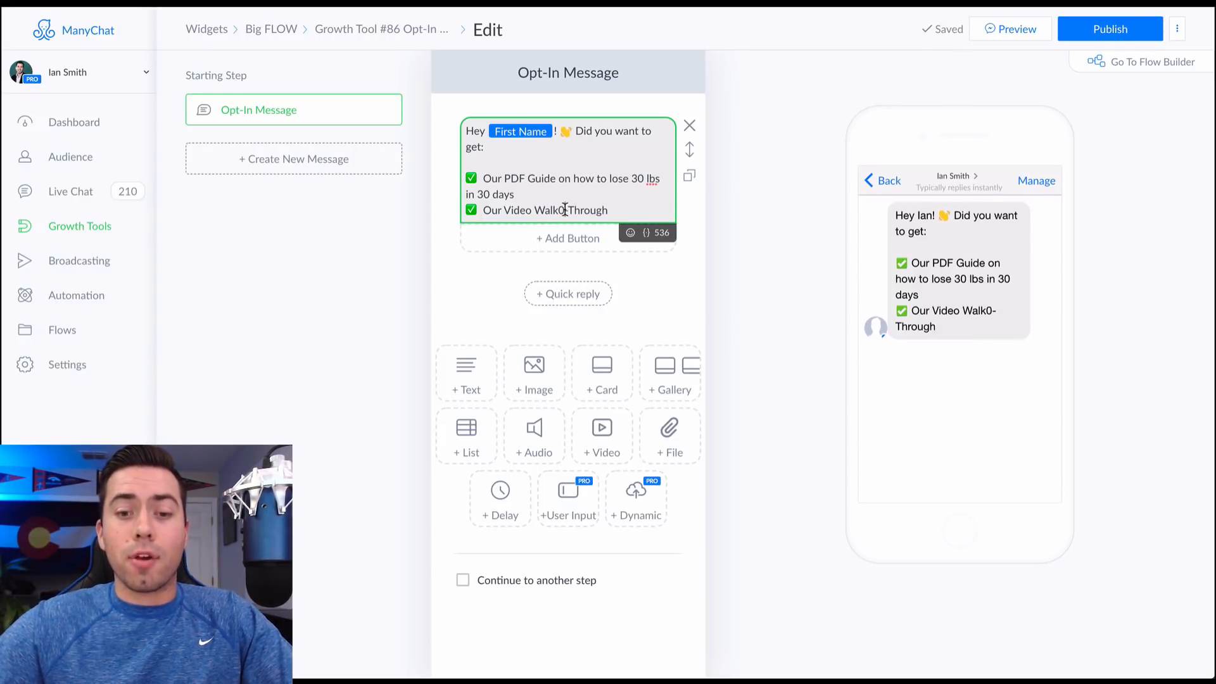
pyautogui.write('Walk-Through')
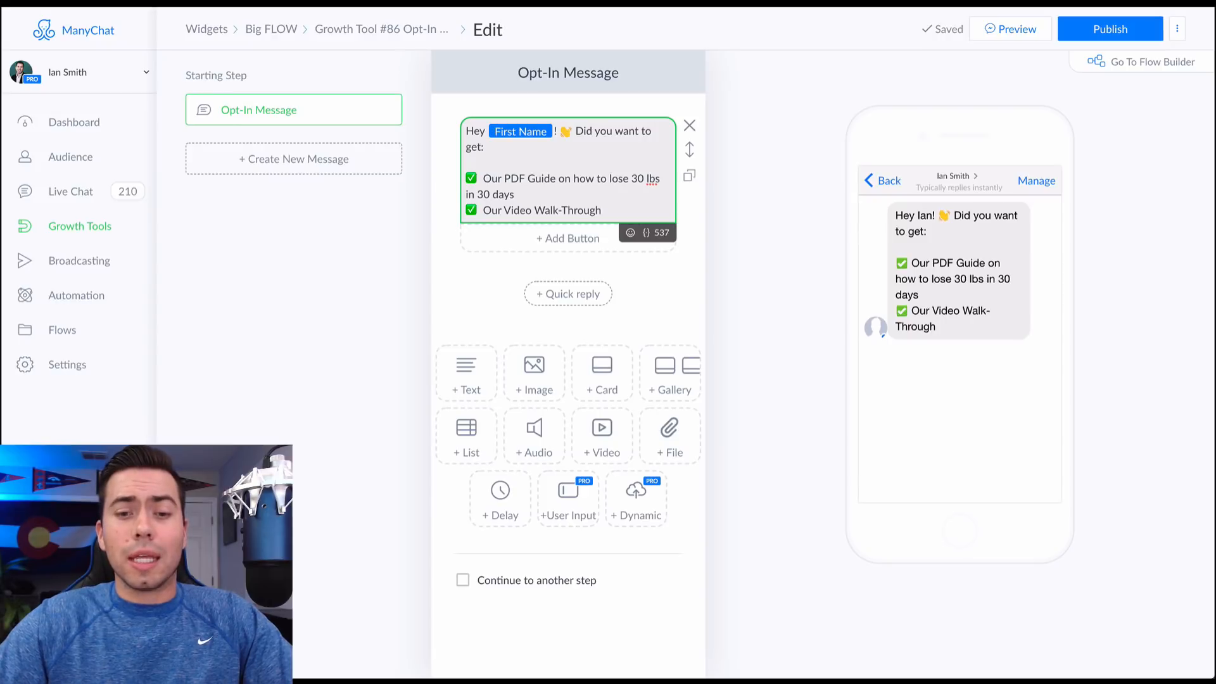
pyautogui.write('going deeper in dep')
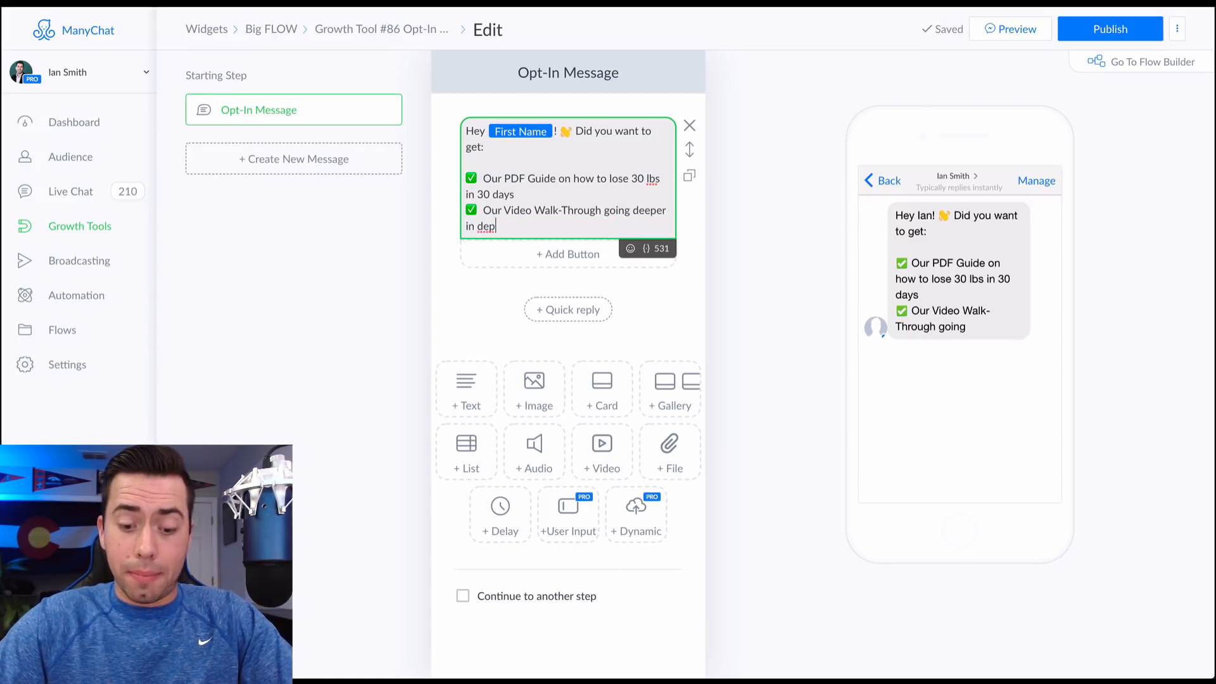
pyautogui.write('th')
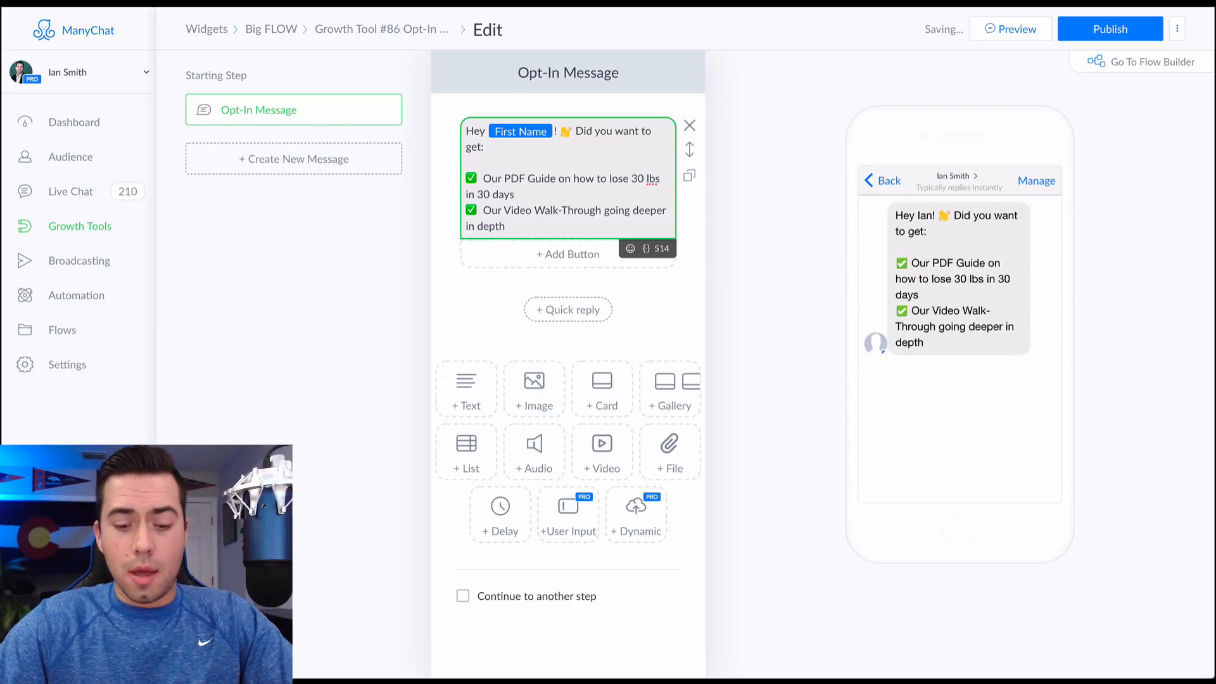
pyautogui.write('onthe PDF')
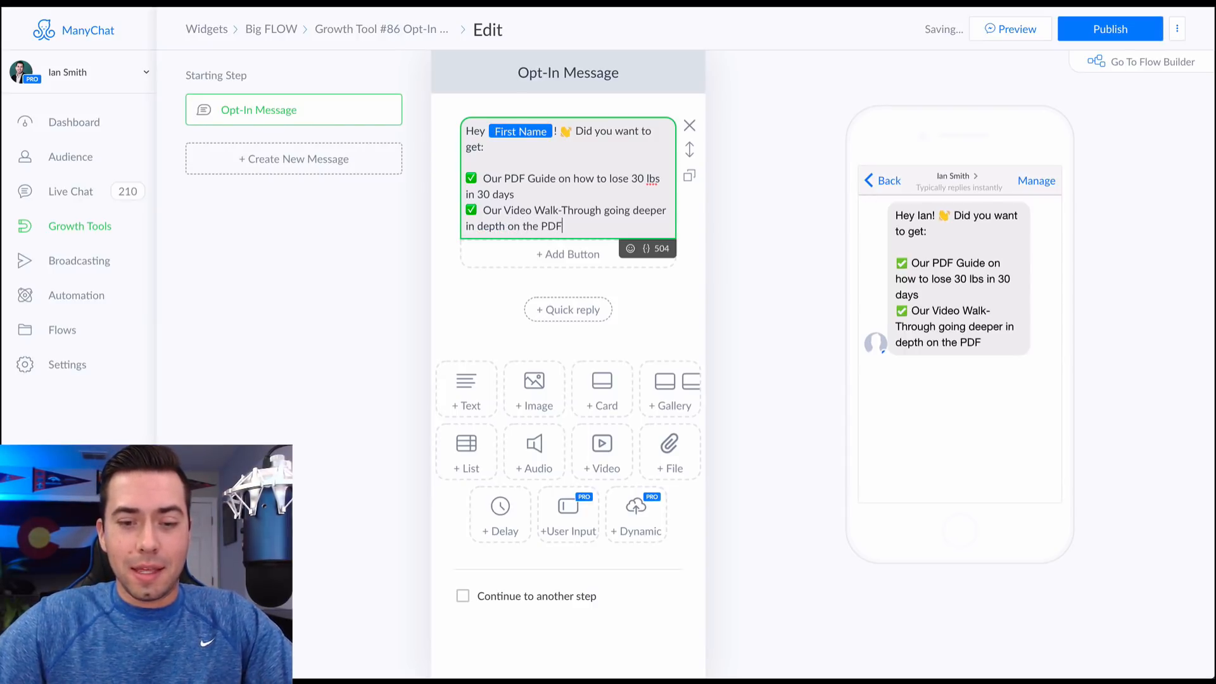
pyautogui.click(631, 249)
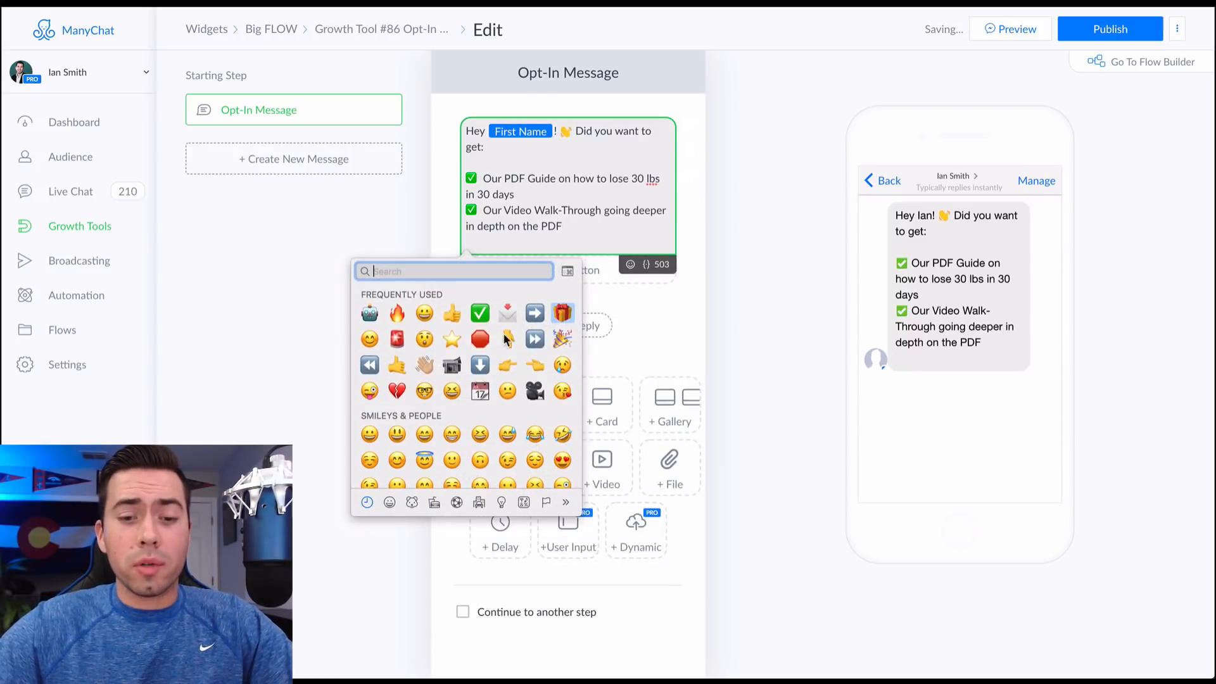
pyautogui.click(480, 313)
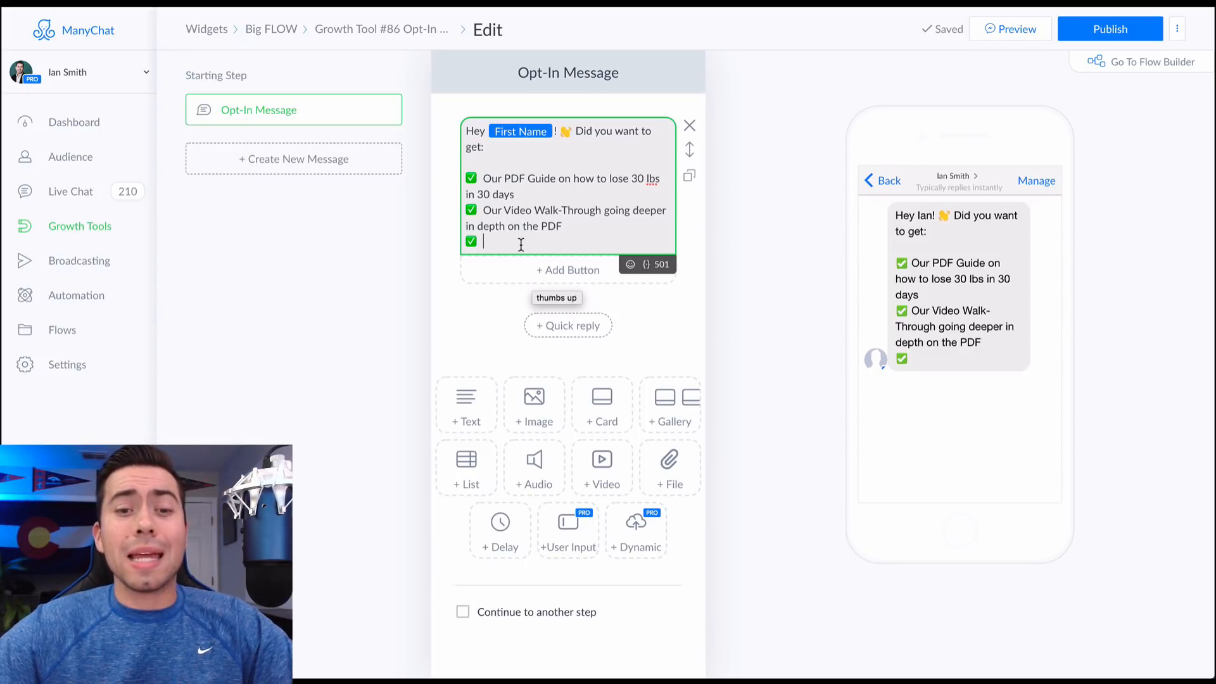
# Add 'A FREE 30 minute training session' and 'Click the button below now if you're ready to get started!'
pyautogui.write('A')
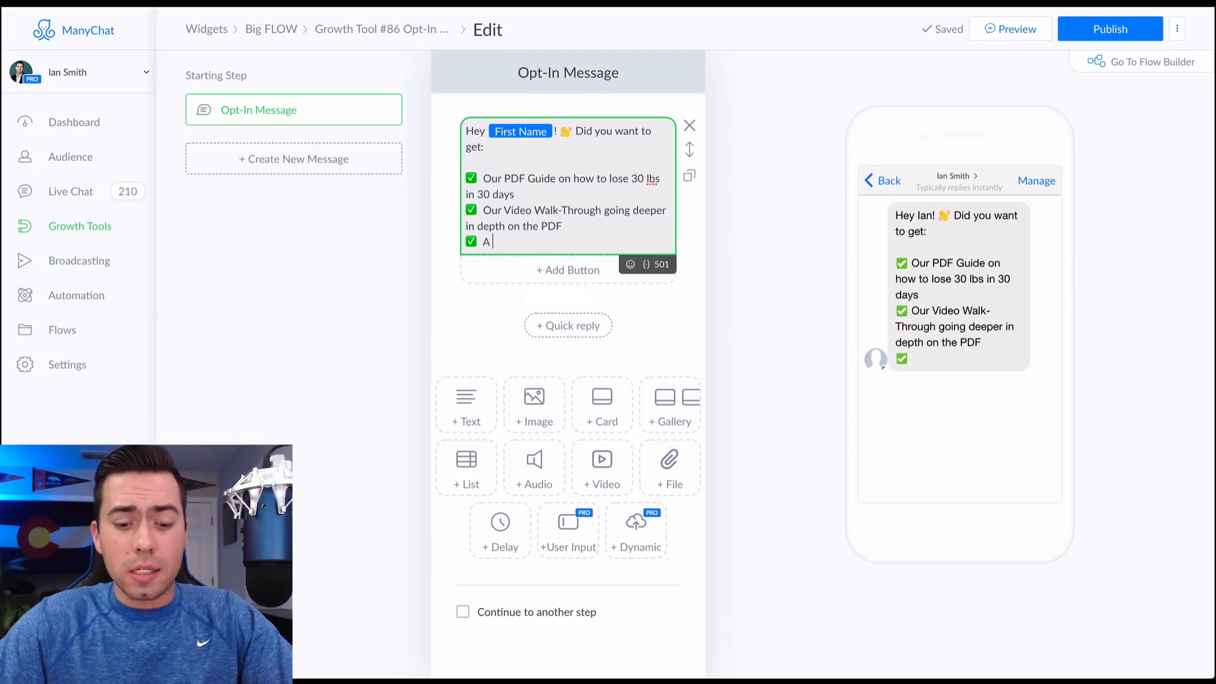
pyautogui.write('FREE')
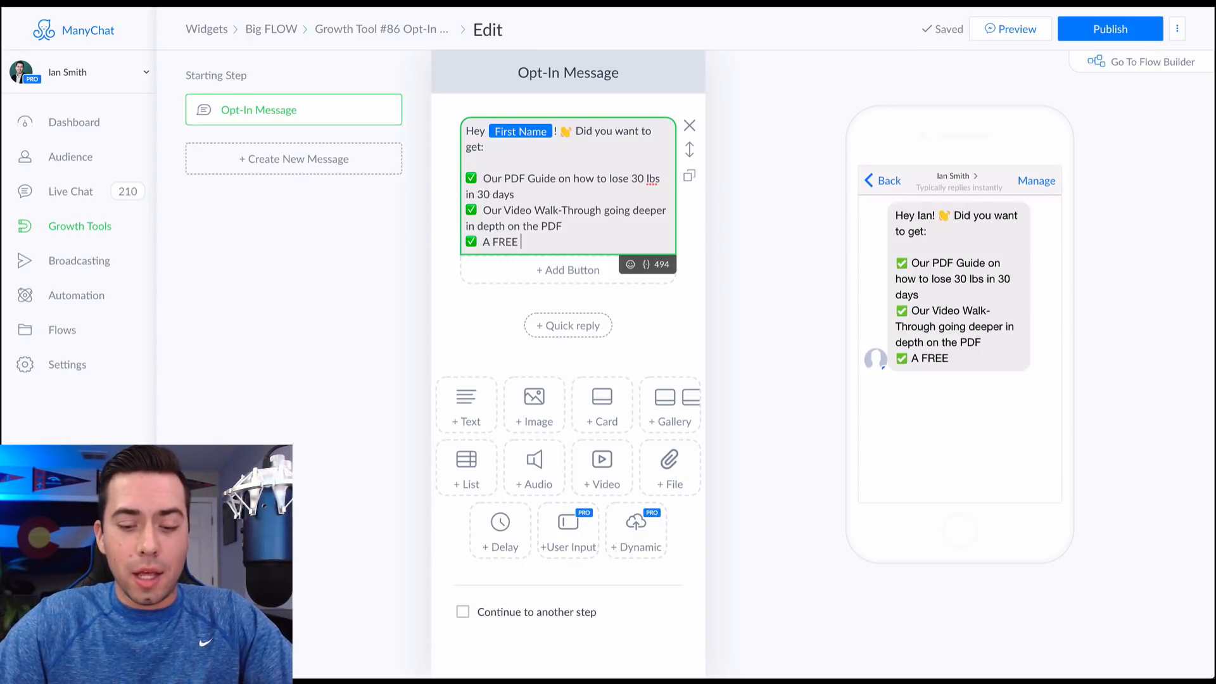
pyautogui.write('30 minute')
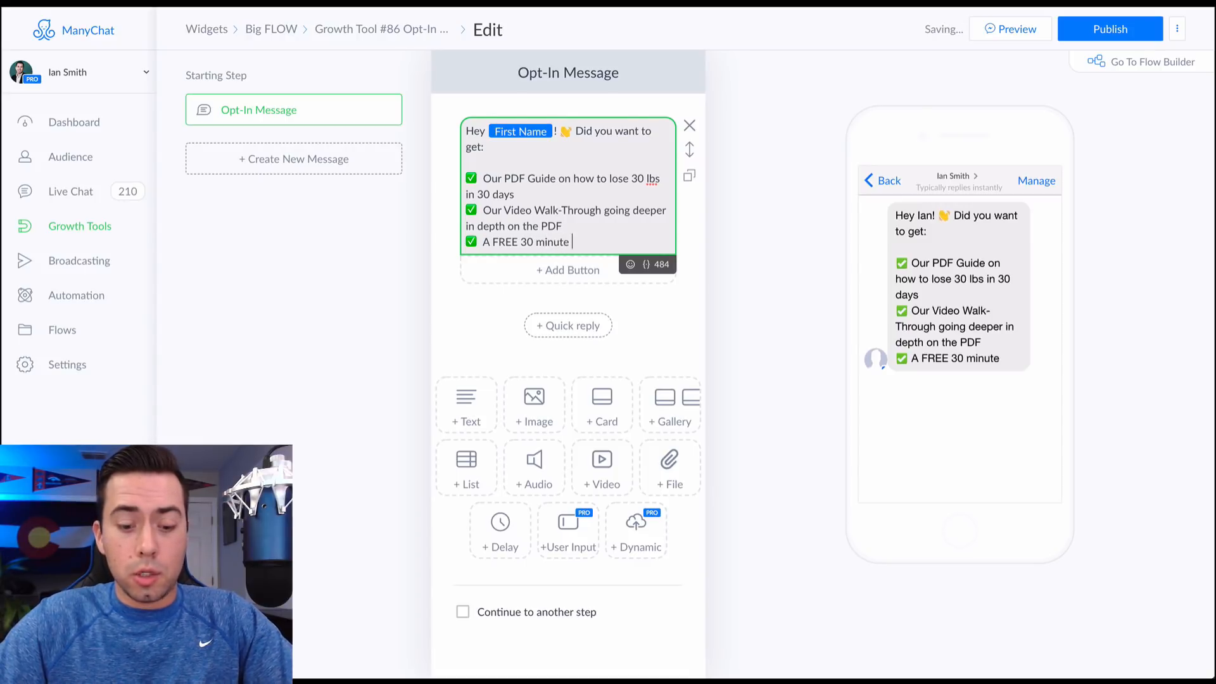
pyautogui.write('training sessi')
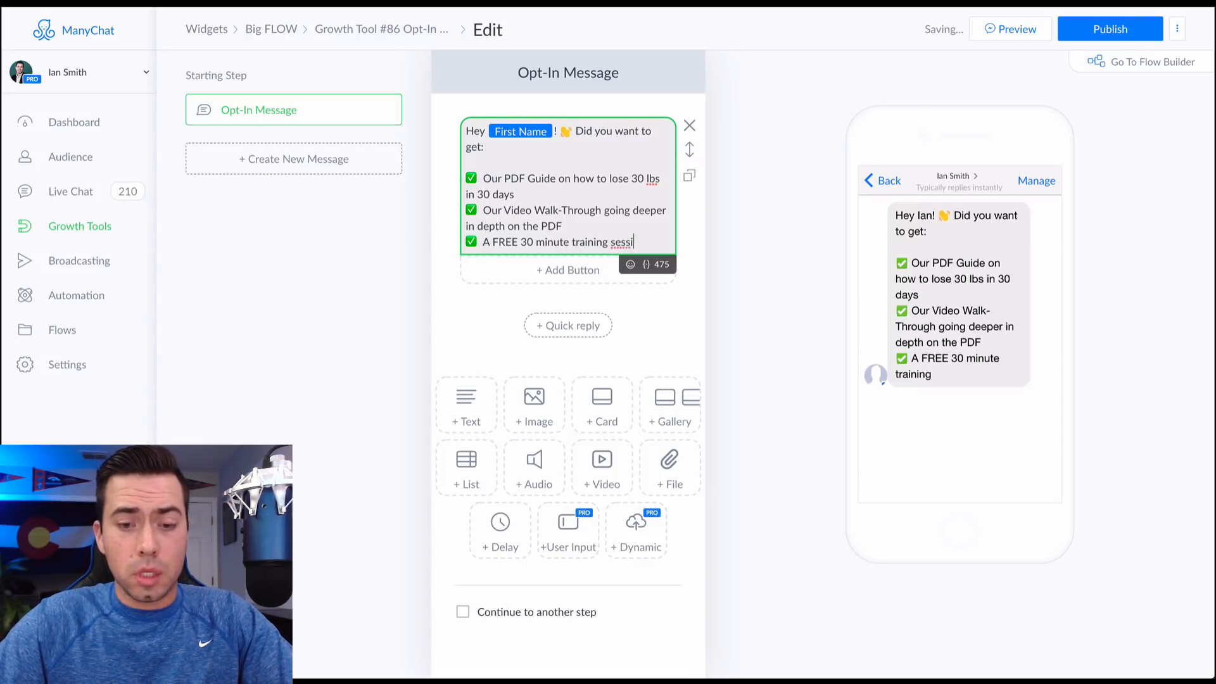
pyautogui.write('on')
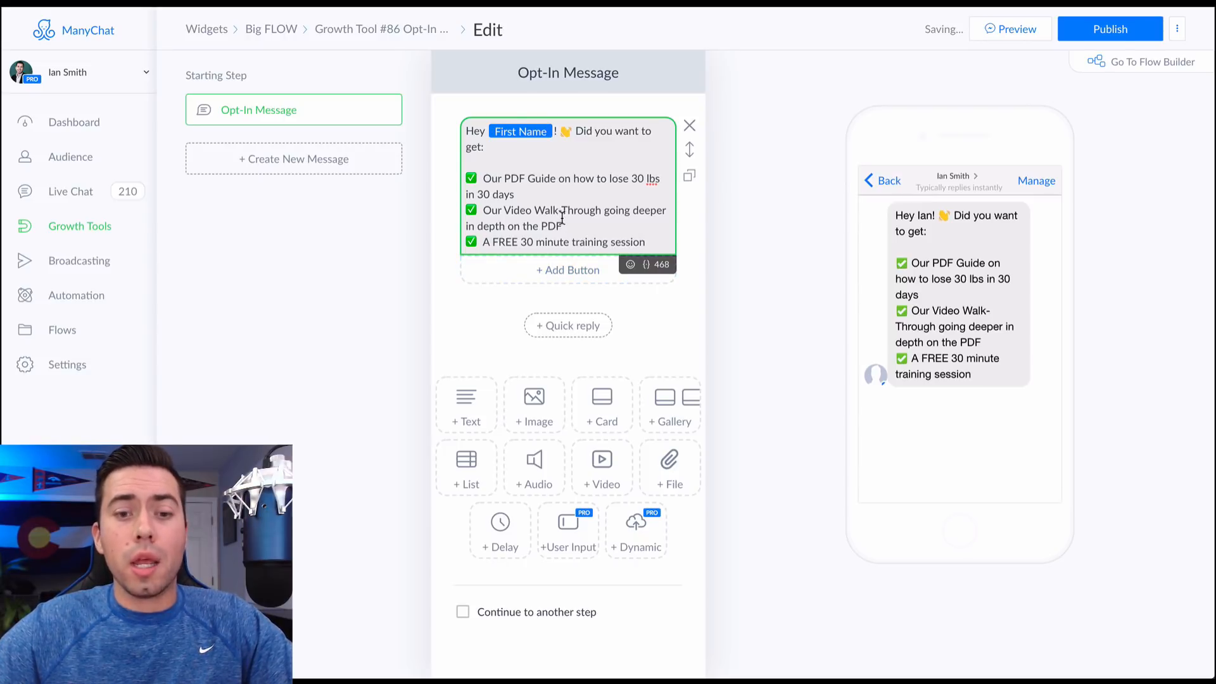
pyautogui.write('Cli')
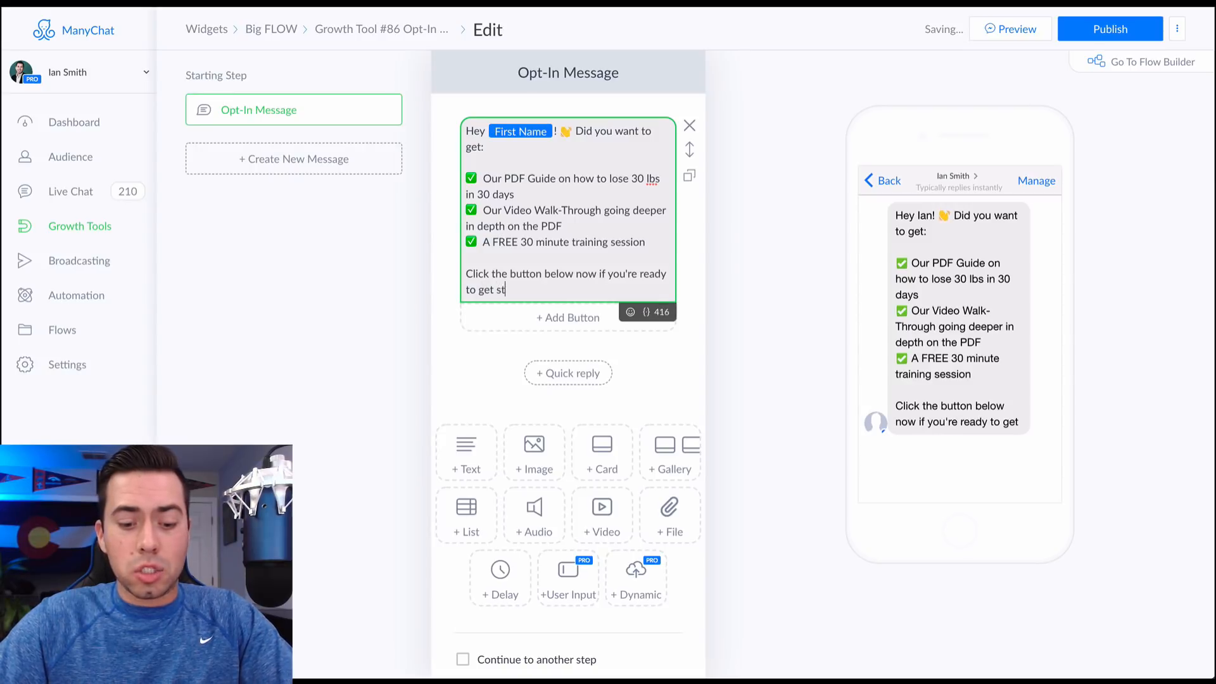
pyautogui.write('arted! 👇')
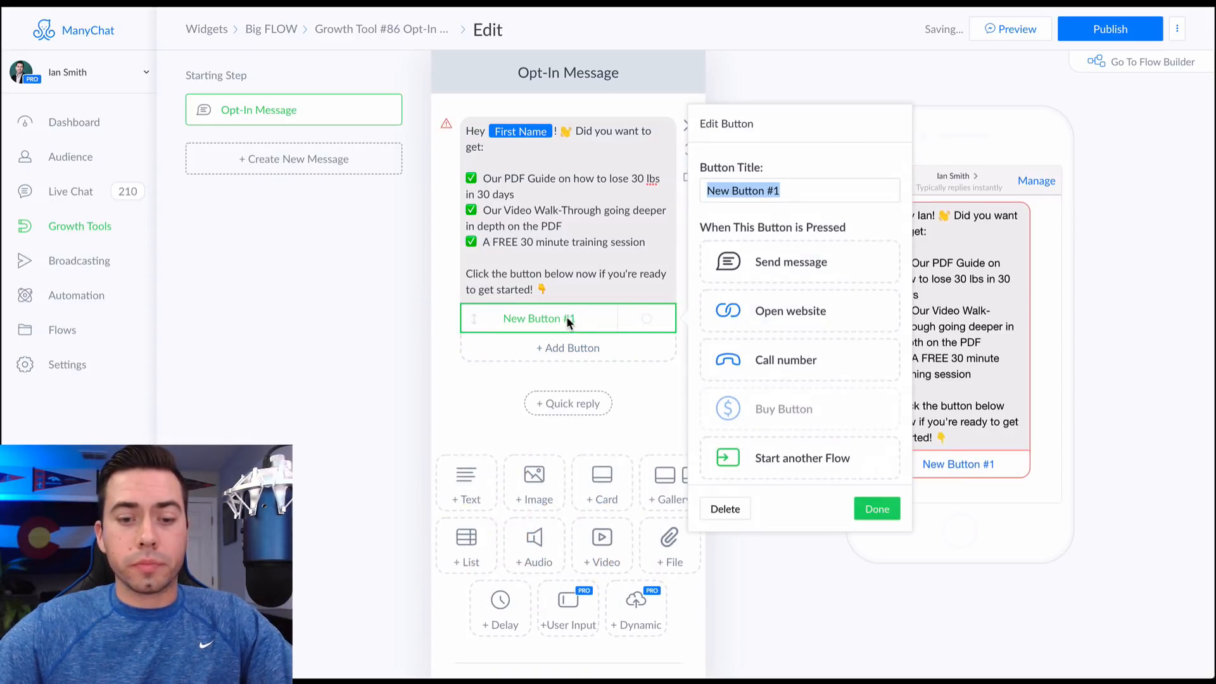
# Title the button 'Yes! I'm Ready!' and set its action to Start another Flow
pyautogui.write("Yes! I'm Ready!")
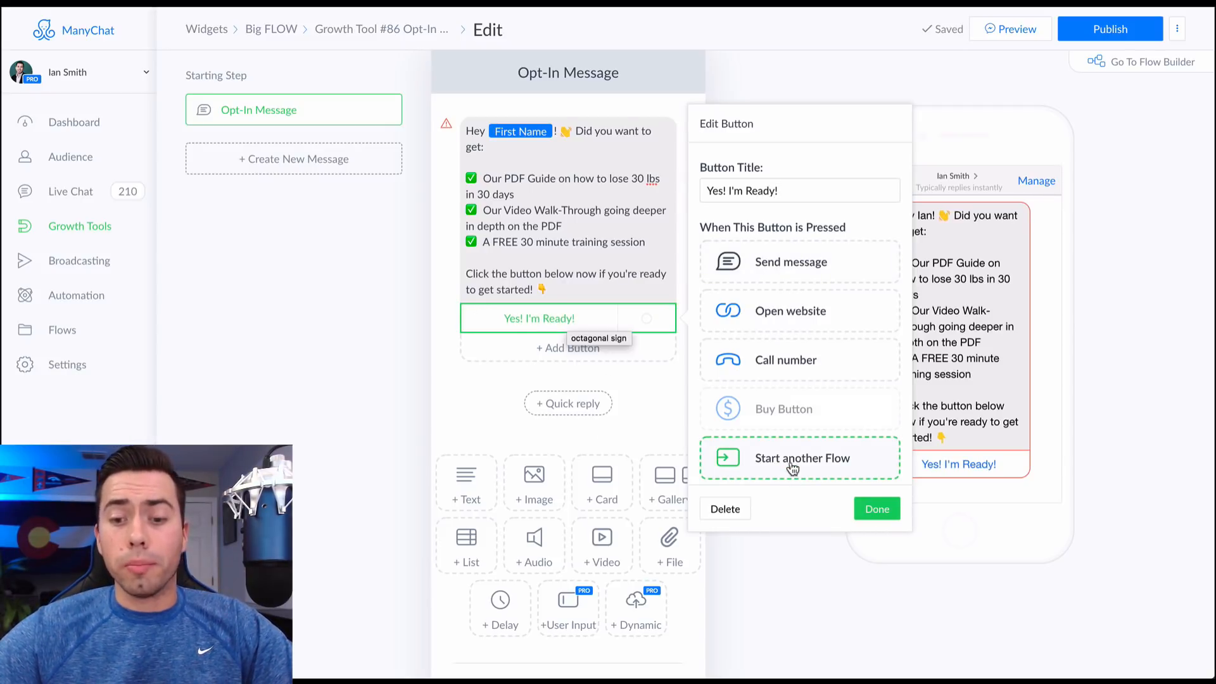
pyautogui.click(798, 190)
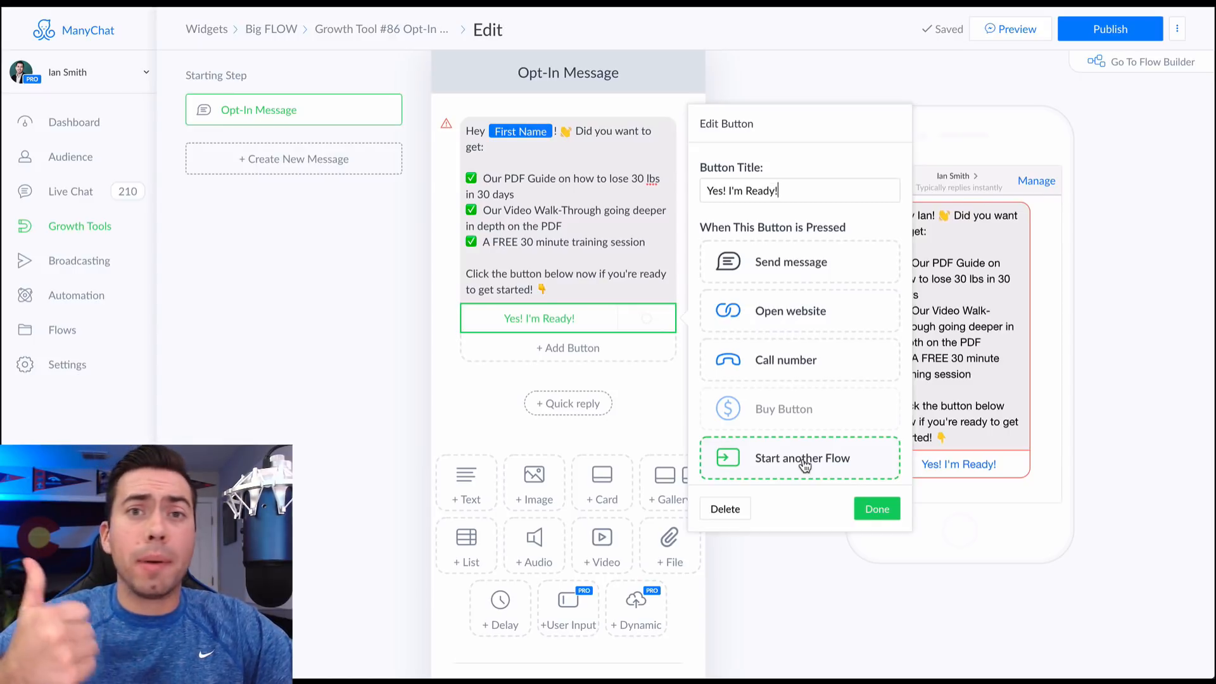
pyautogui.moveTo(796, 466)
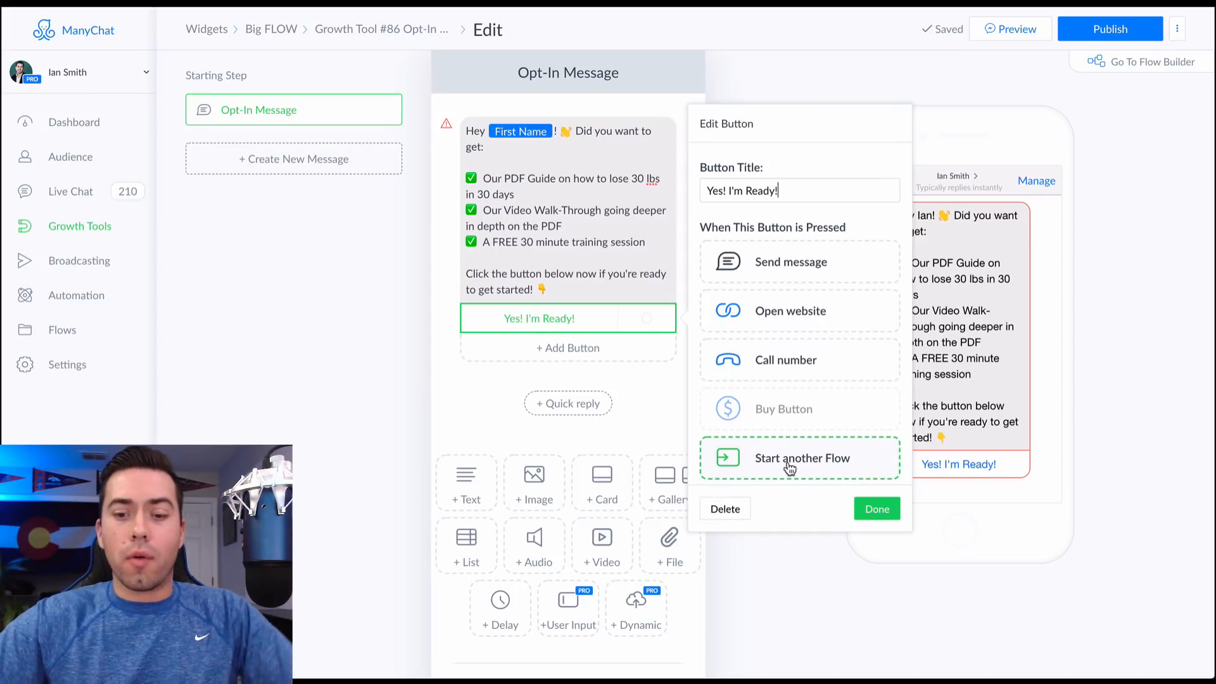
pyautogui.click(802, 457)
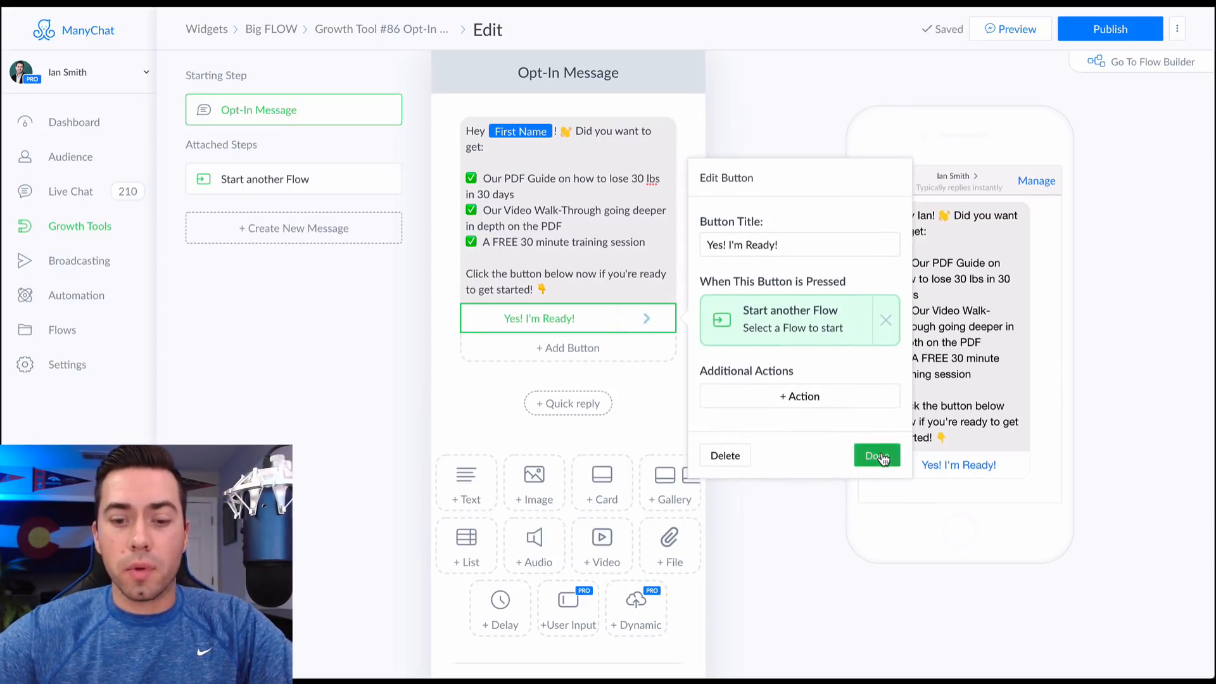
pyautogui.click(877, 455)
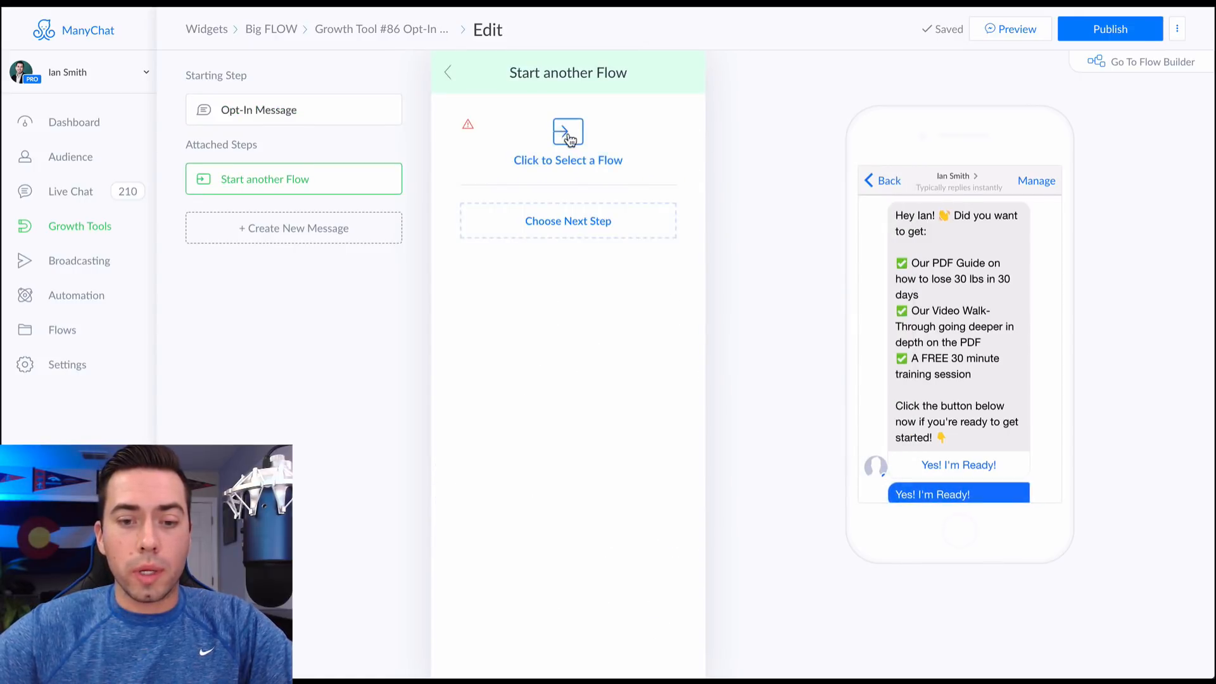
# Create a new flow named BIG FLOW for the button
pyautogui.click(568, 144)
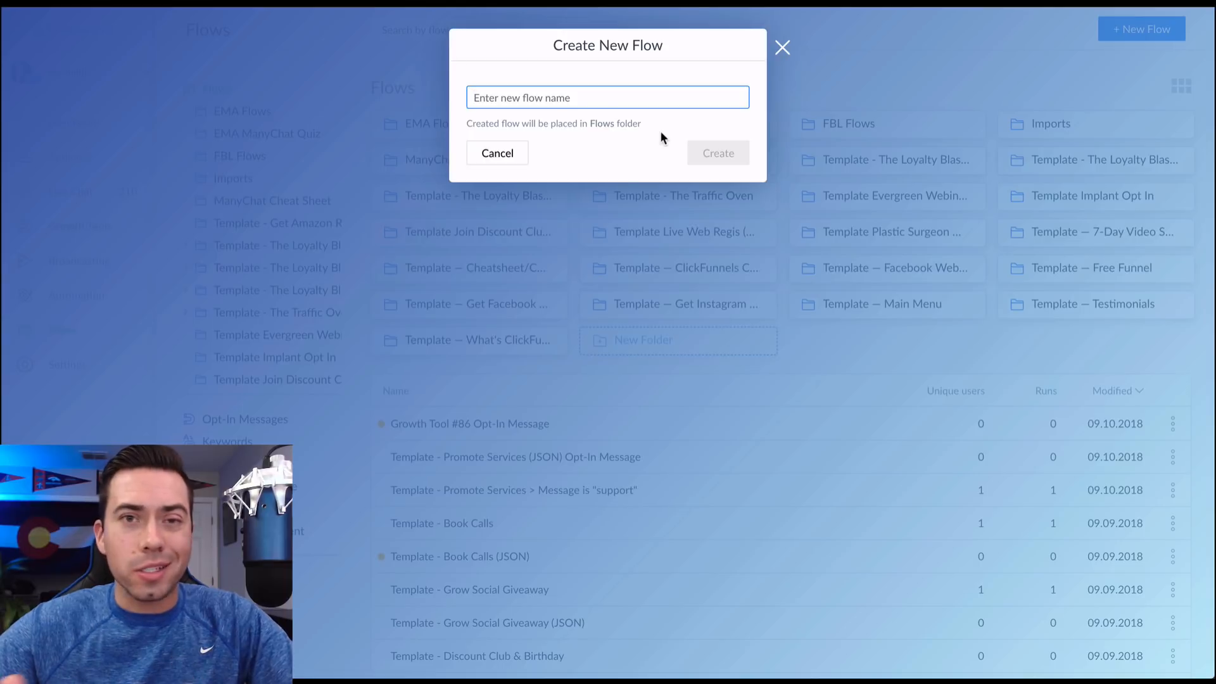
pyautogui.write('B')
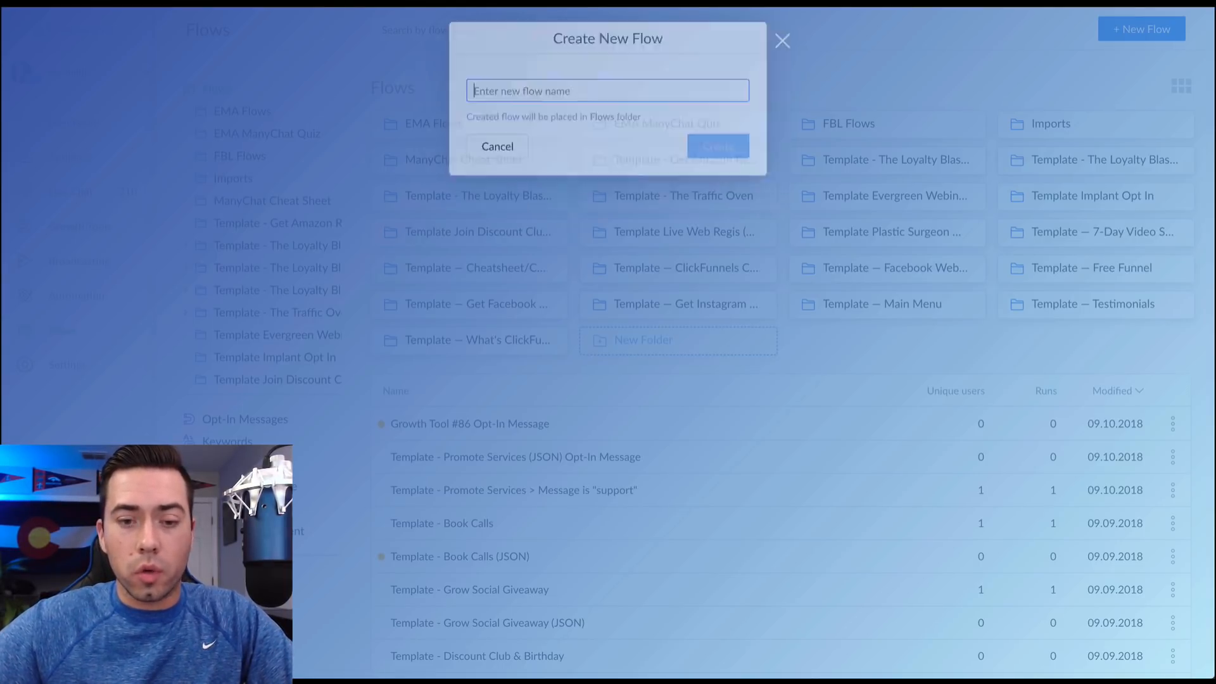
pyautogui.click(716, 146)
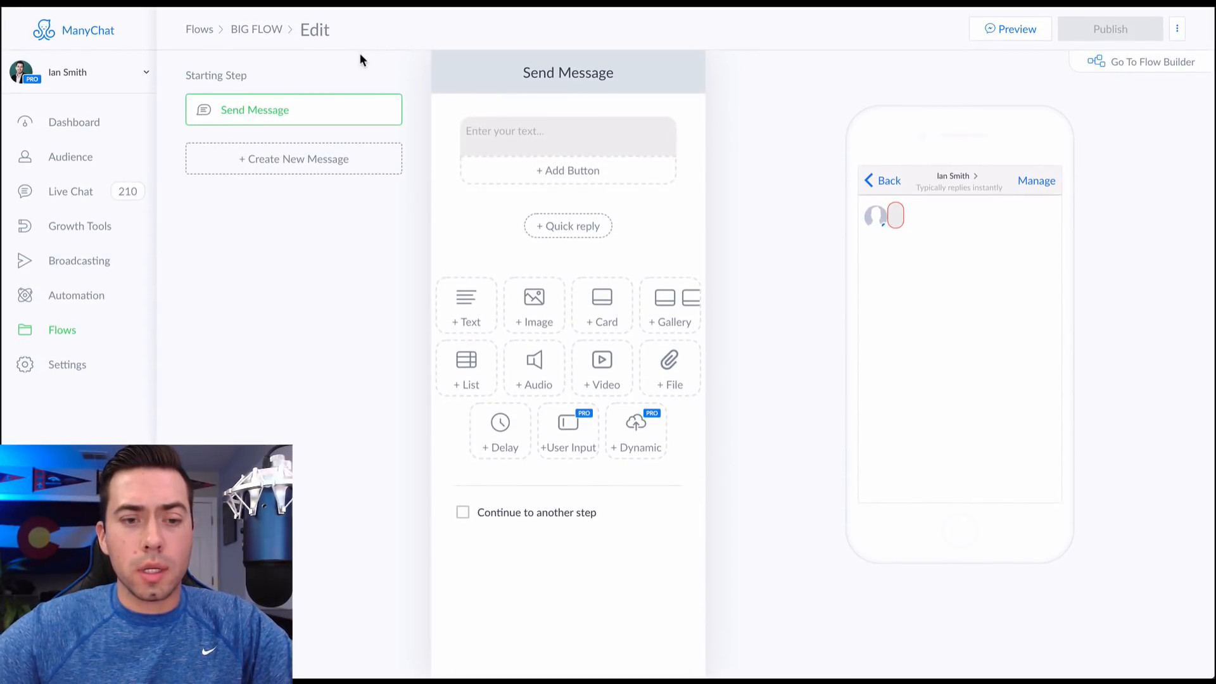
# Write the first message: 'Great!' with a party emoji, then the PDF guide lines
pyautogui.click(568, 130)
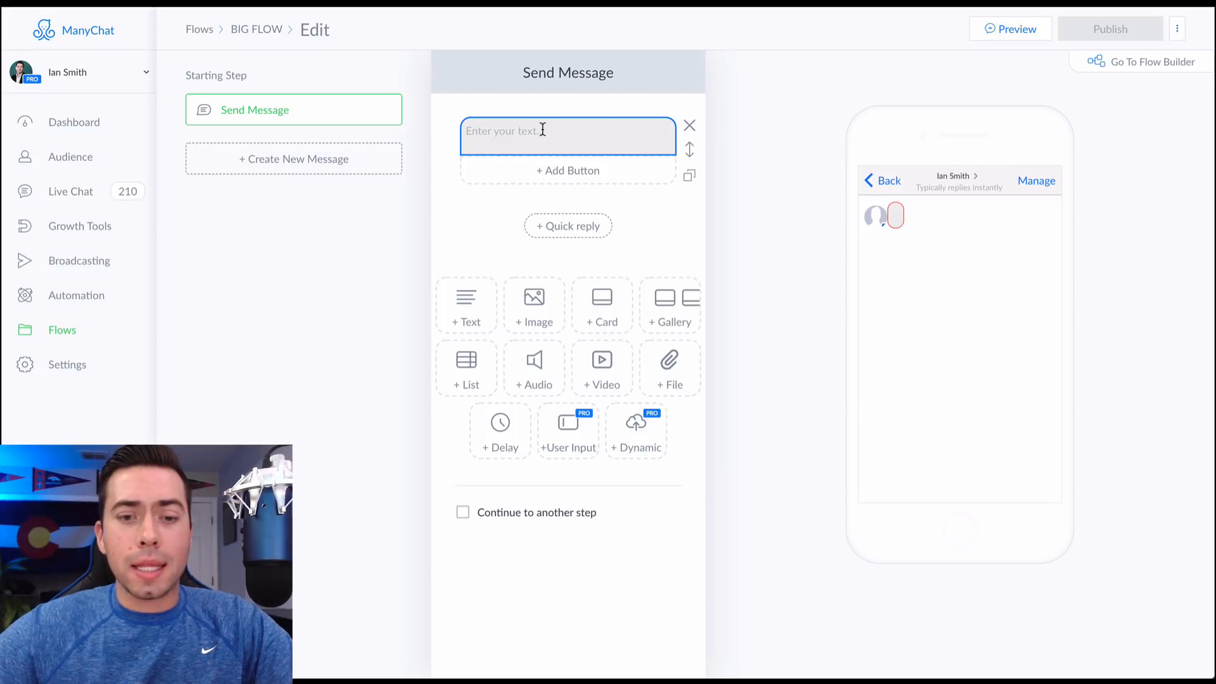
pyautogui.write('Great!')
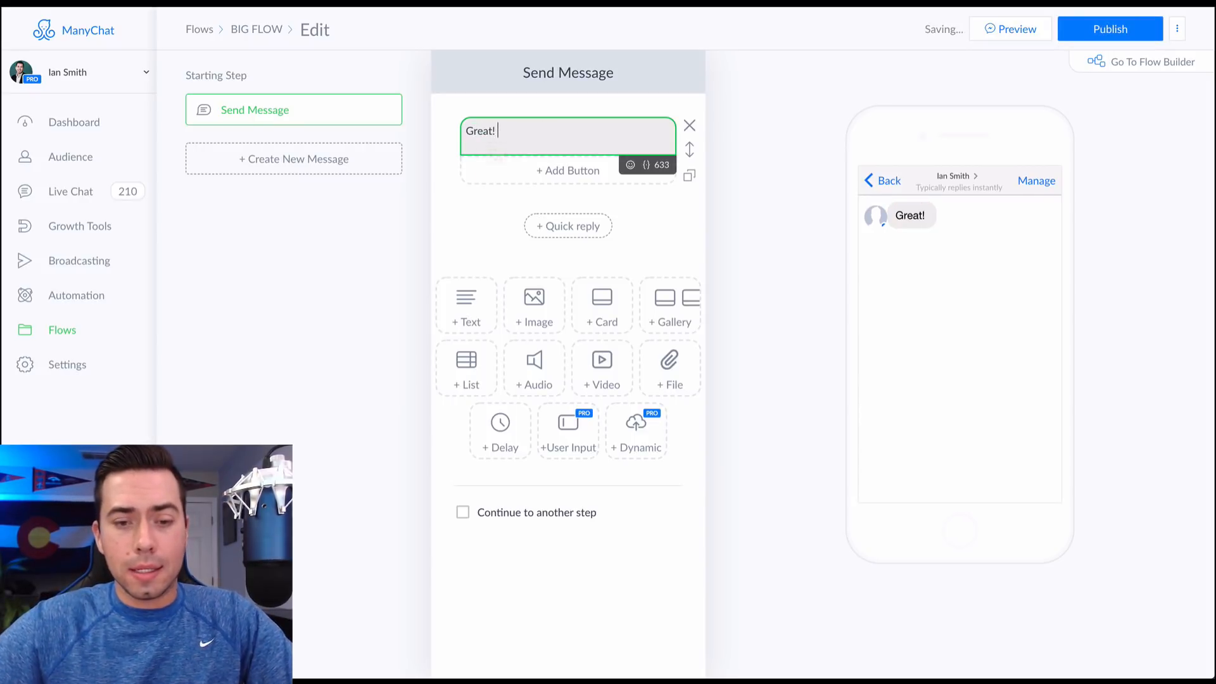
pyautogui.click(631, 165)
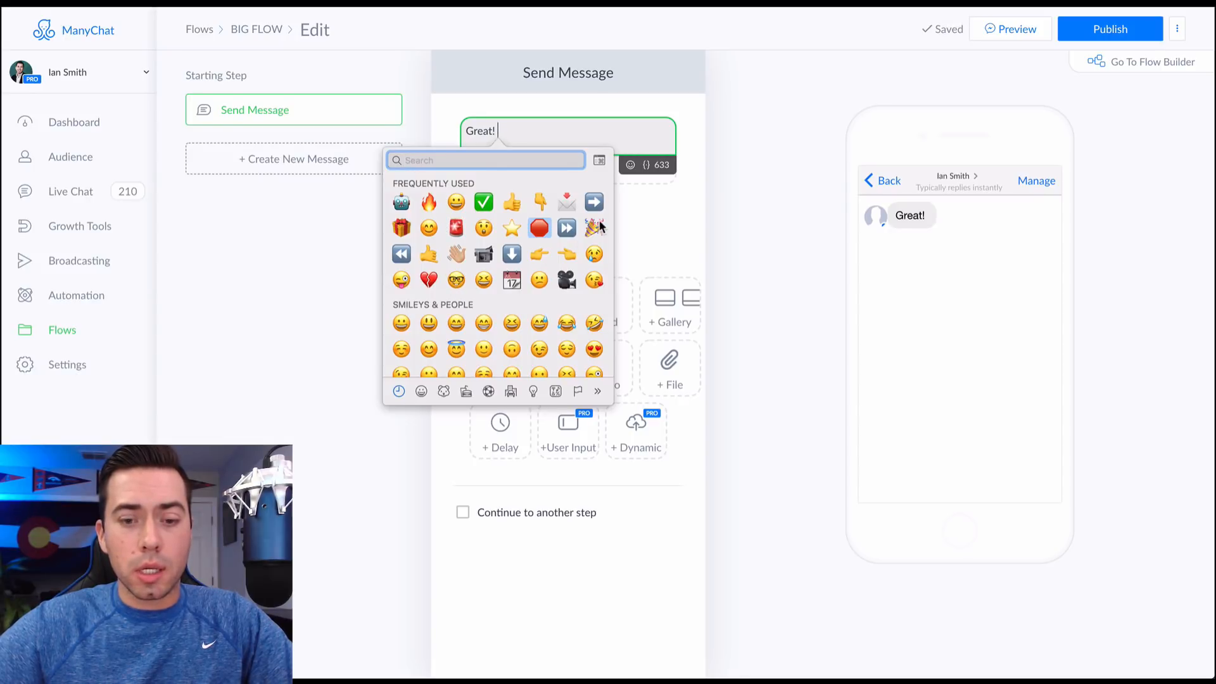
pyautogui.click(594, 226)
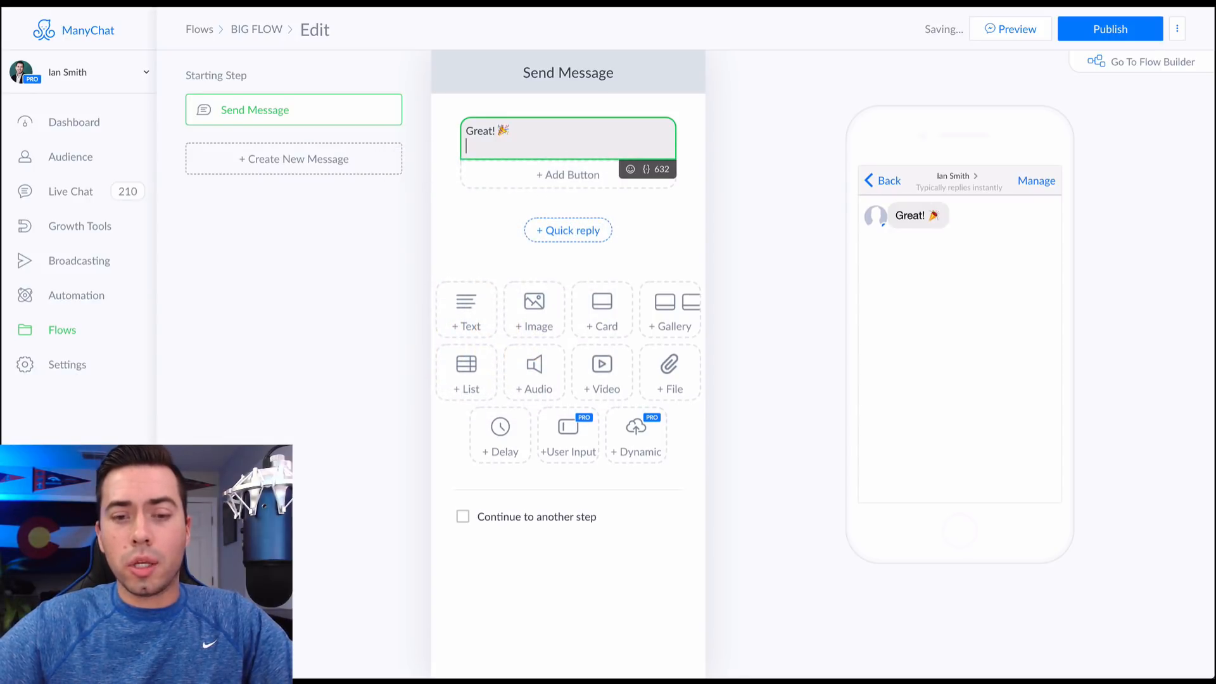
pyautogui.moveTo(568, 229)
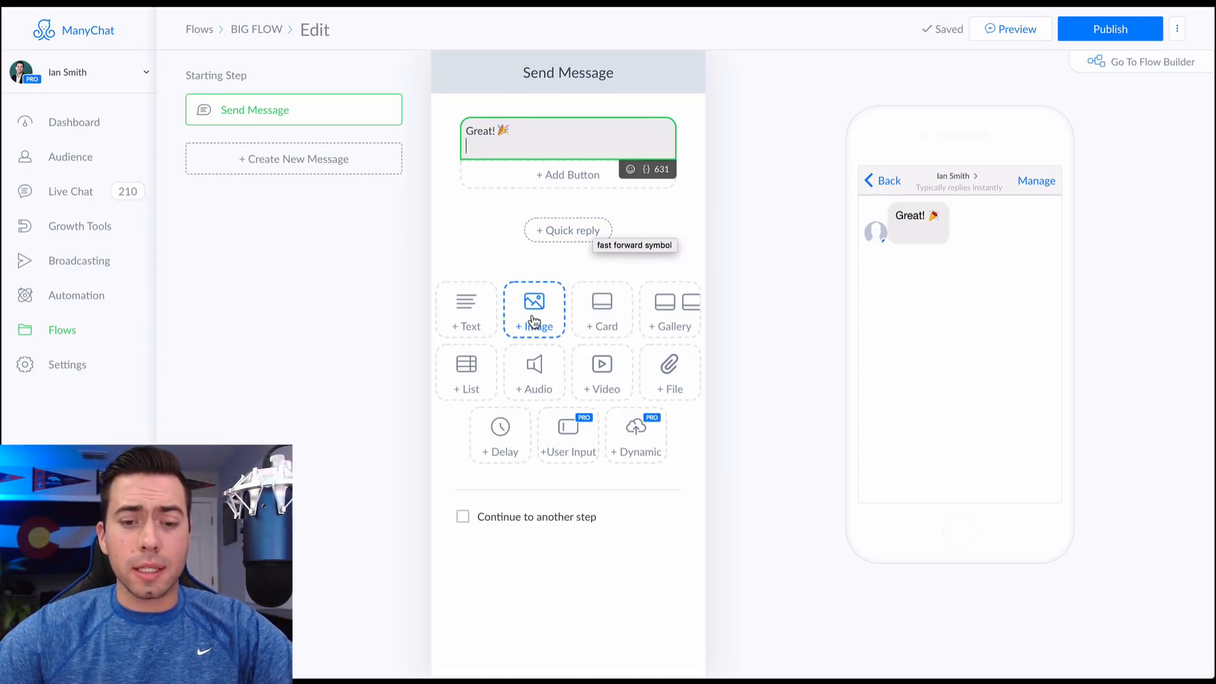
pyautogui.moveTo(612, 320)
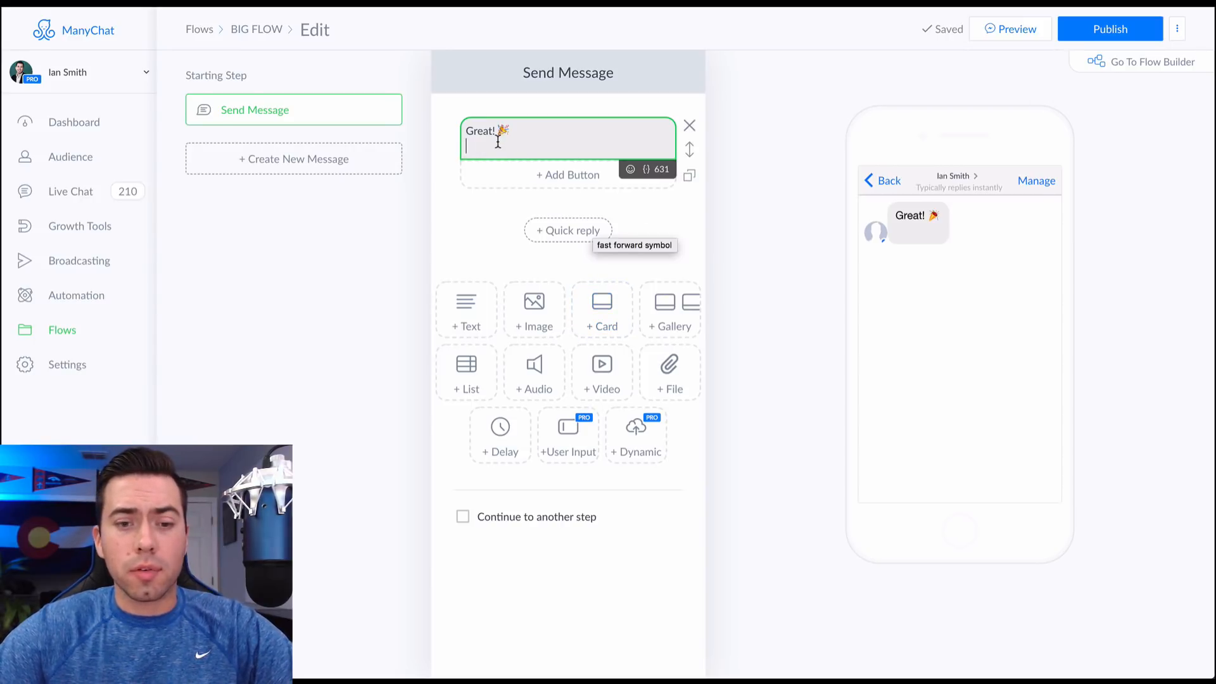
pyautogui.write('First,')
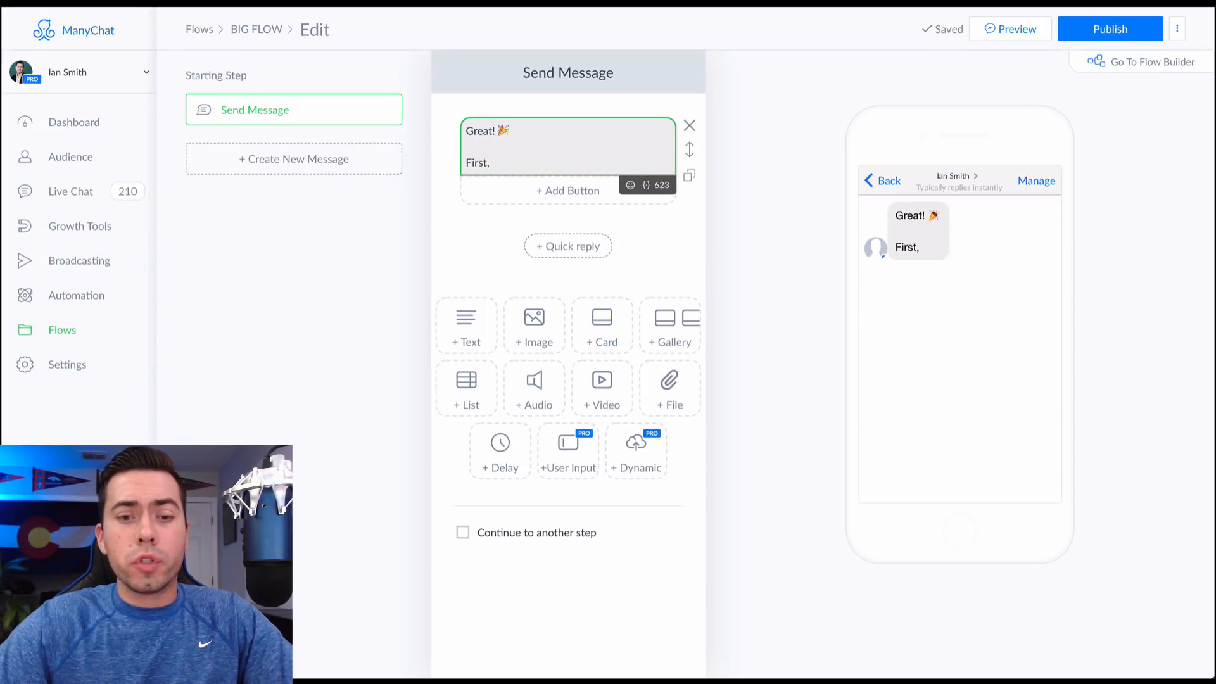
pyautogui.write('the PDF guide...')
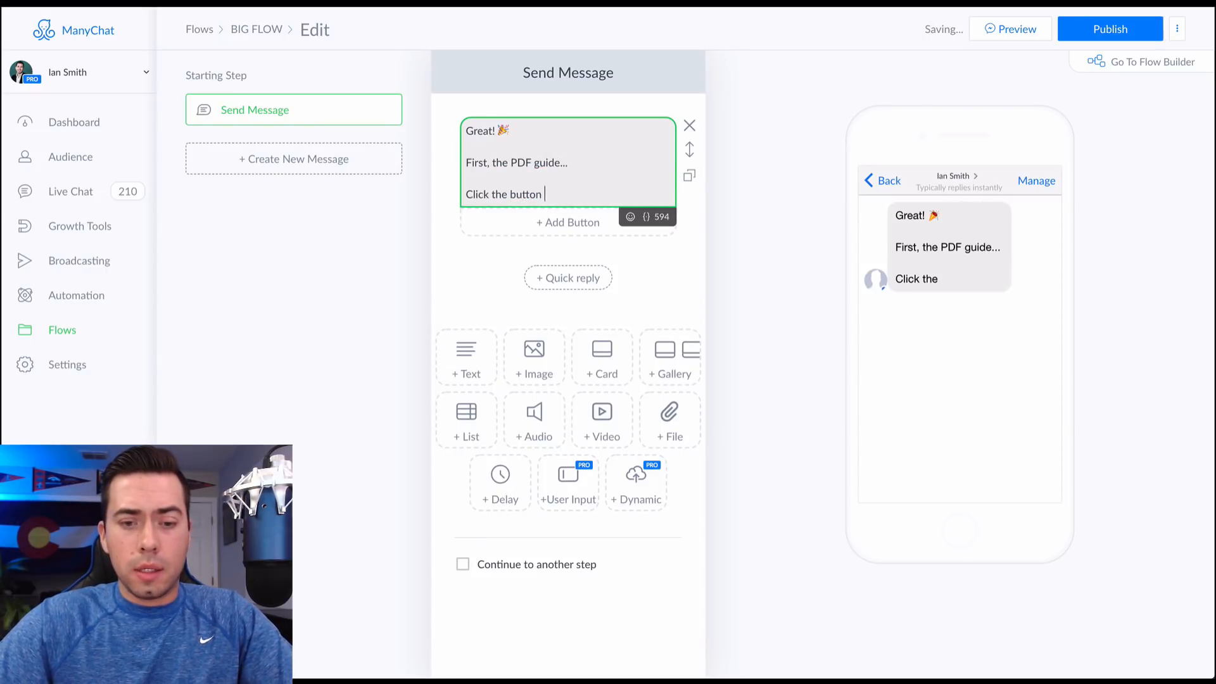
pyautogui.write('beloe')
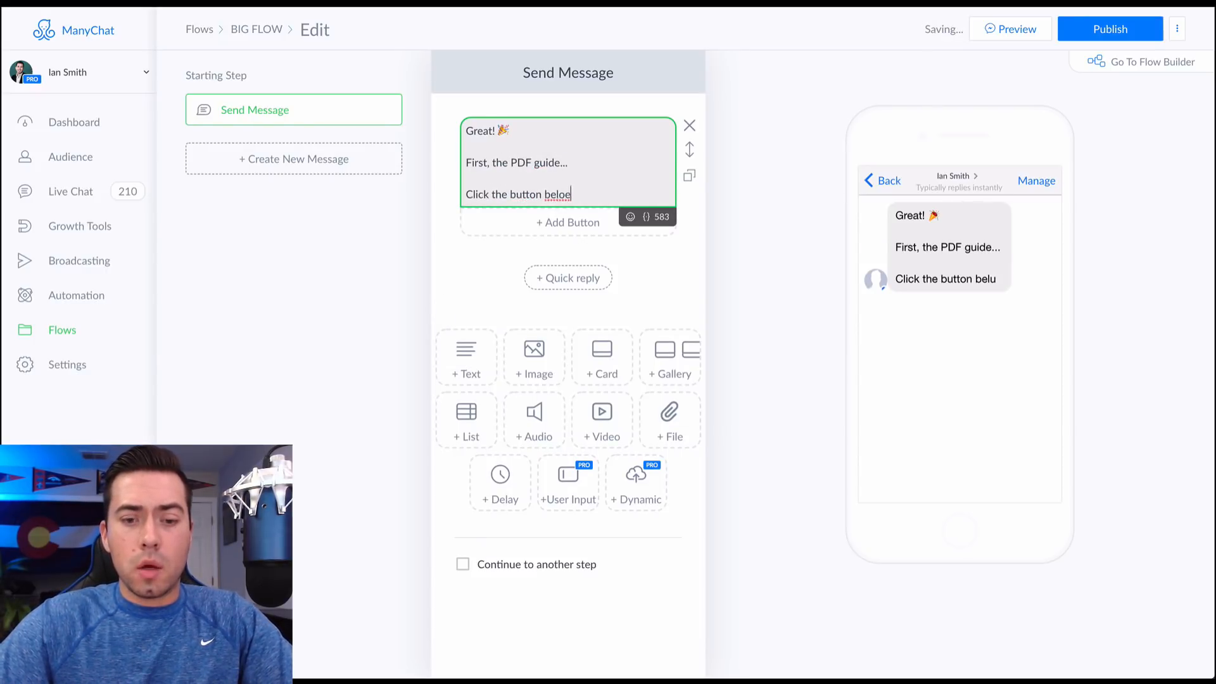
# Add a 'Download PDF' button that opens a website under the PDF message
pyautogui.click(568, 221)
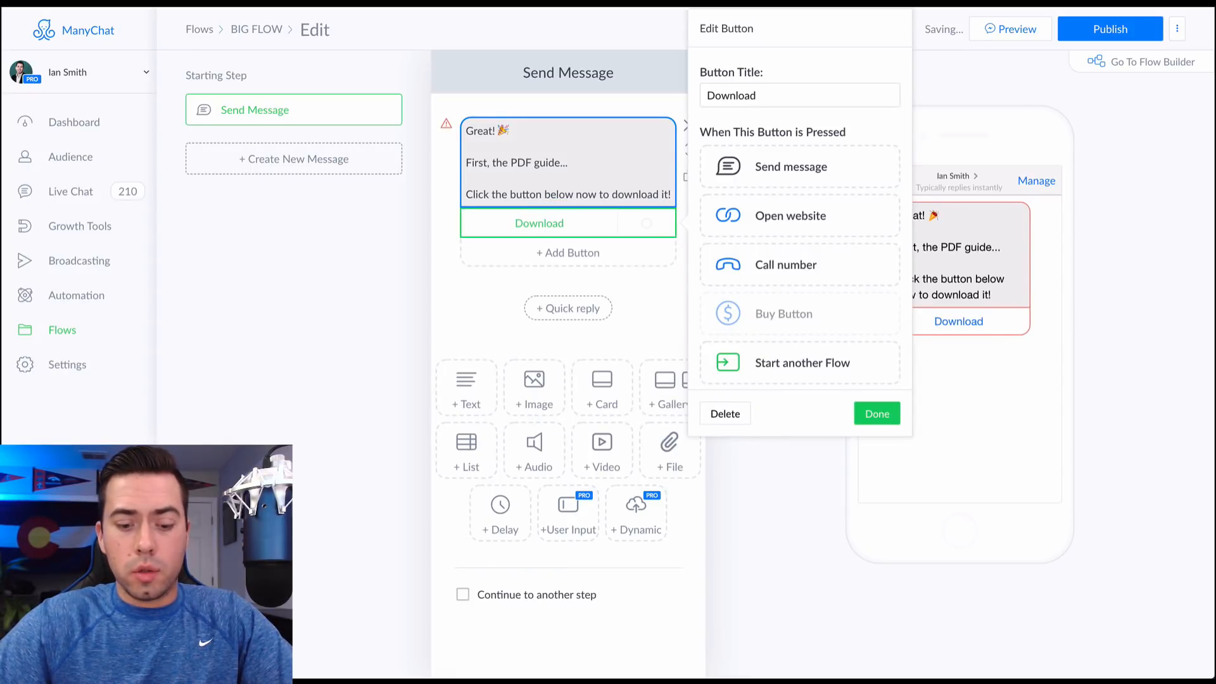
pyautogui.click(790, 216)
pyautogui.write(' PDF')
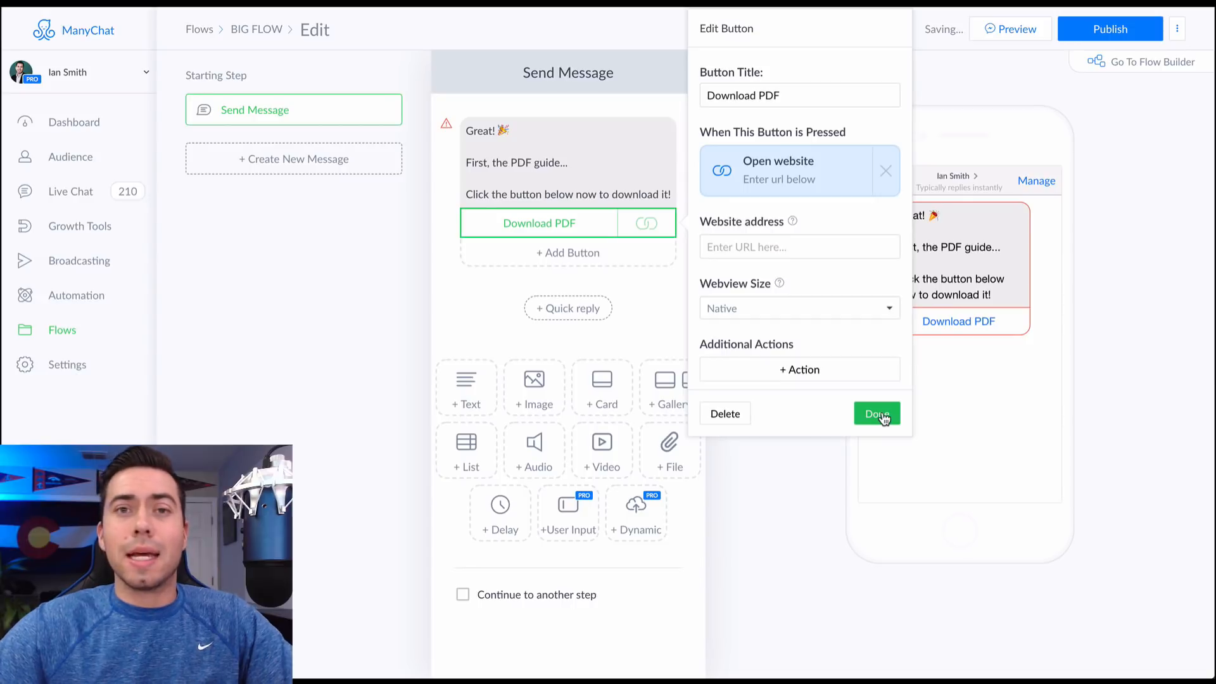
pyautogui.click(875, 414)
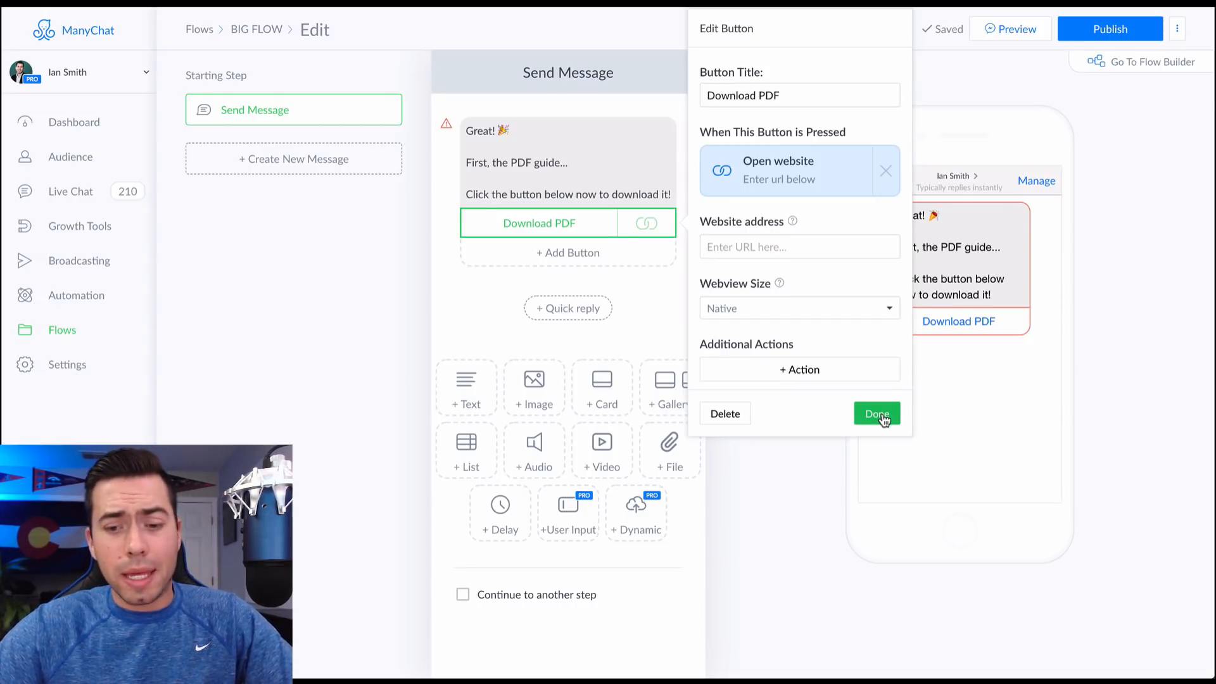
pyautogui.click(877, 414)
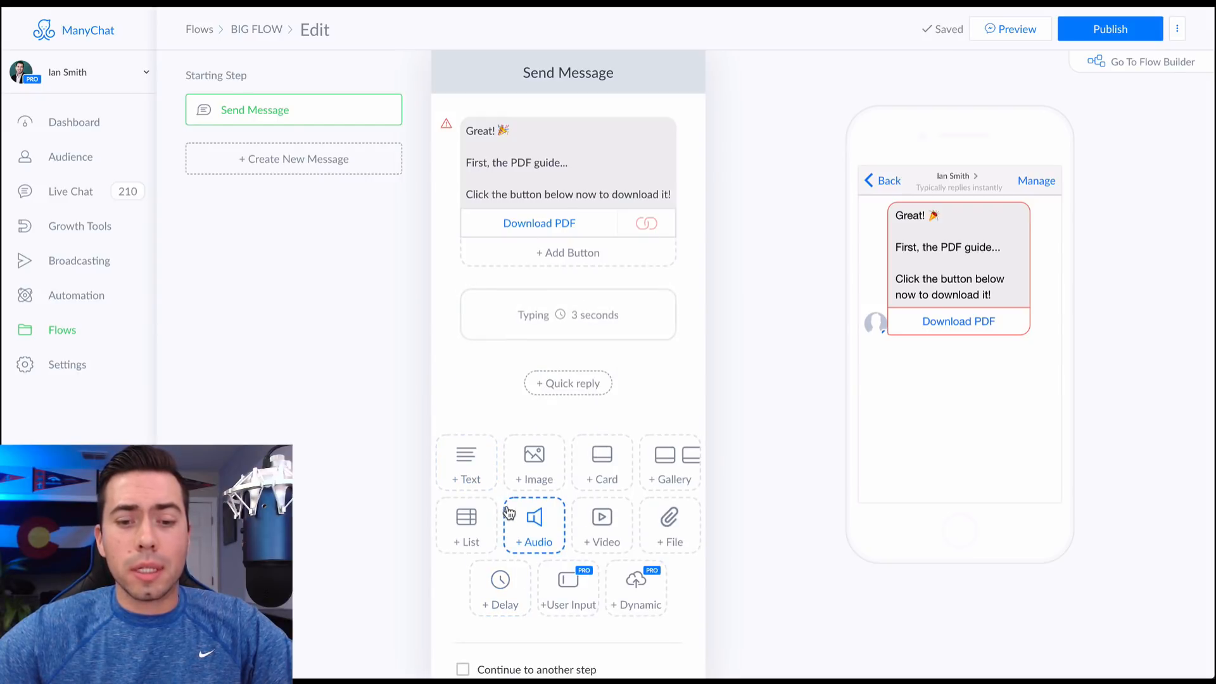
# Increase the typing delay after the PDF message from 3 to 5 seconds
pyautogui.click(567, 316)
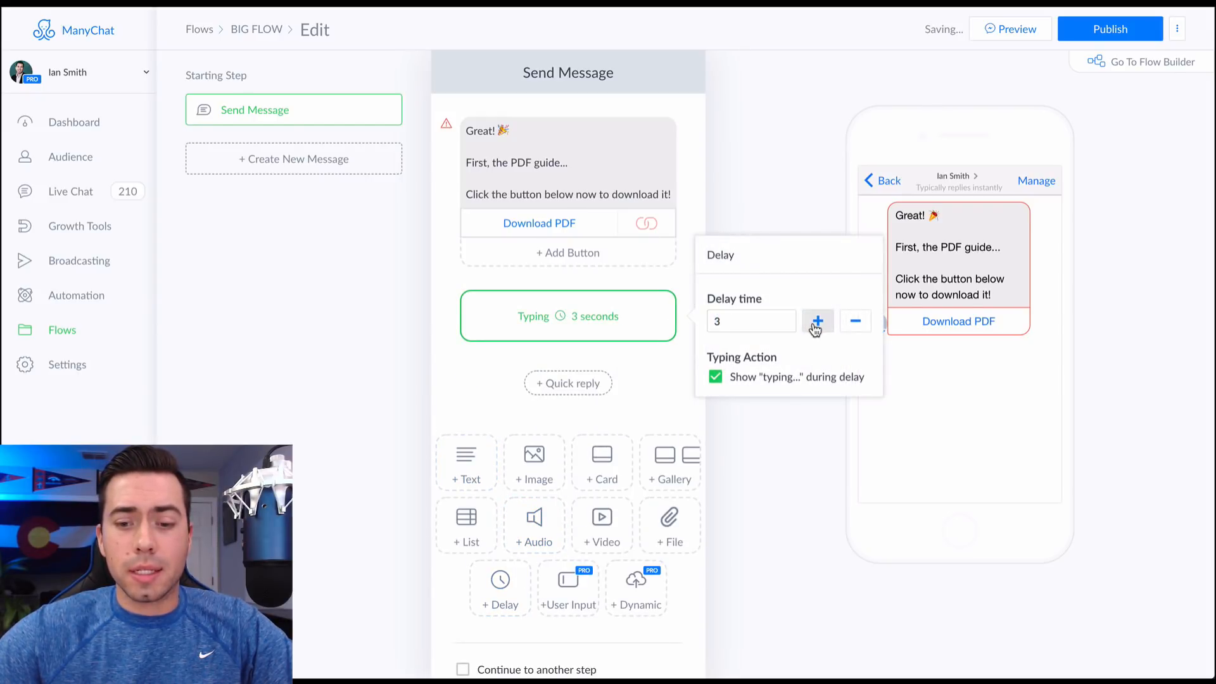
pyautogui.click(816, 320)
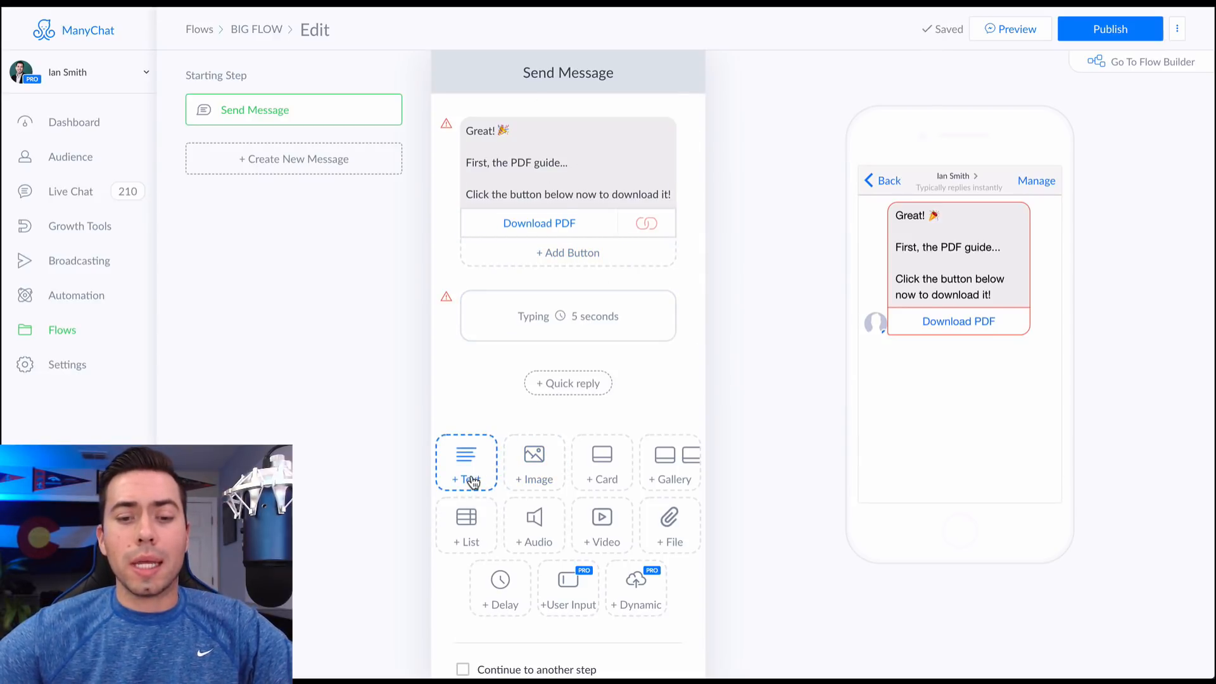
# Add a message offering the video walk-through if they give us their email
pyautogui.click(467, 463)
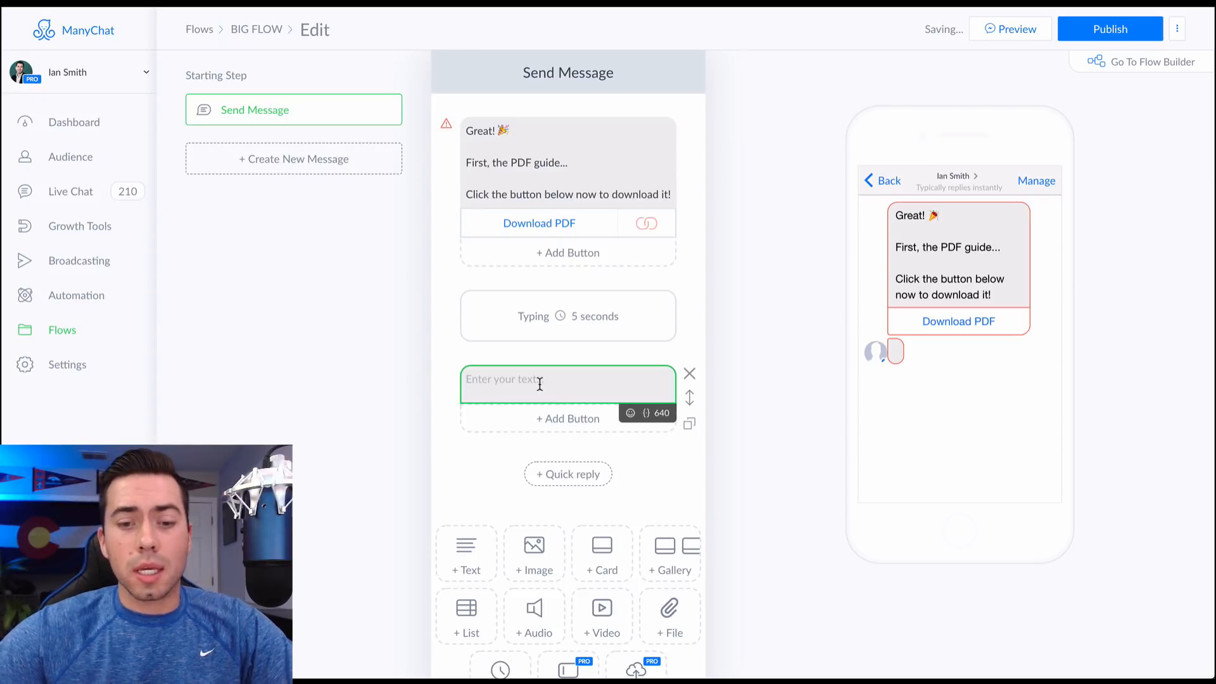
pyautogui.write('If you want the')
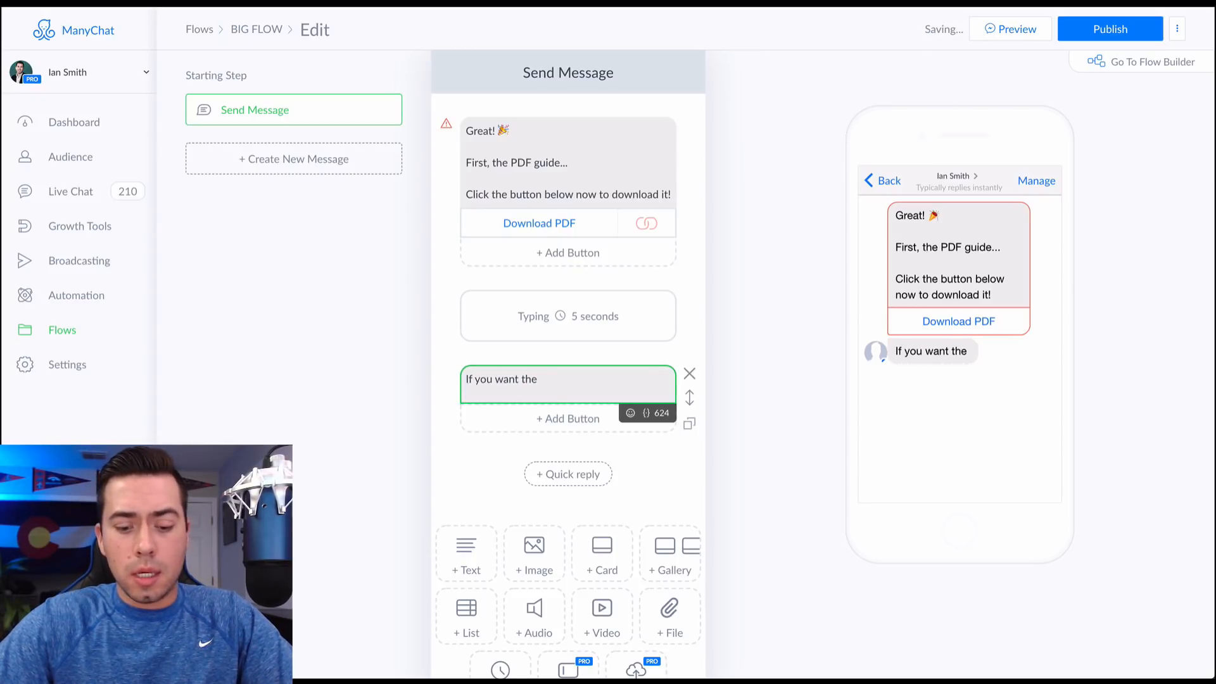
pyautogui.write('video walk-through, just give')
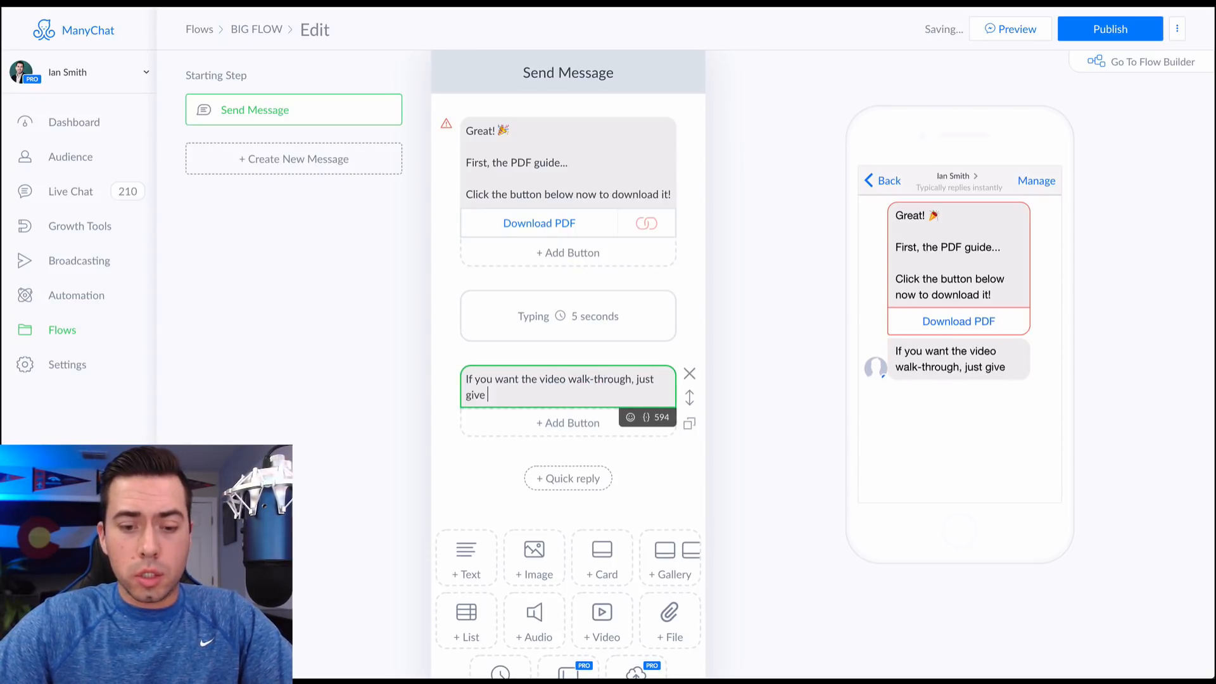
pyautogui.write("us your email address and we'll send it right over.")
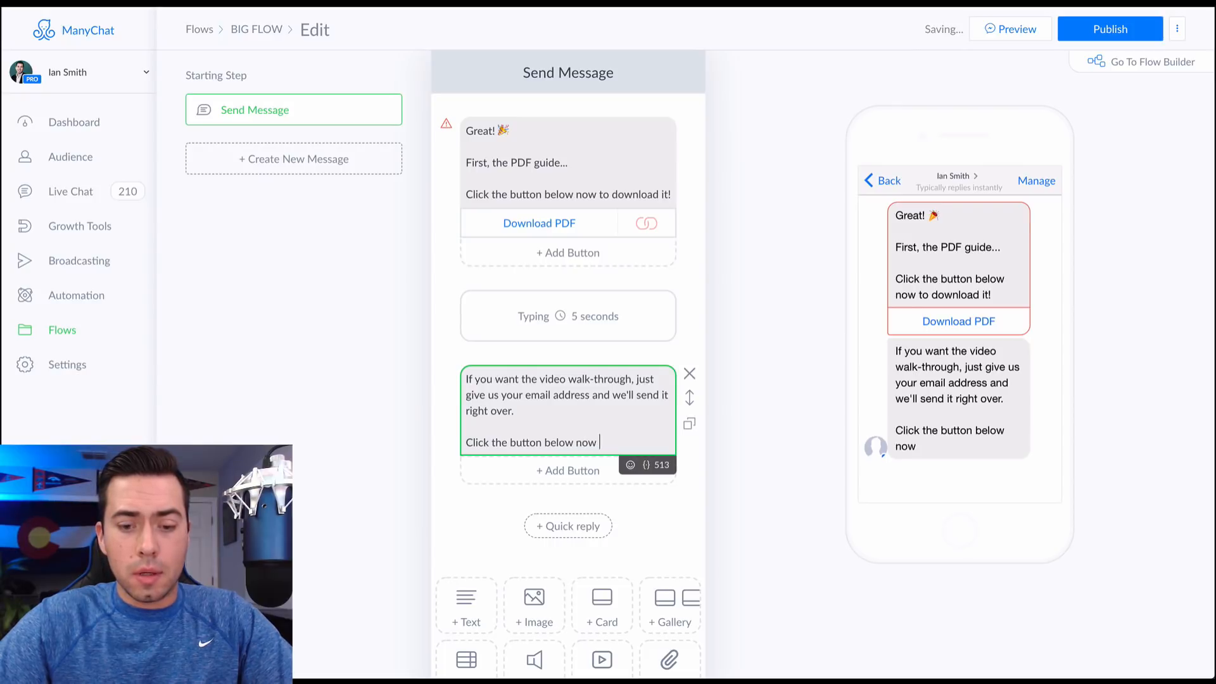
pyautogui.write('if that sounds')
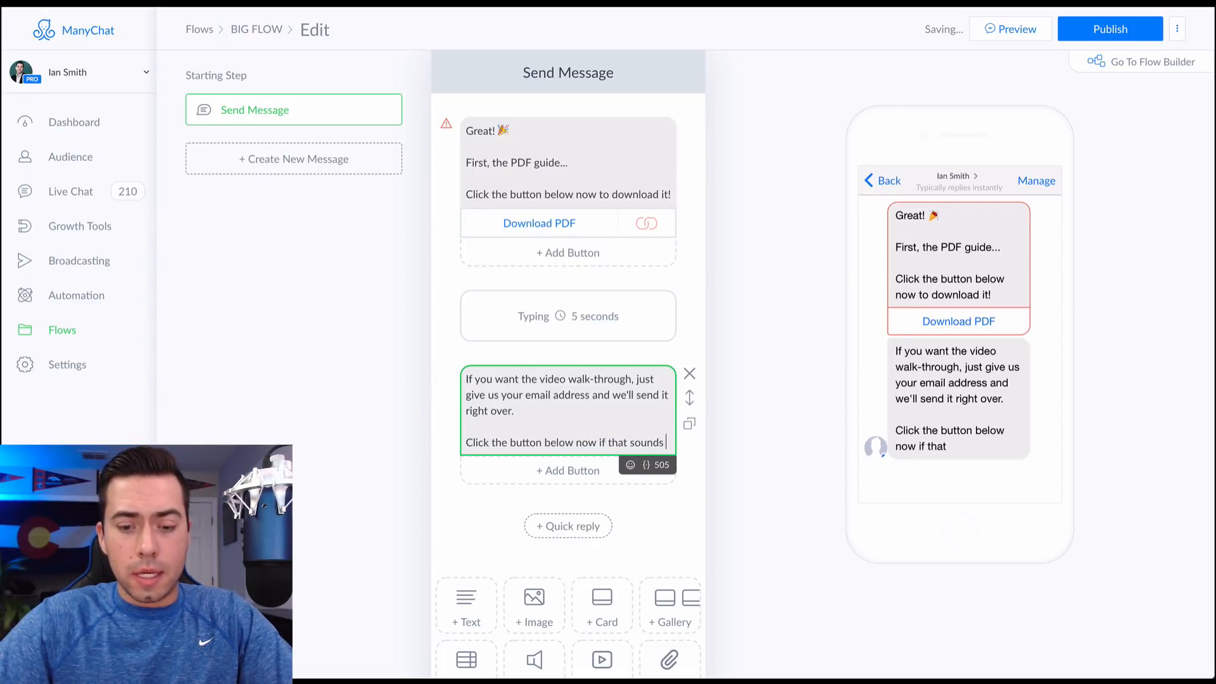
# Give that message a 'Sounds good!' button that sends another message
pyautogui.click(631, 467)
pyautogui.write('Send The Vide')
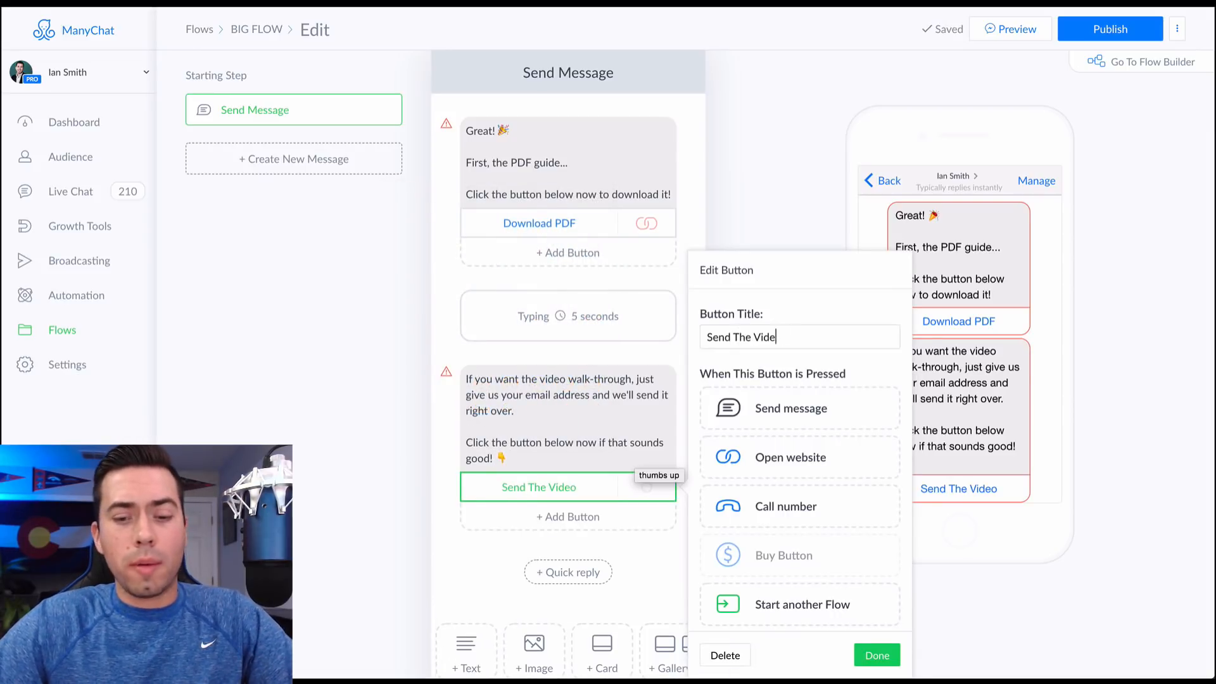
pyautogui.write('Sounds good!')
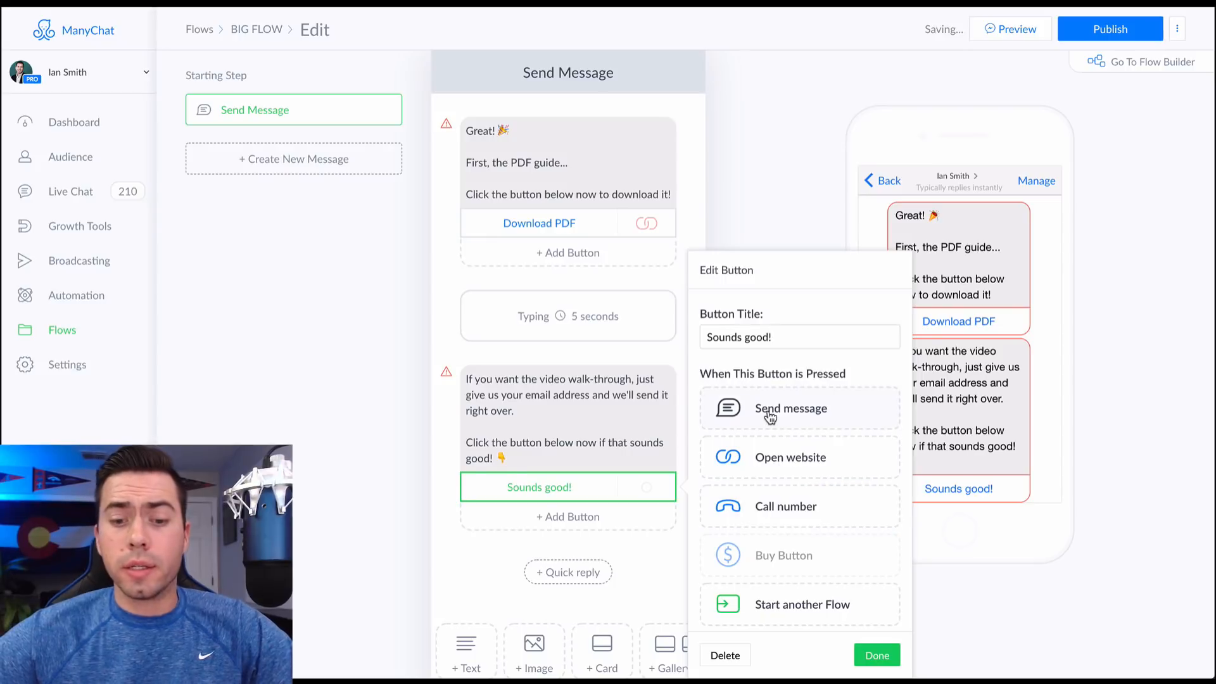
pyautogui.click(790, 407)
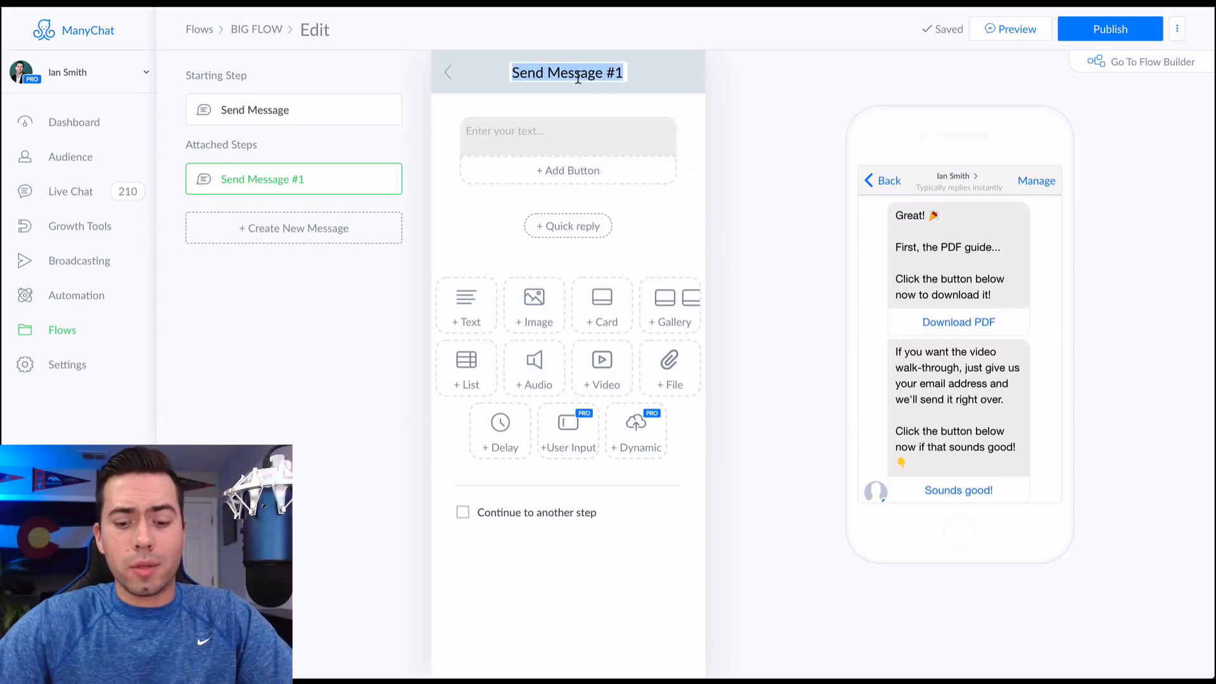
# Rename the step Sounds Good, add a User Input question, and delete the empty text block
pyautogui.write('Sounds Good')
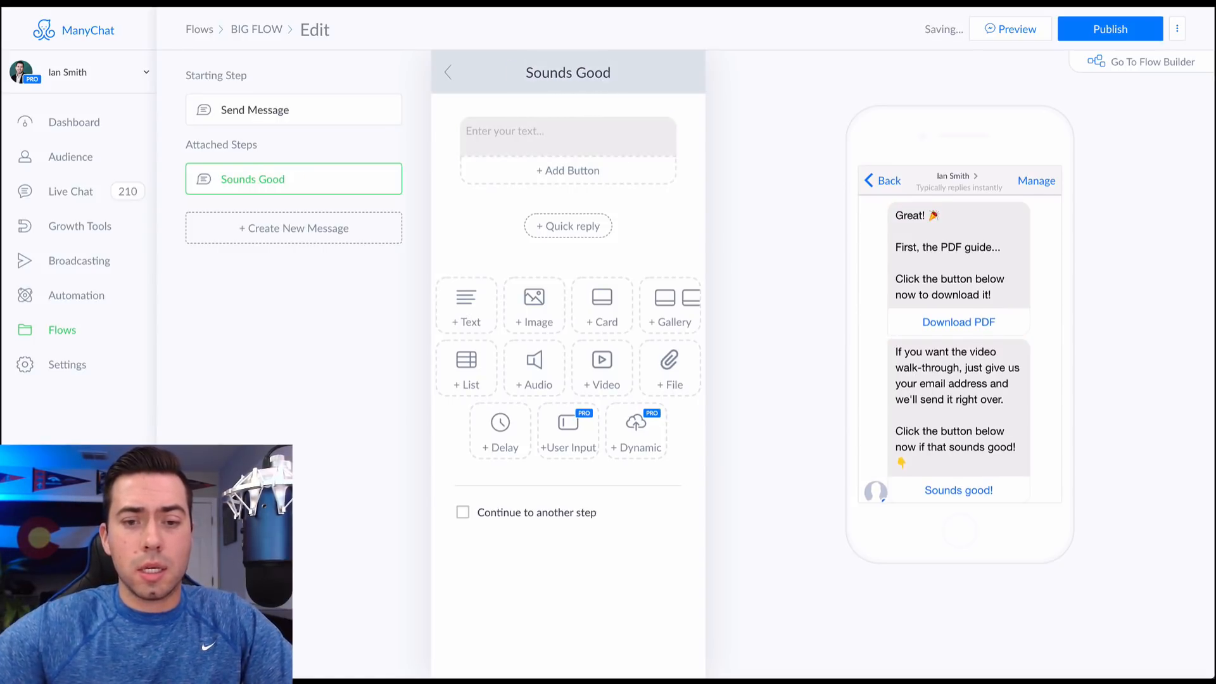
pyautogui.click(566, 131)
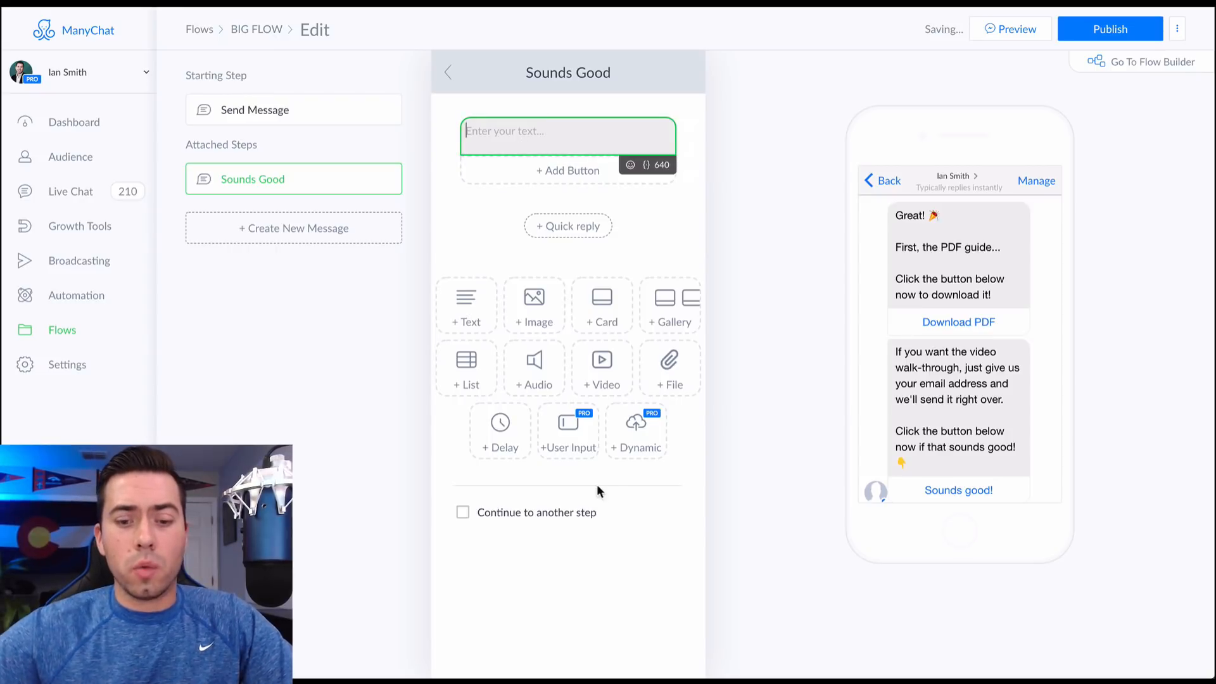
pyautogui.click(568, 432)
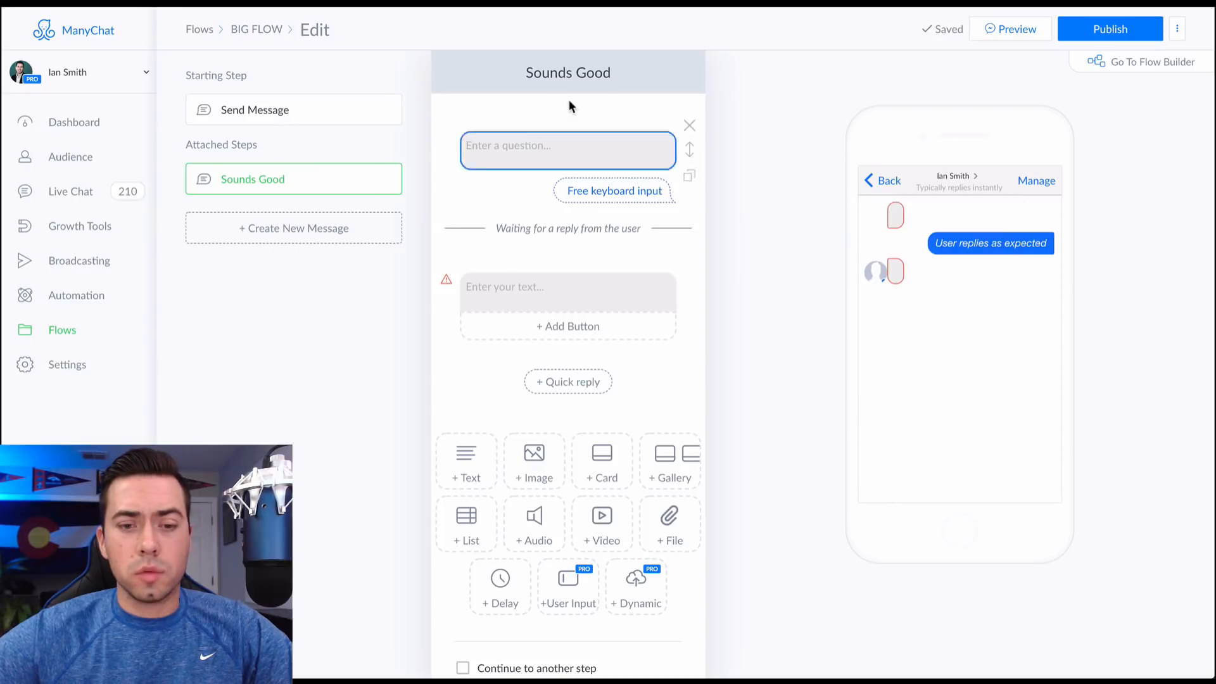
pyautogui.click(566, 287)
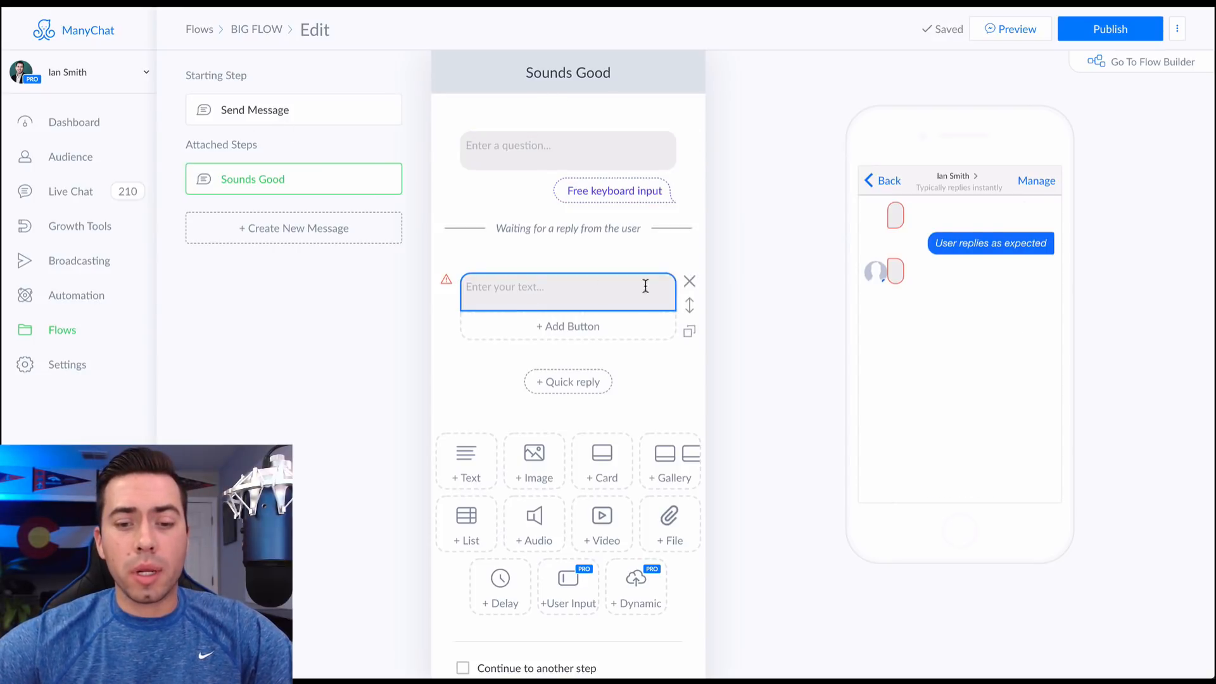
pyautogui.click(688, 281)
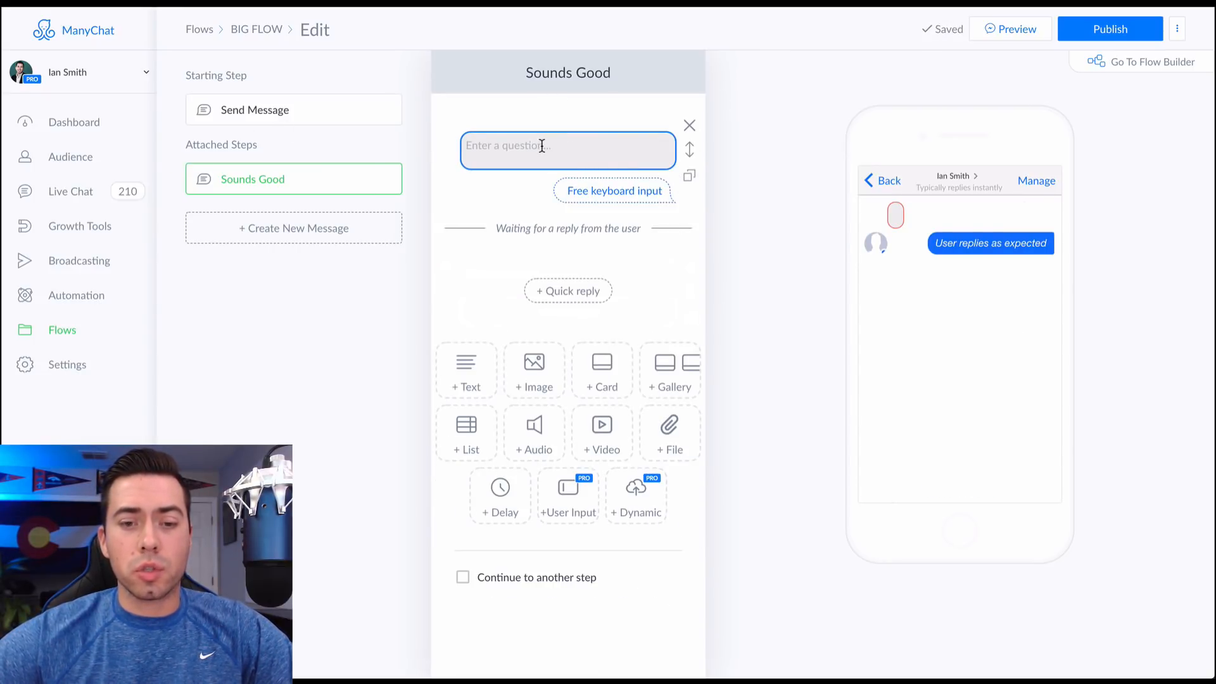
# Ask "What's your email address?", expect an Email reply, and save it to the Email field
pyautogui.write("What's your email address?")
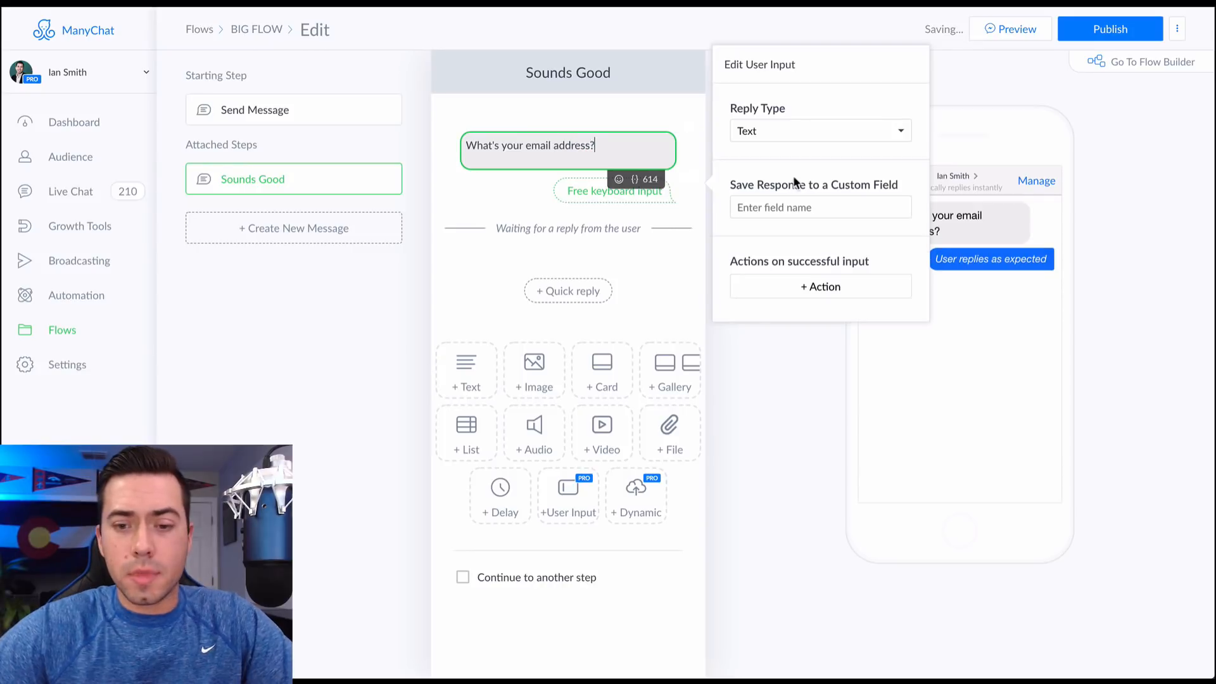
pyautogui.click(820, 130)
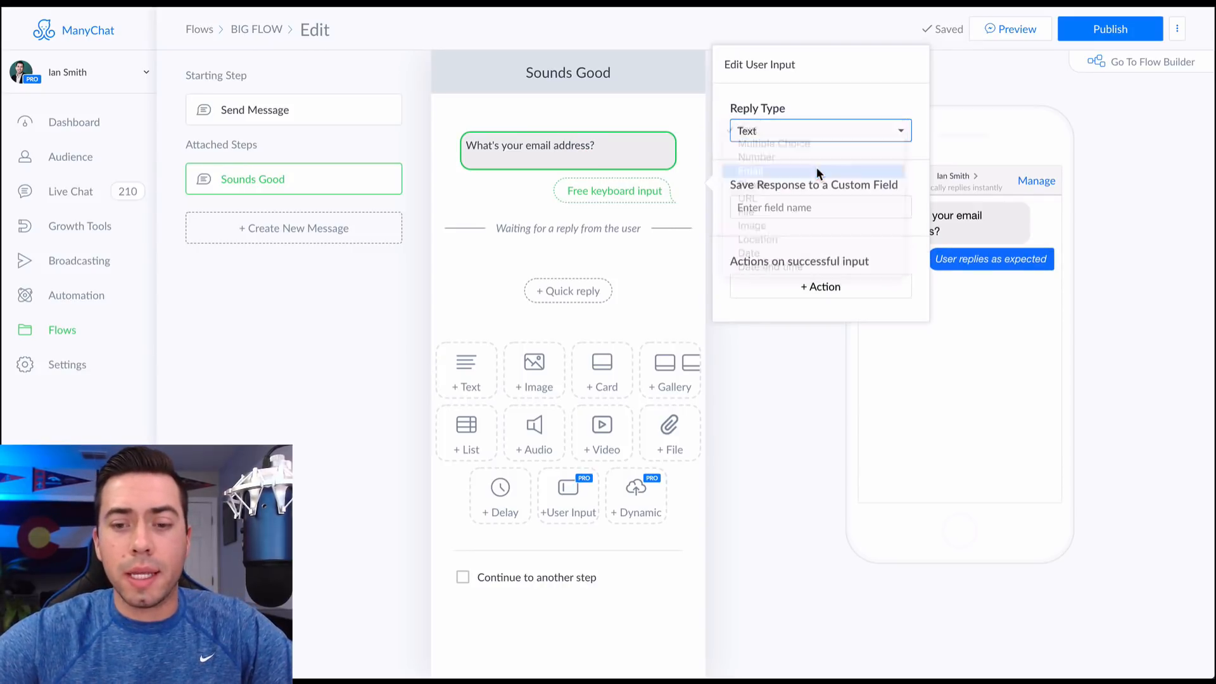
pyautogui.click(752, 170)
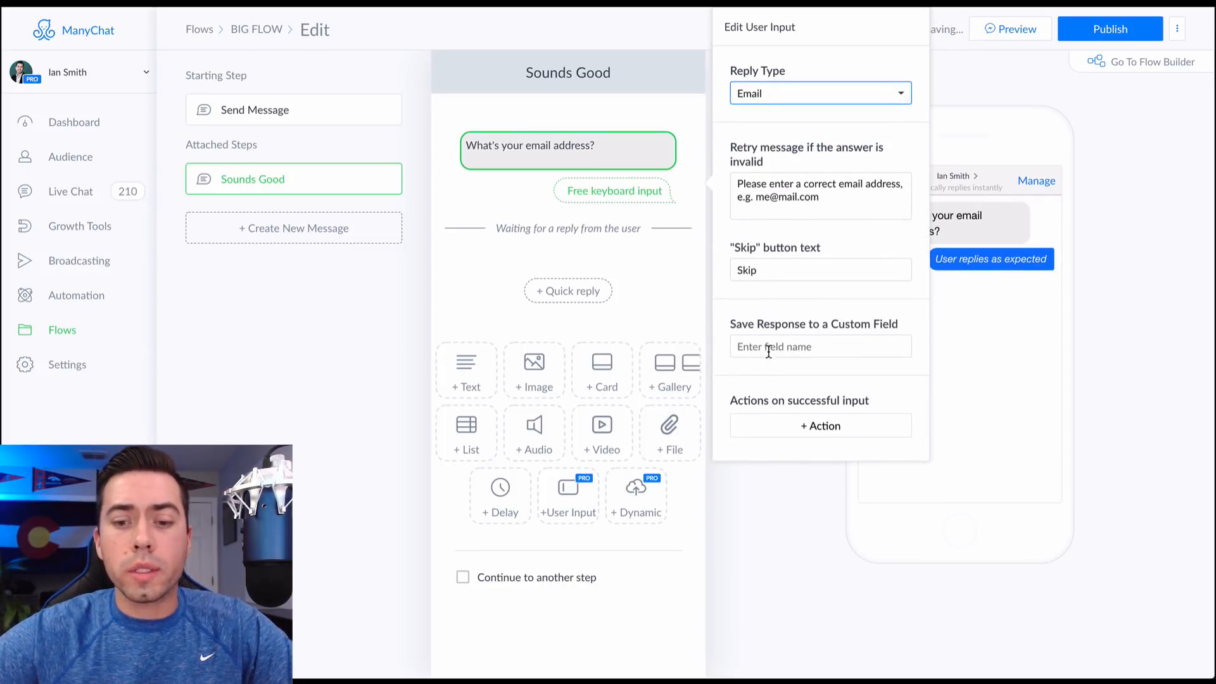
pyautogui.write('Email')
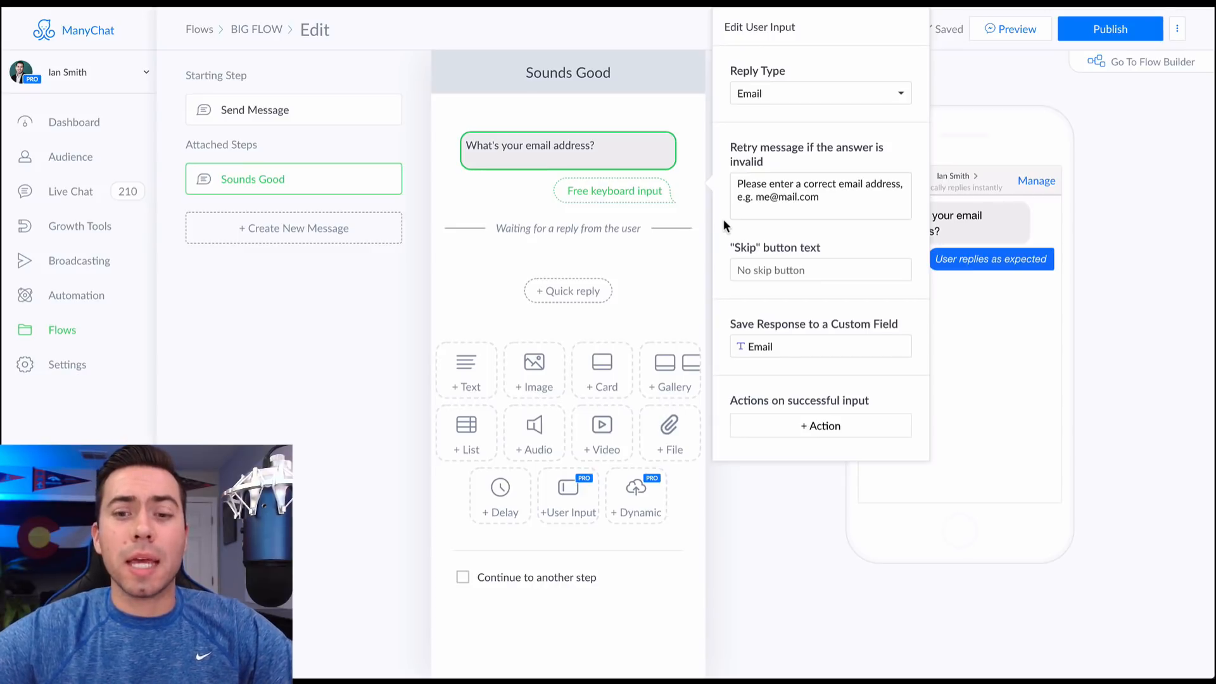
pyautogui.moveTo(730, 153)
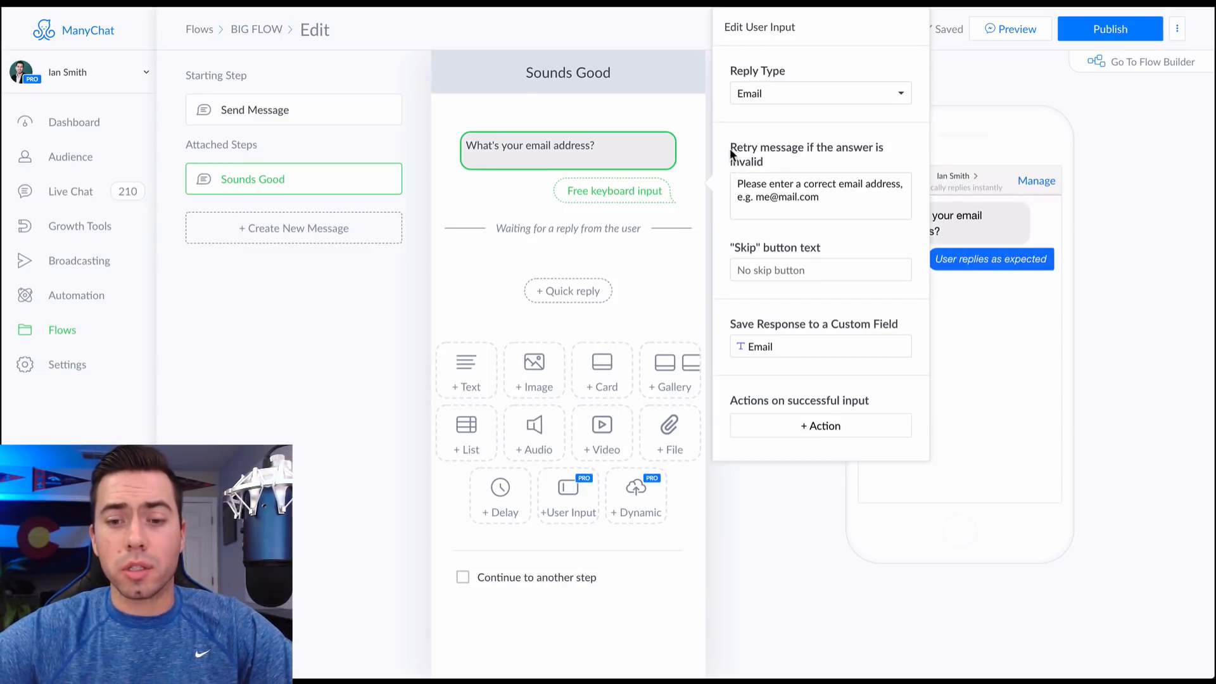
pyautogui.moveTo(797, 268)
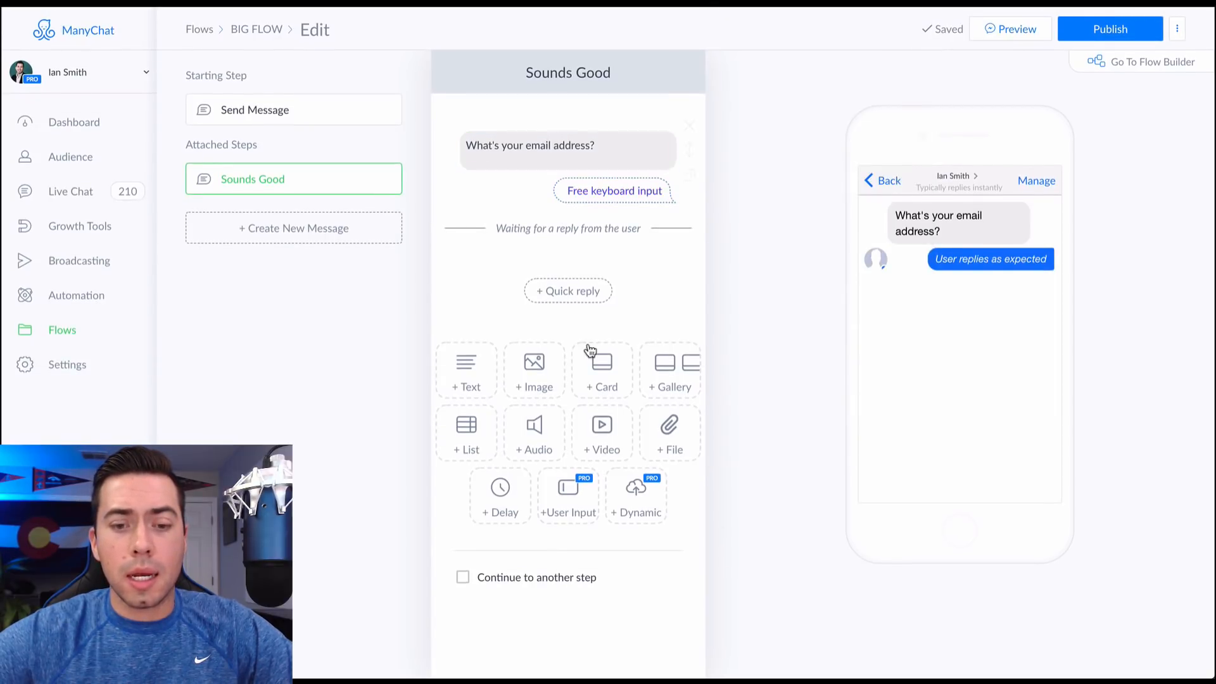
# Add a second question reminding users to check their junk folder in the next 3 minutes
pyautogui.click(466, 371)
pyautogui.write('Awesome! Be sure to check your inbox and')
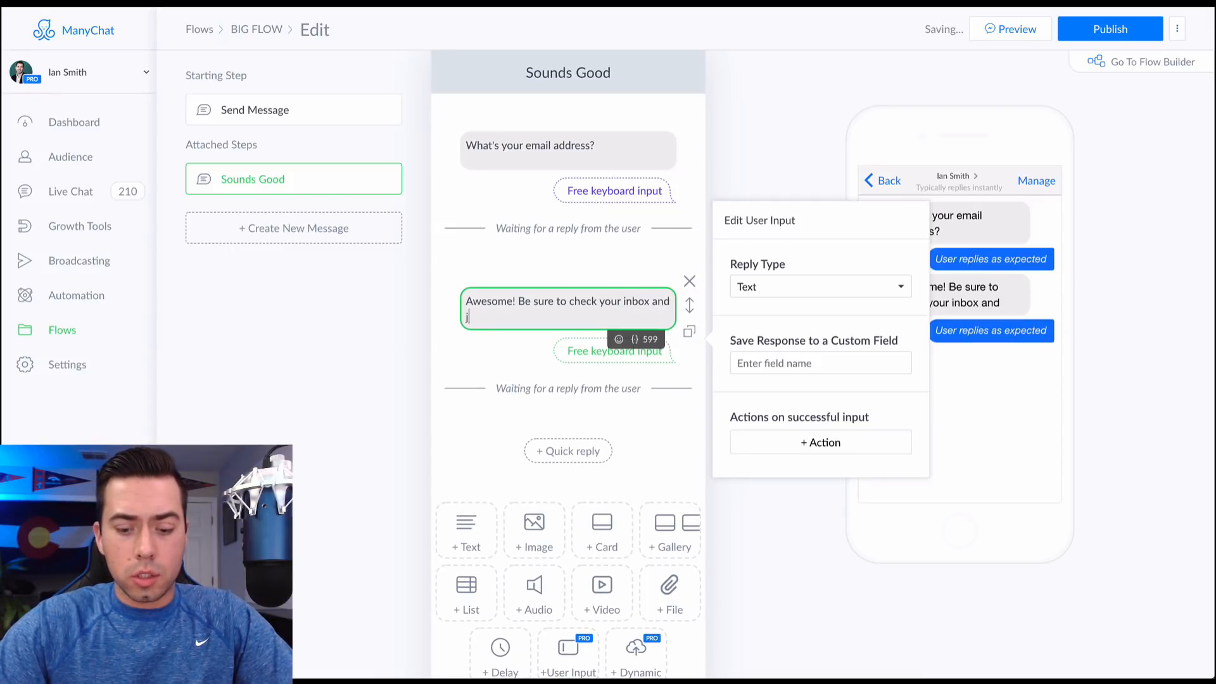
pyautogui.write('junk folder in the')
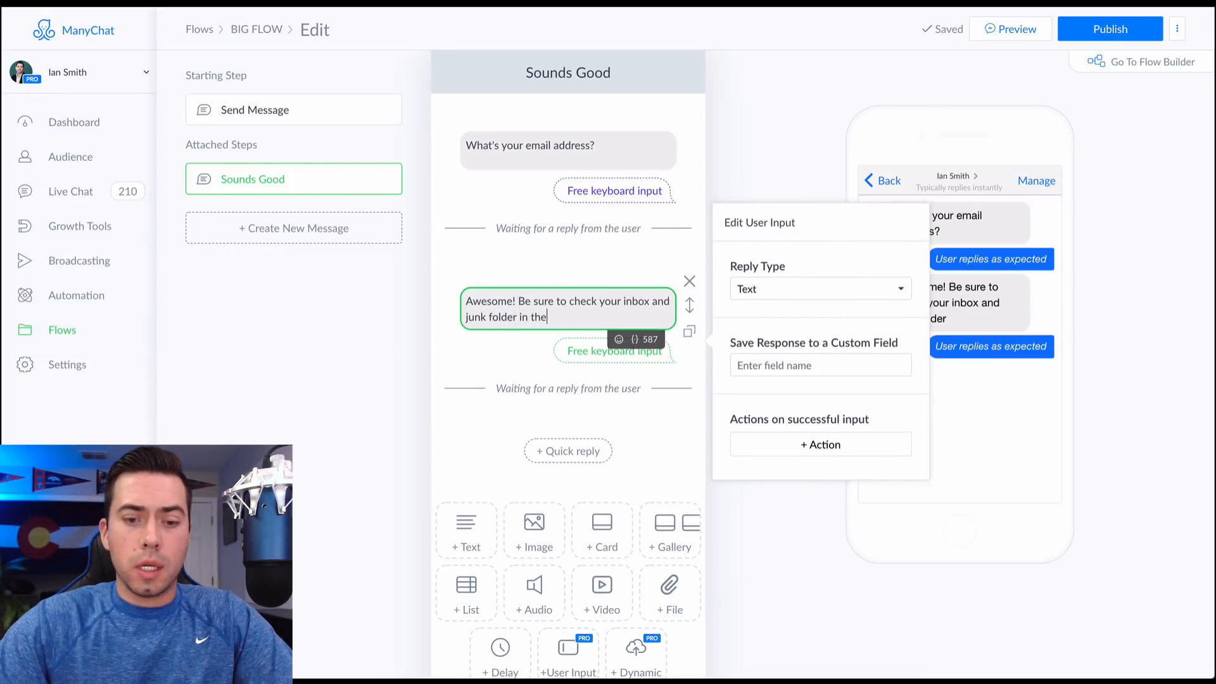
pyautogui.write('next 3 minutes for that email!')
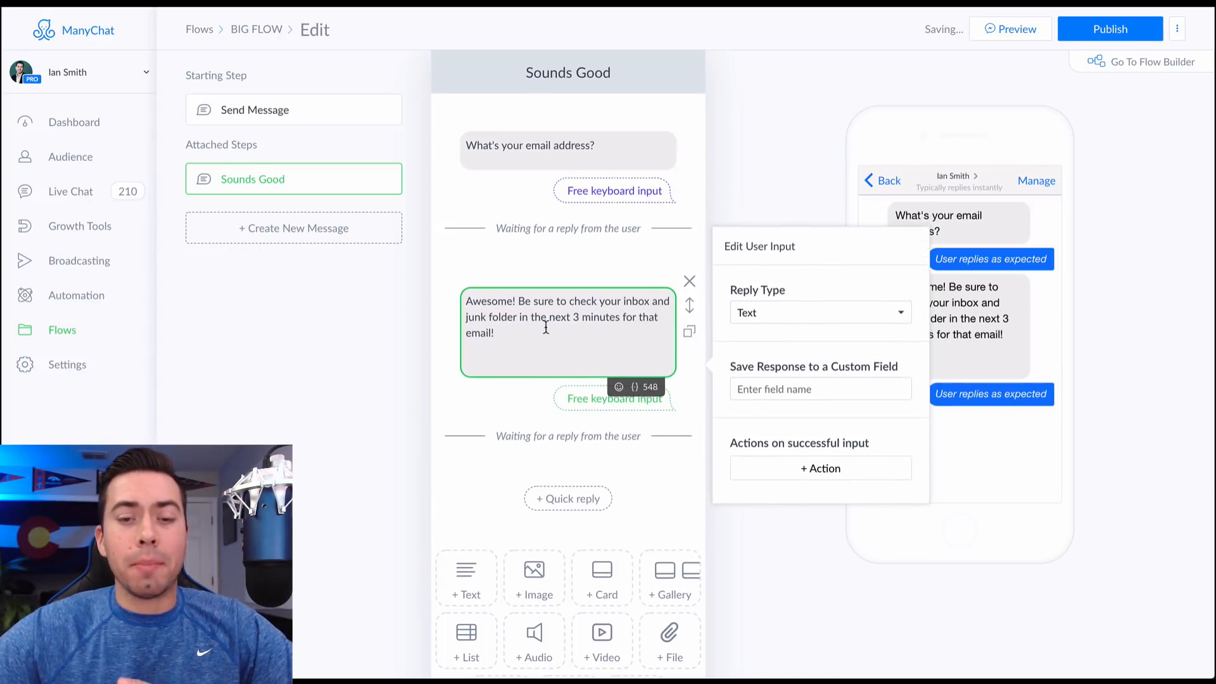
pyautogui.click(568, 145)
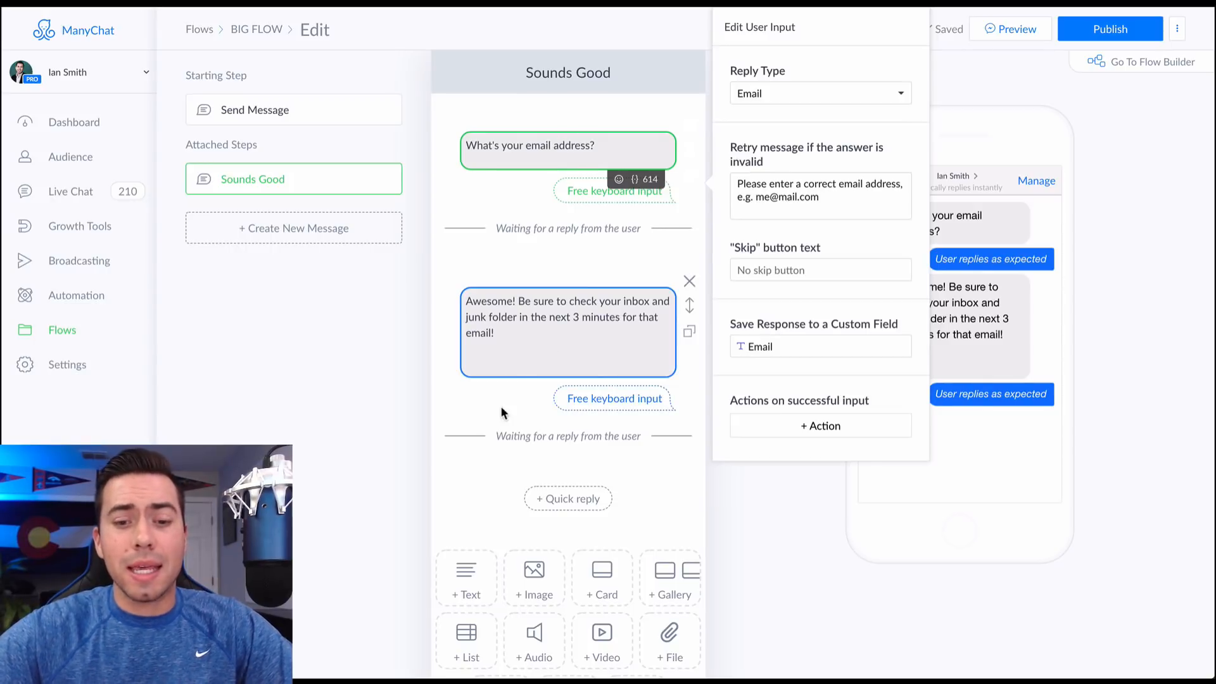
pyautogui.click(819, 93)
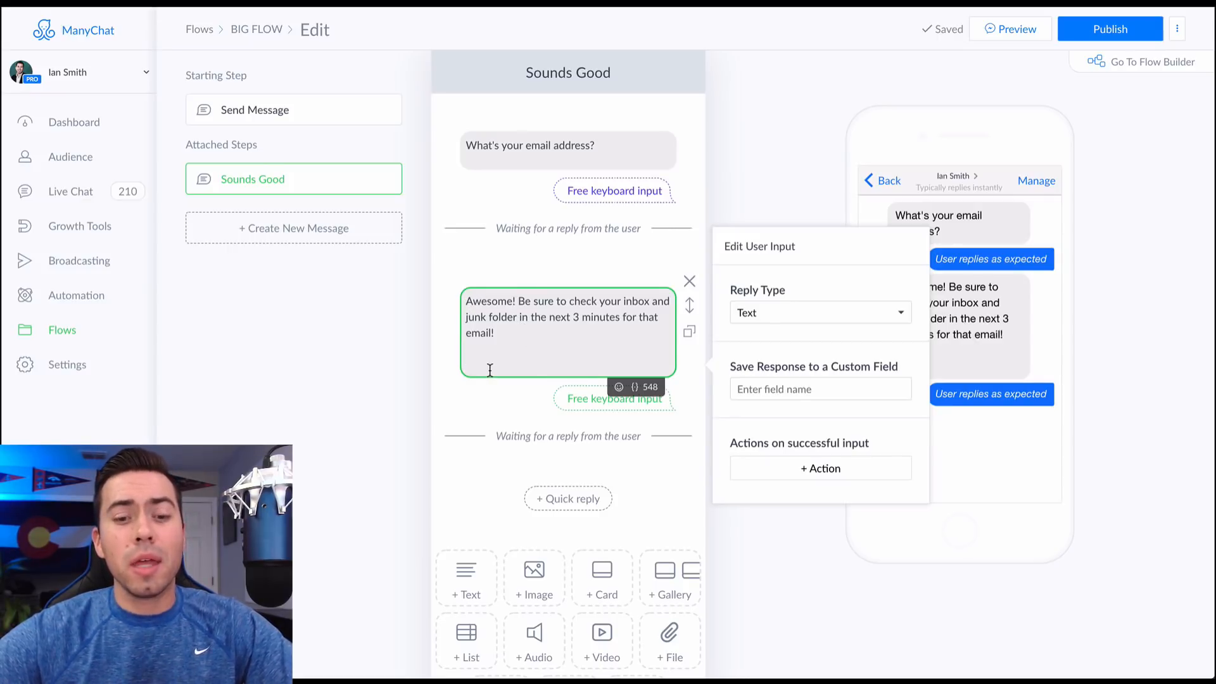
# Ask for the best number to reach them to set up a good time for the 30-minute call
pyautogui.write('Now,')
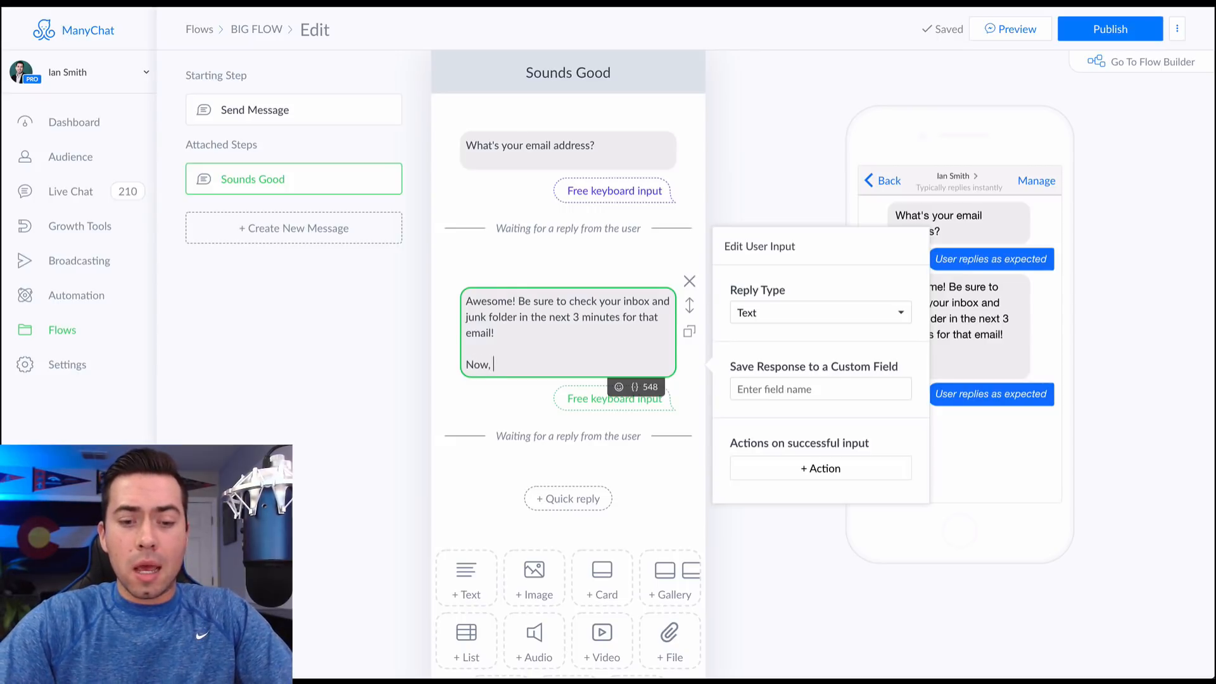
pyautogui.write('for your 30 minute training session...')
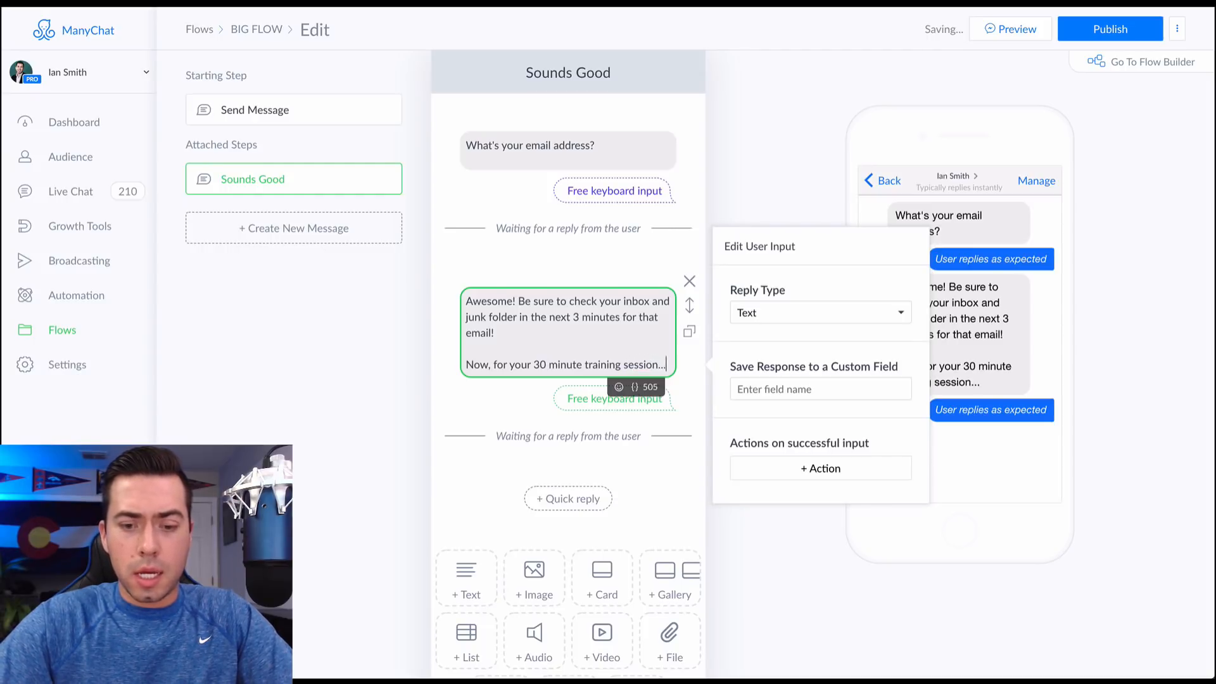
pyautogui.write('What is the best')
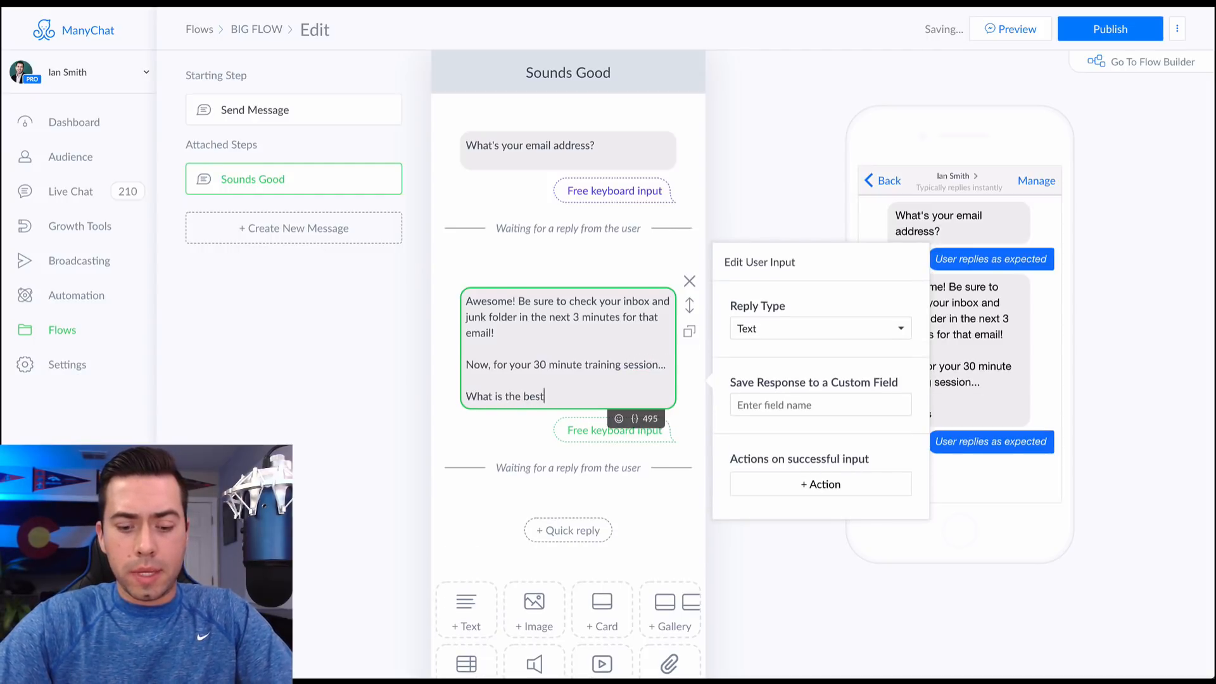
pyautogui.write('number to reach yo')
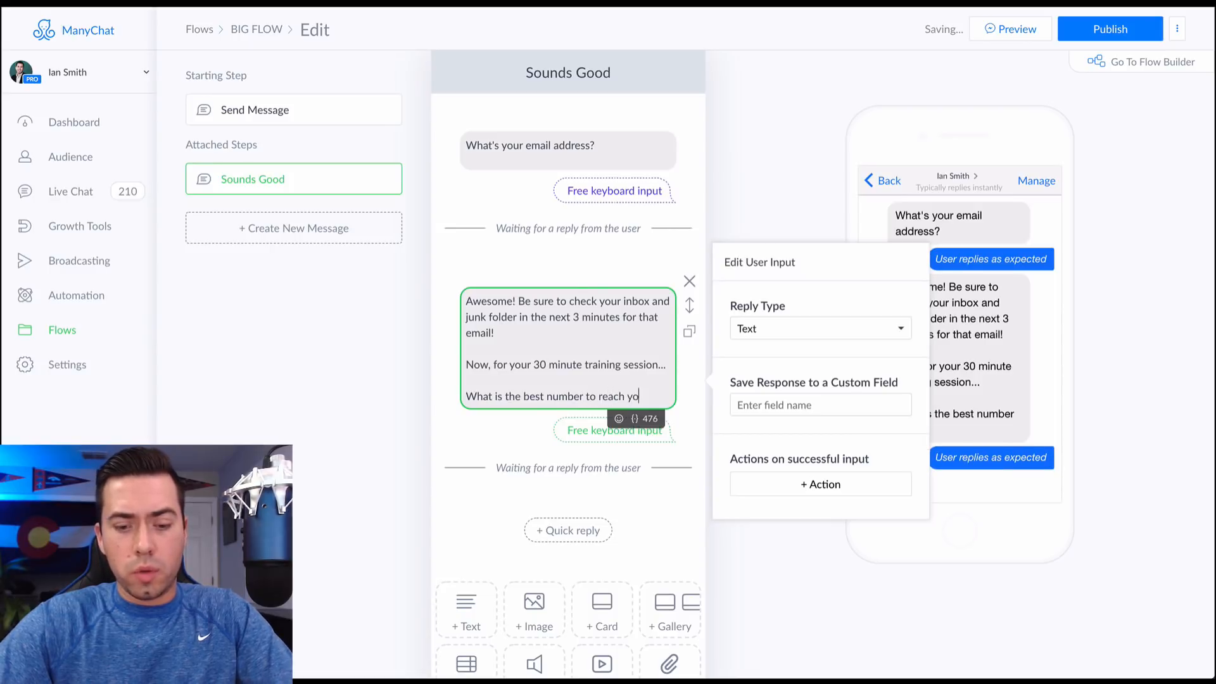
pyautogui.write('you at, so we can set up a')
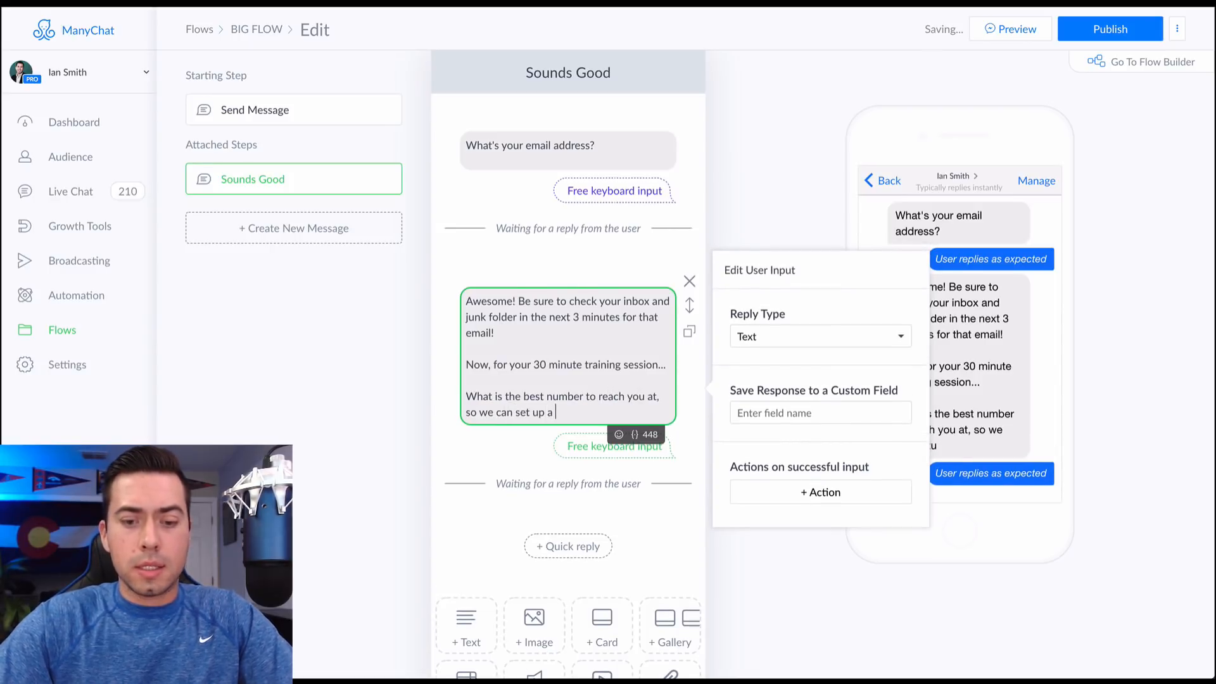
pyautogui.write('good time to work out?')
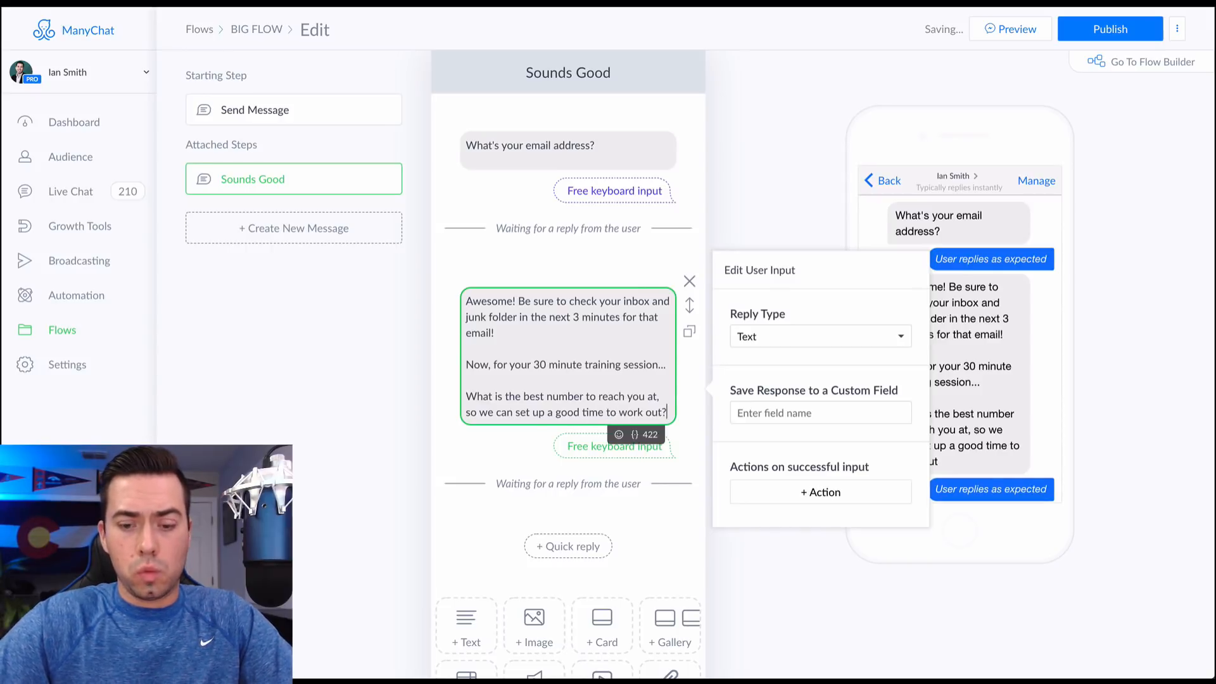
# Try a Phone reply type with no skip option, then set the reply type back to Text
pyautogui.click(819, 336)
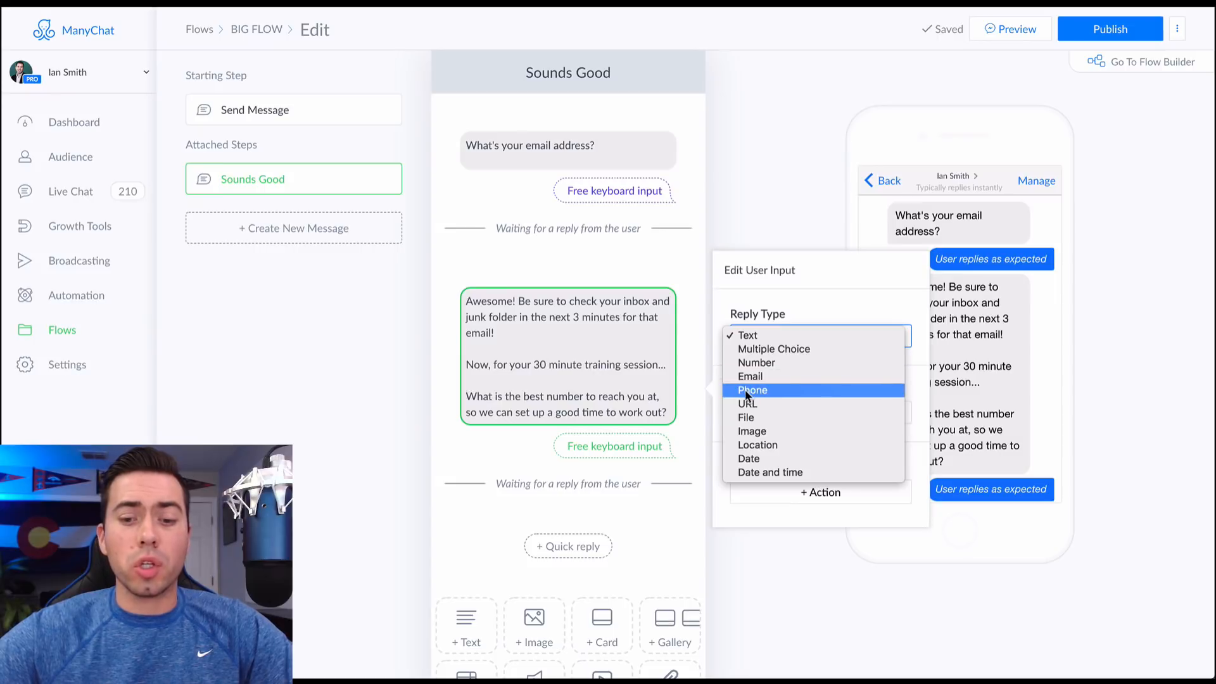
pyautogui.click(751, 390)
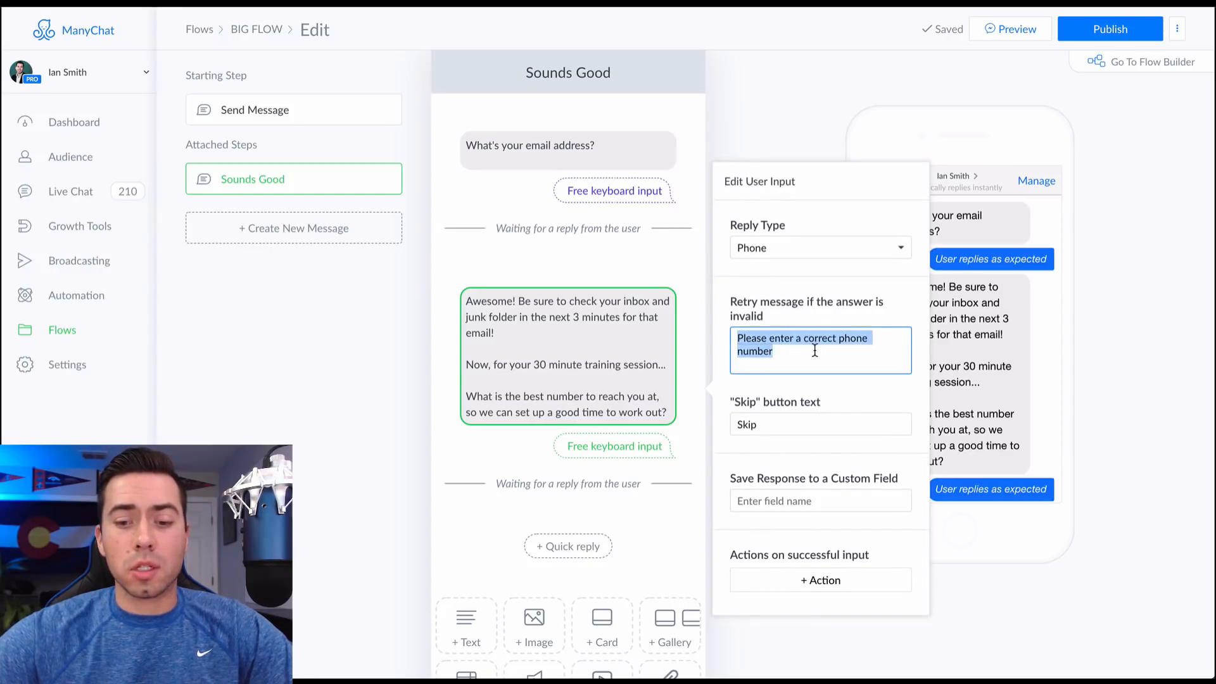
pyautogui.click(750, 424)
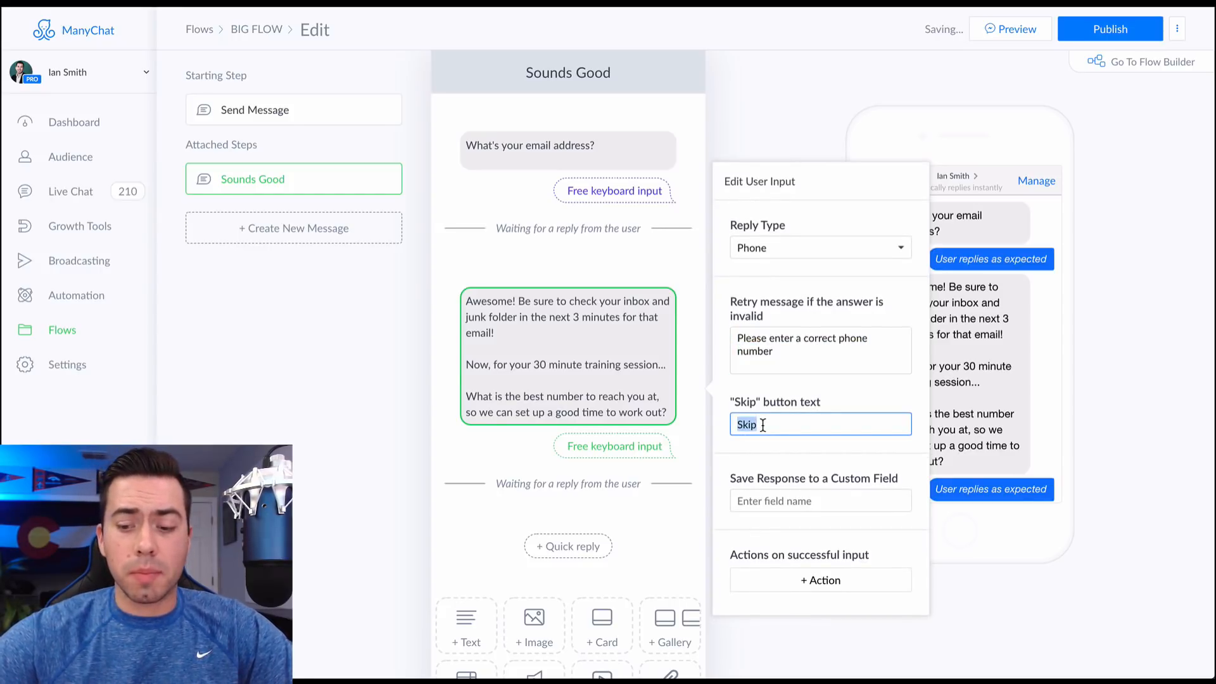
pyautogui.press('backspace')
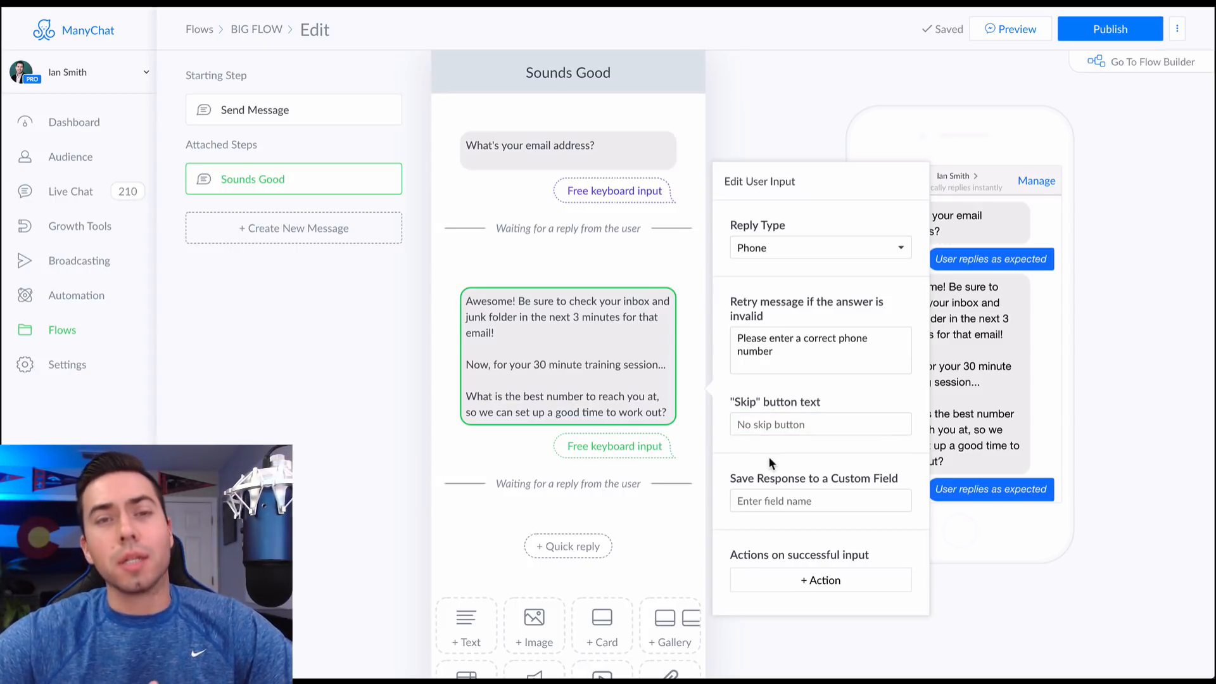
pyautogui.click(820, 425)
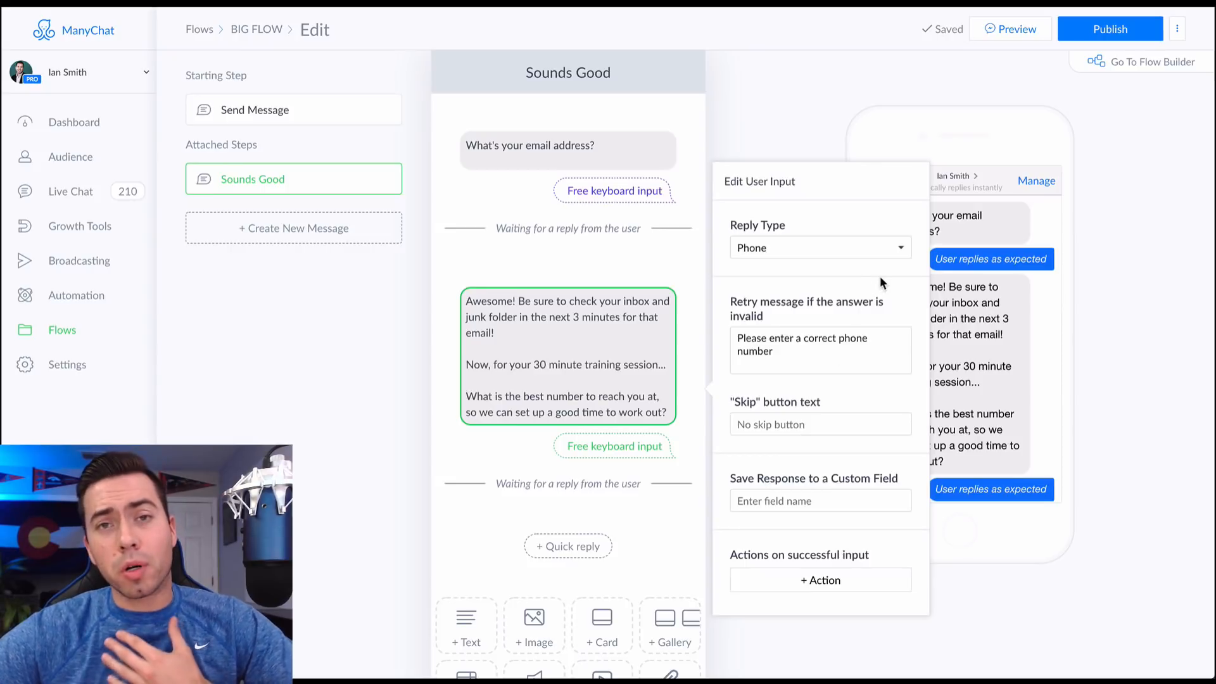
pyautogui.click(818, 248)
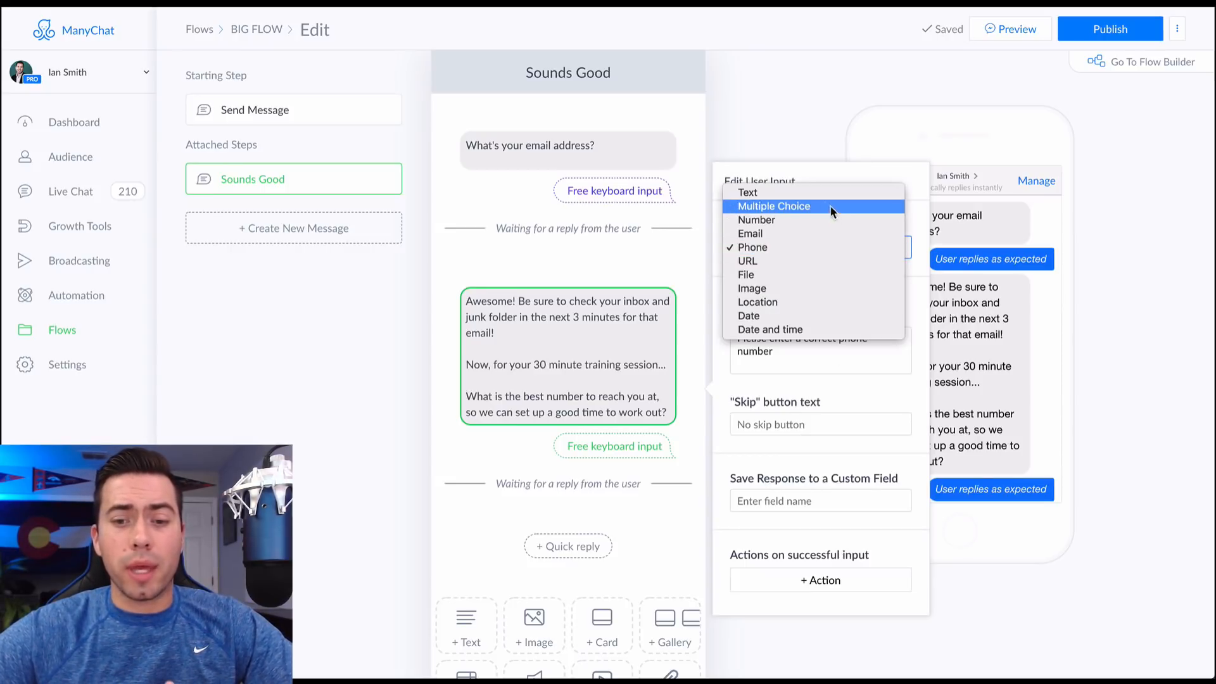
pyautogui.click(746, 193)
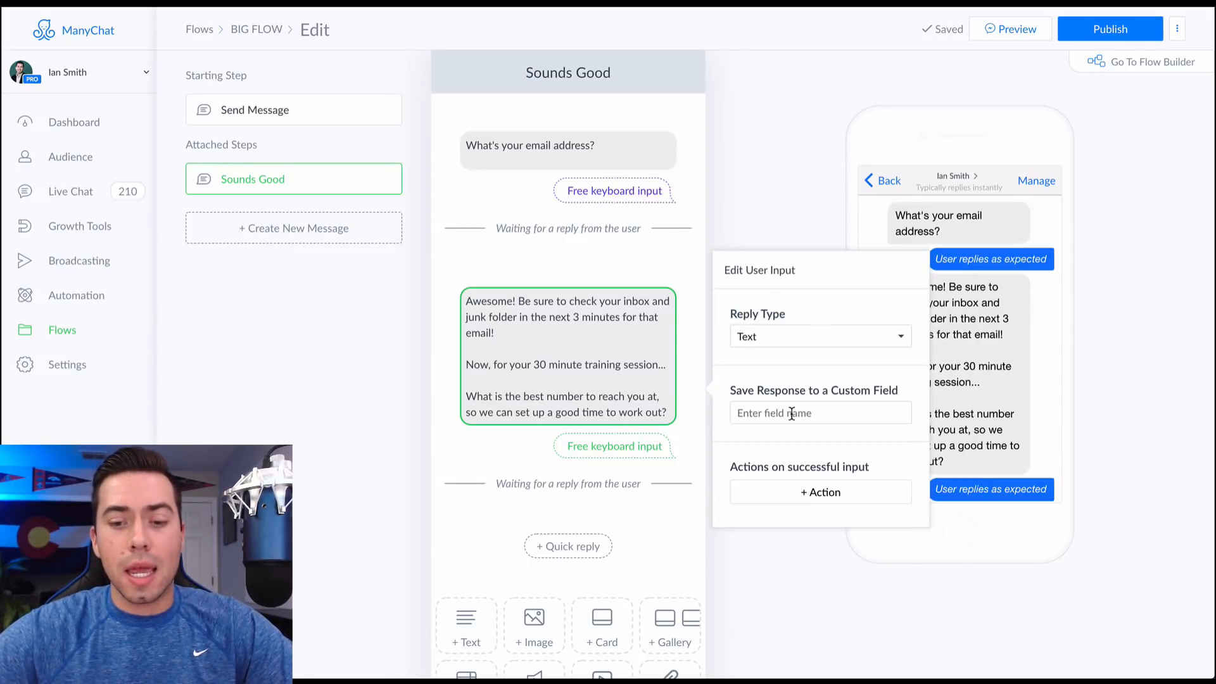
# Save phone answers to the Phone Number field and tag responders Name, Numb, Email Lead
pyautogui.write('pho')
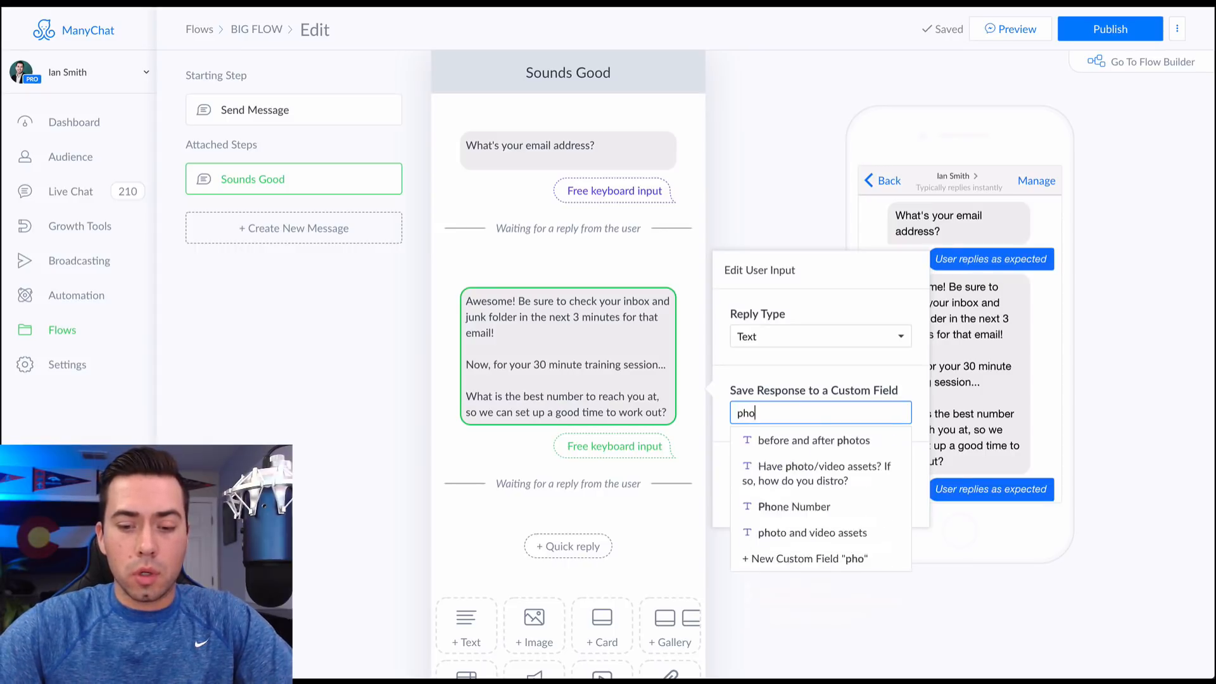
pyautogui.click(792, 507)
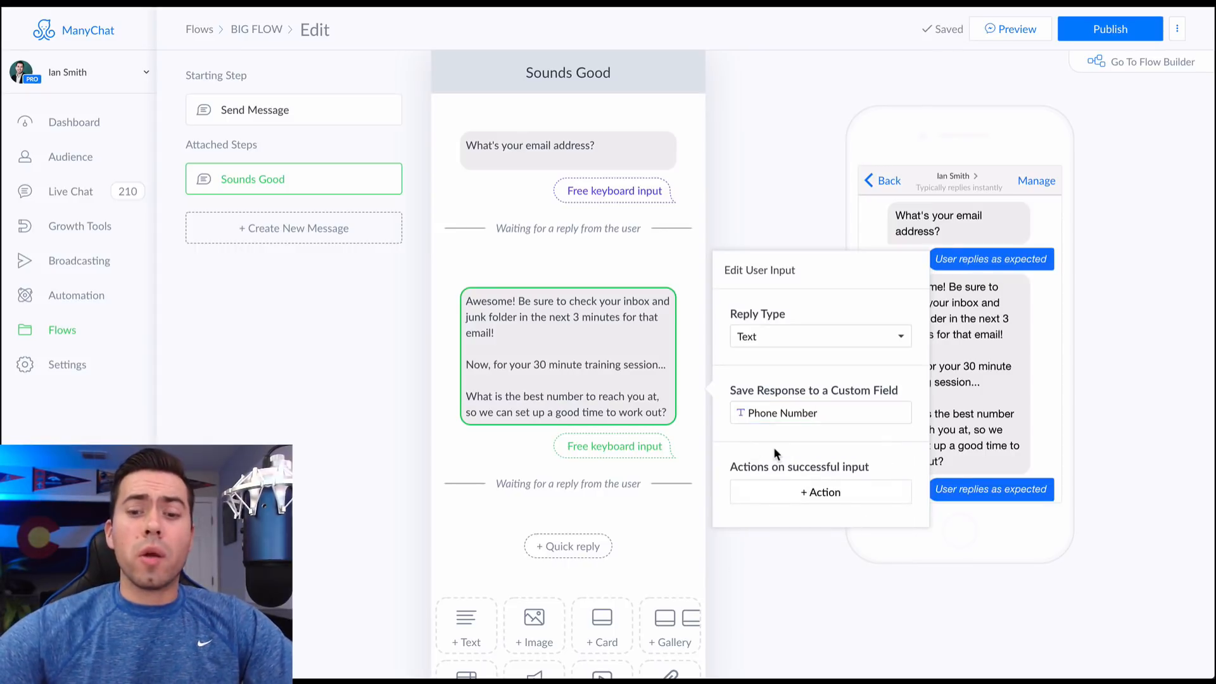
pyautogui.click(820, 491)
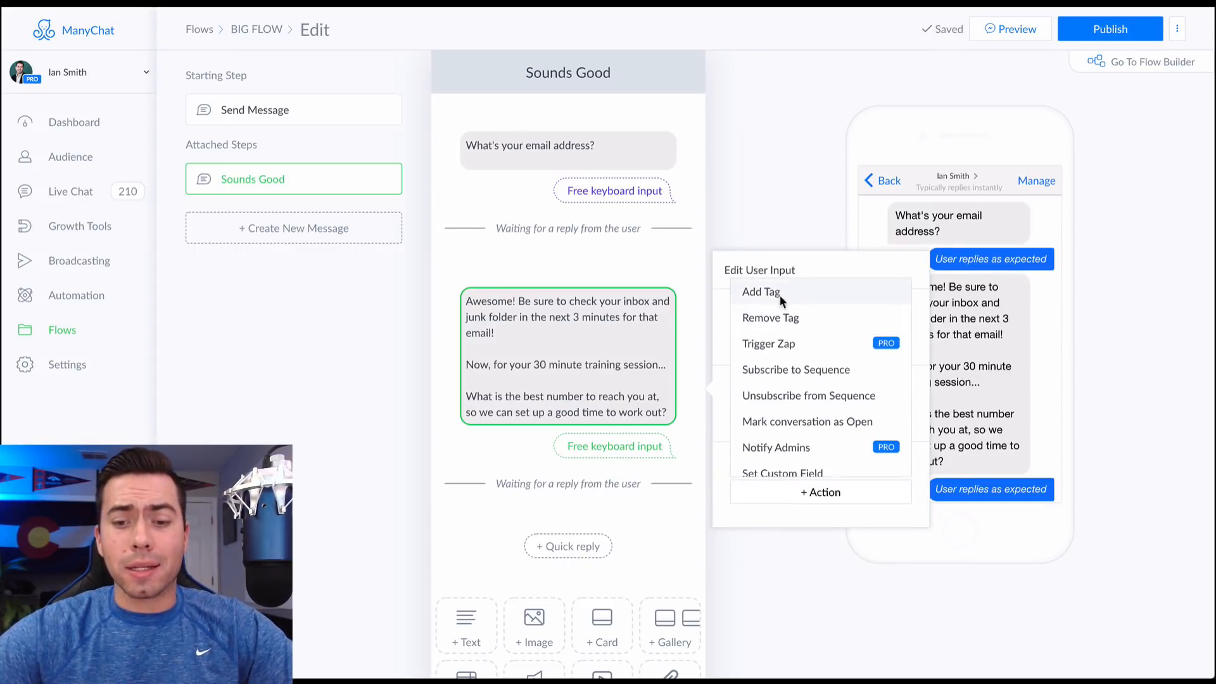
pyautogui.click(760, 292)
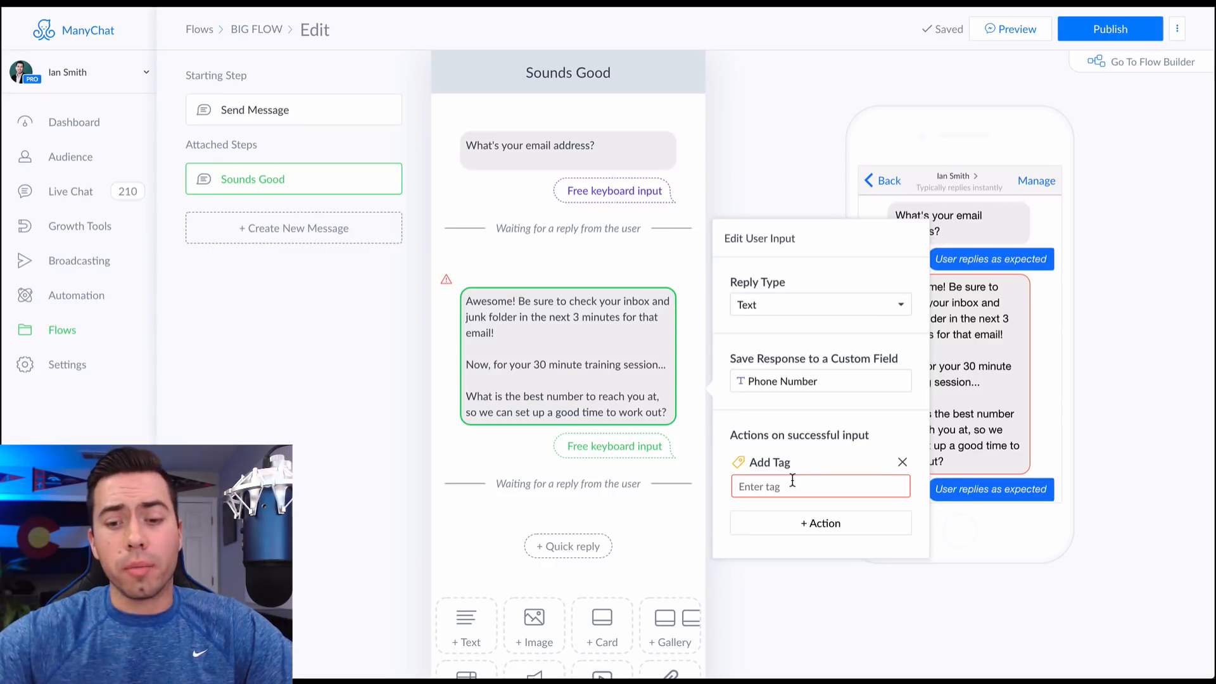
pyautogui.write('nam')
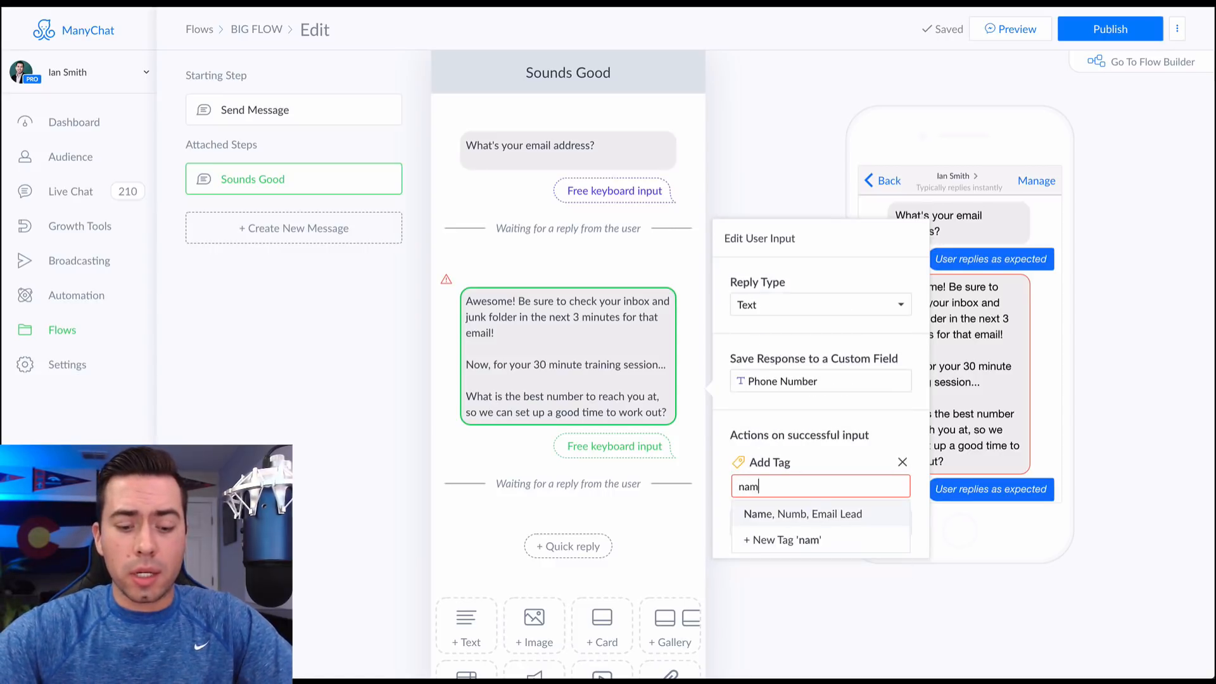
pyautogui.click(806, 514)
pyautogui.write('G')
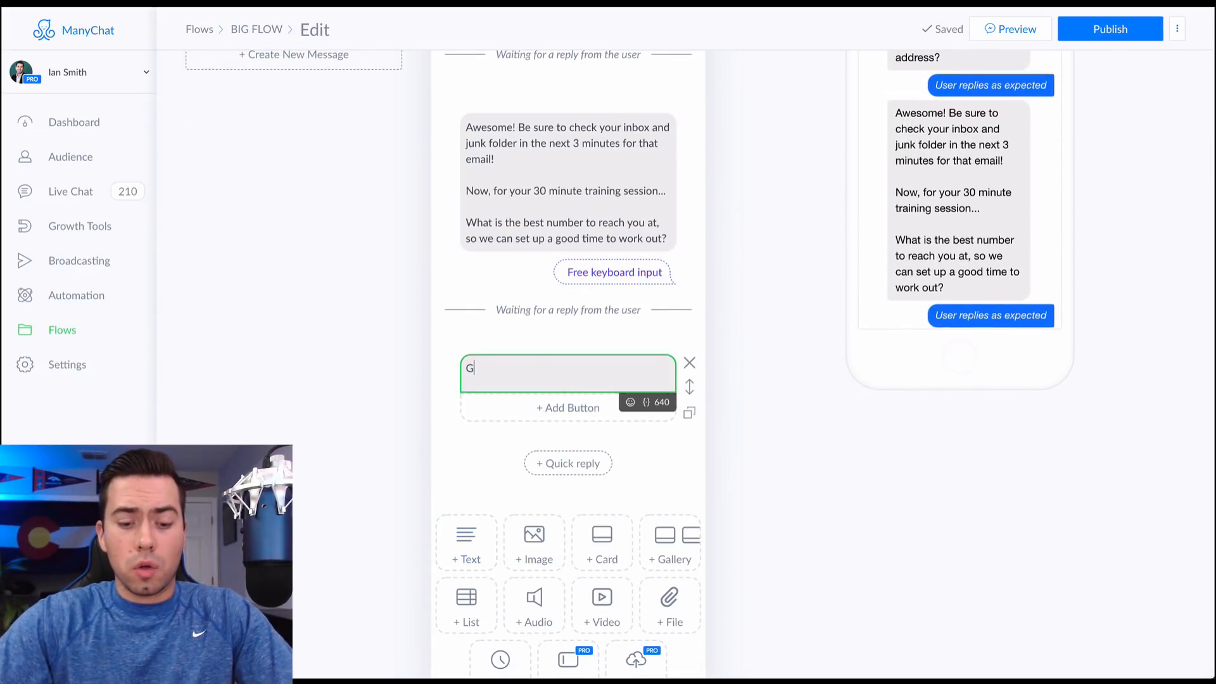
# Add the closing message "Great you're all set!… Have an amazing day!" after the phone question
pyautogui.write("reat you're all set! Be on the lookout for a call or text from me!")
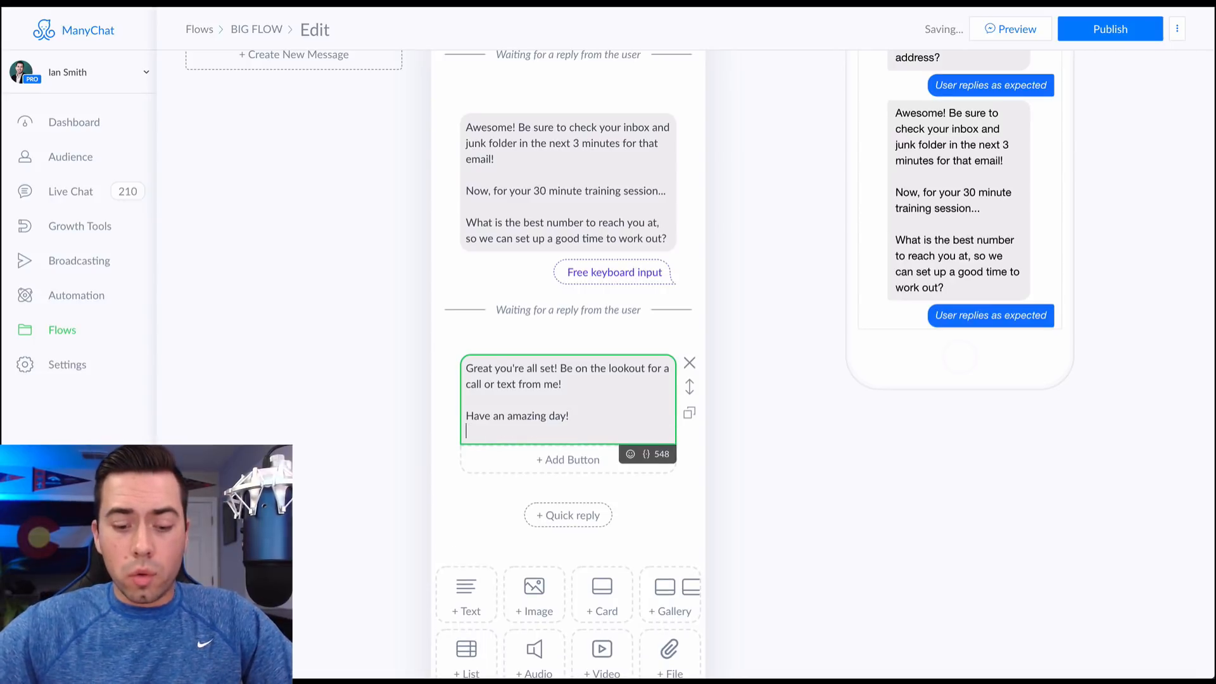
pyautogui.click(632, 453)
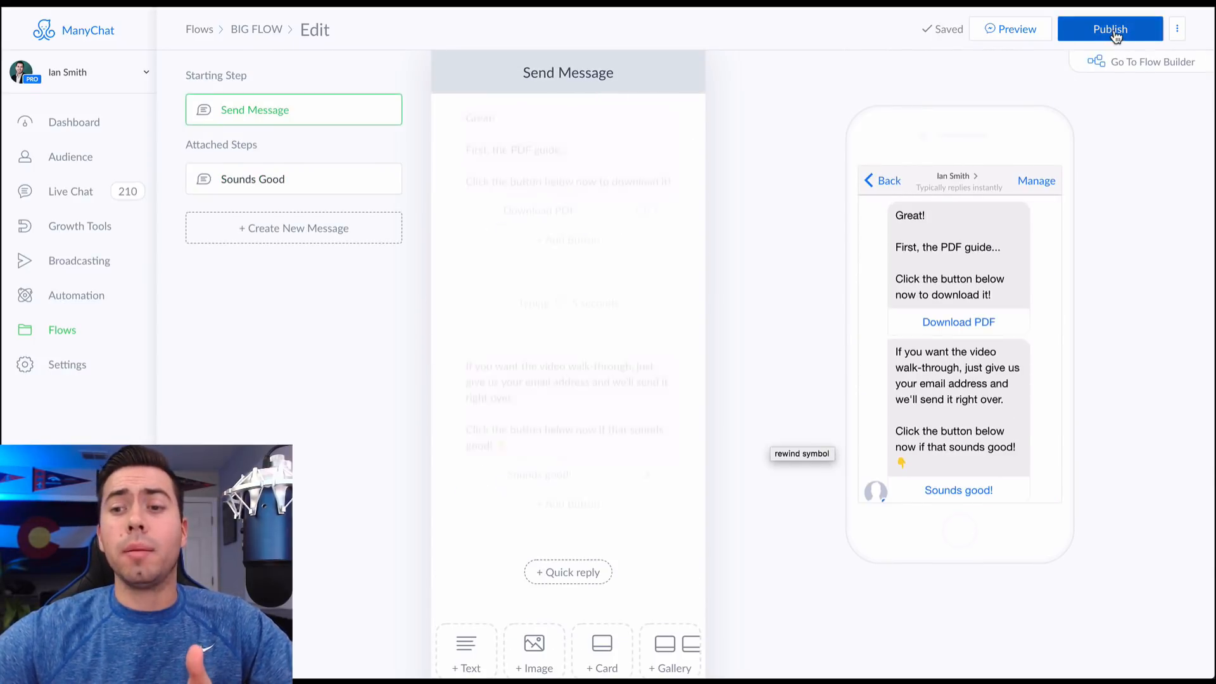
# Publish BIG FLOW from the flow editor and get the content-published confirmation
pyautogui.click(538, 222)
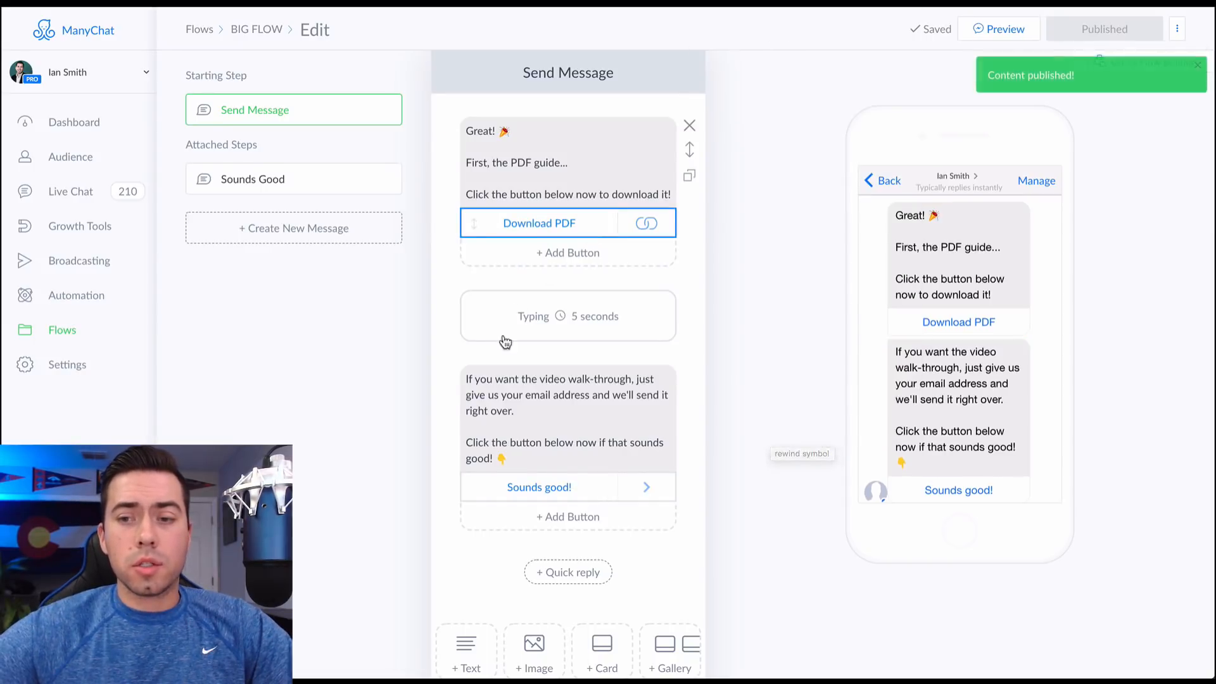
pyautogui.moveTo(175, 293)
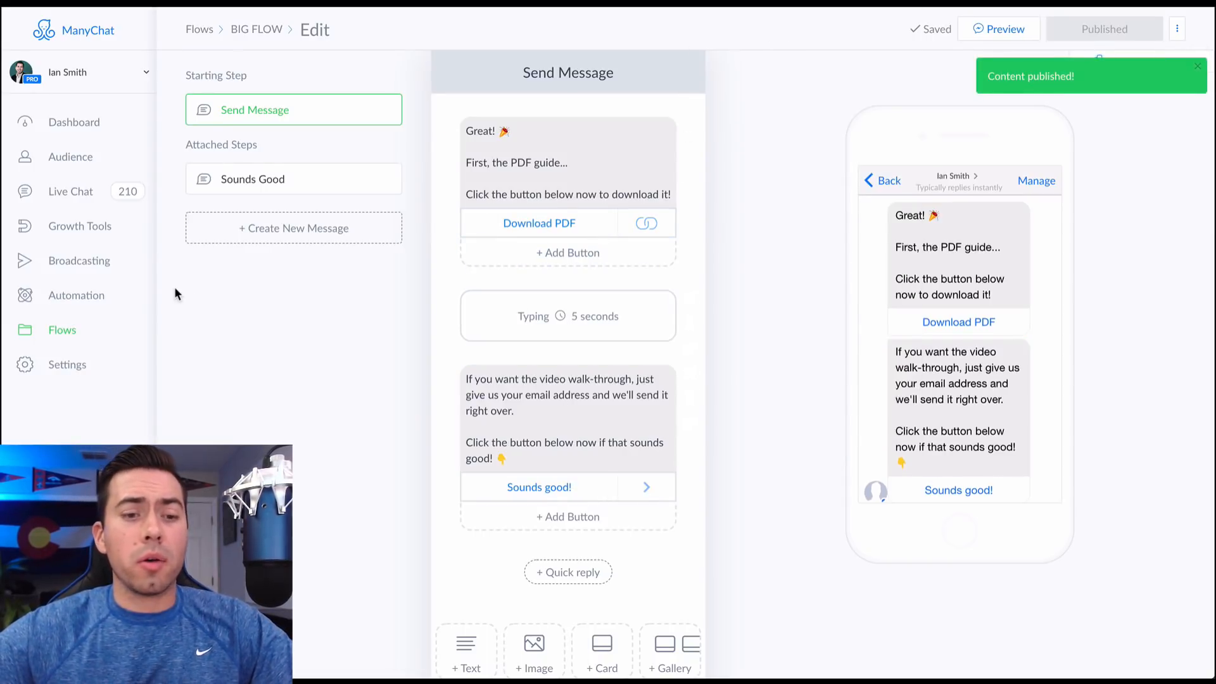
pyautogui.moveTo(79, 226)
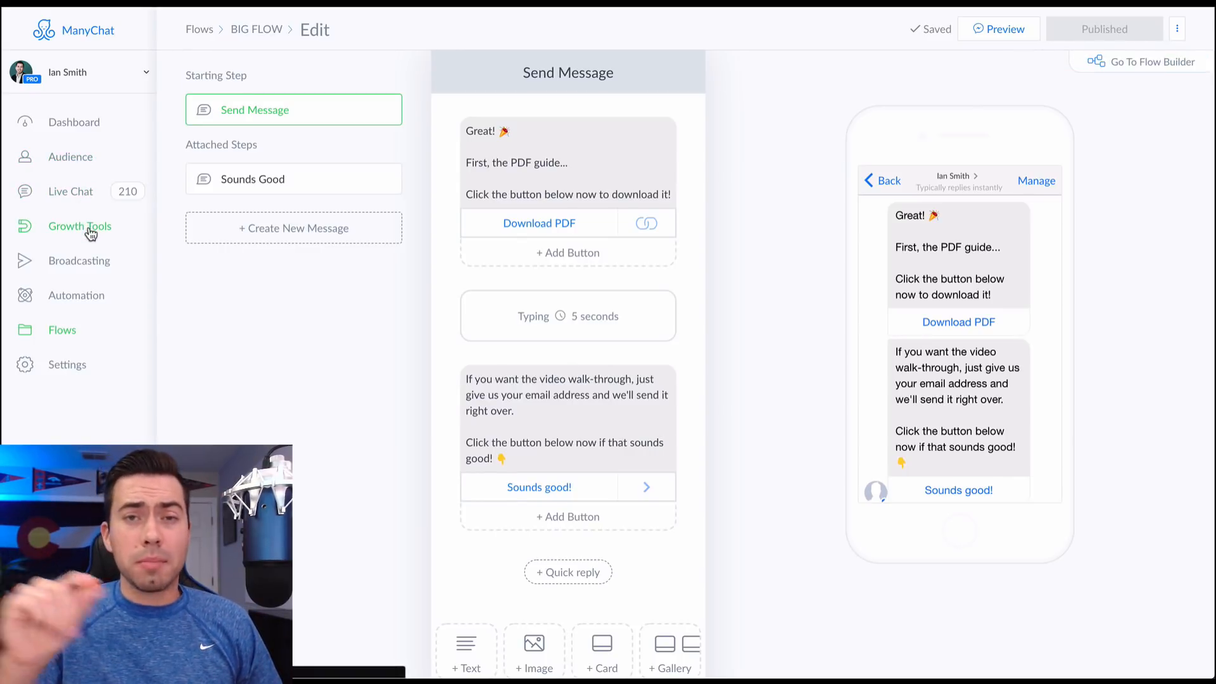
# Make the Big FLOW growth tool's Yes! I'm Ready button start BIG FLOW
pyautogui.click(80, 225)
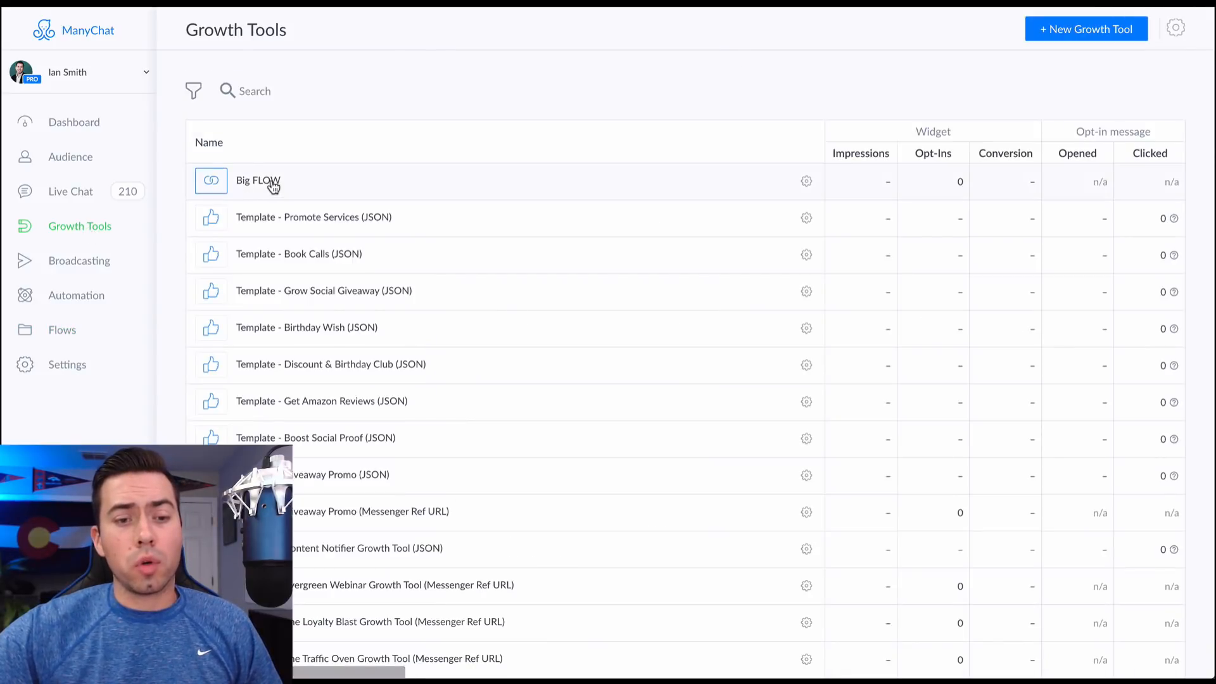
pyautogui.click(258, 180)
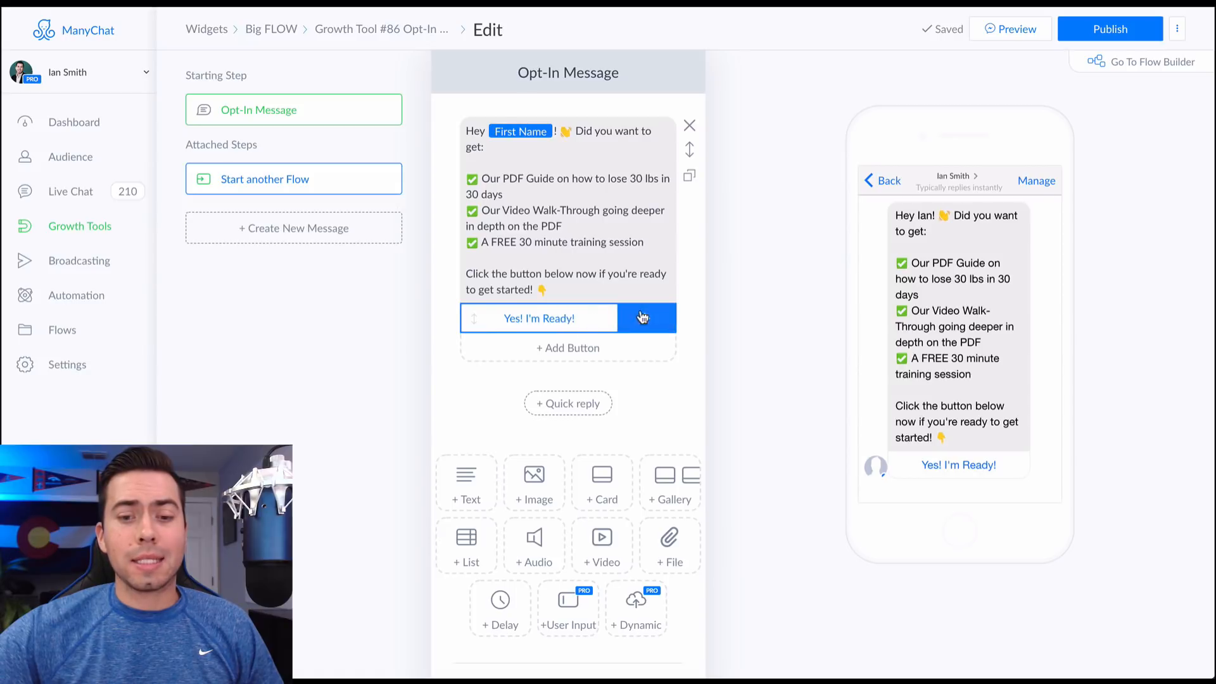
pyautogui.click(643, 318)
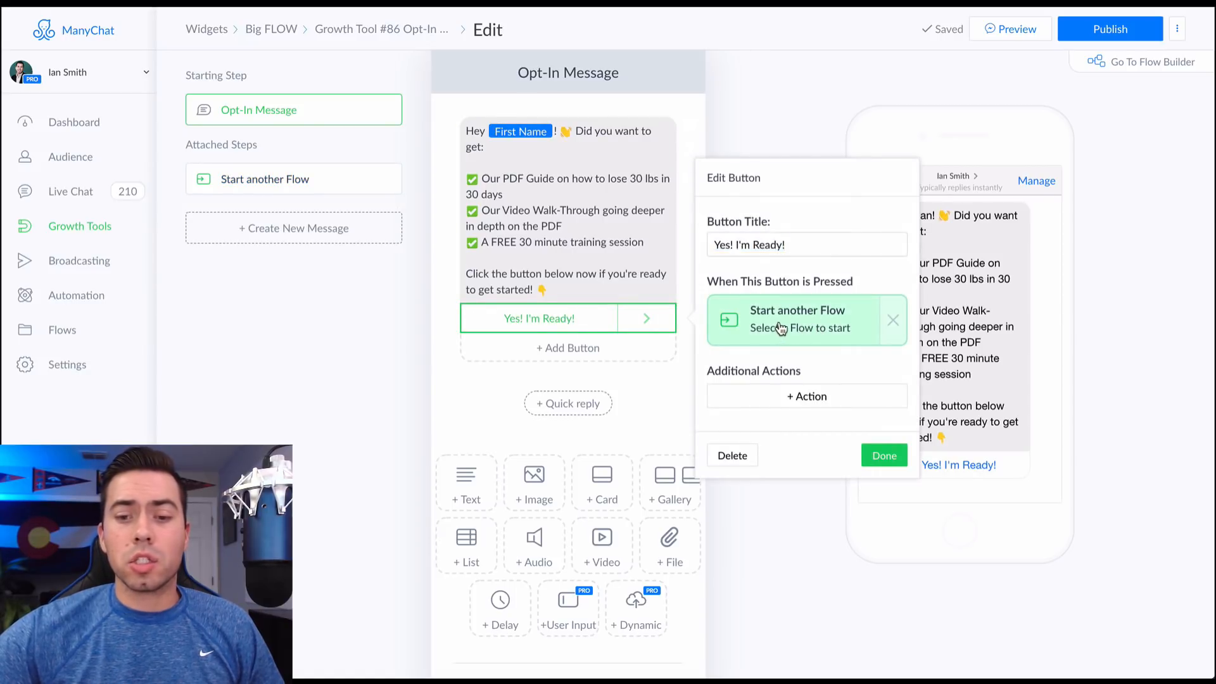
pyautogui.click(802, 321)
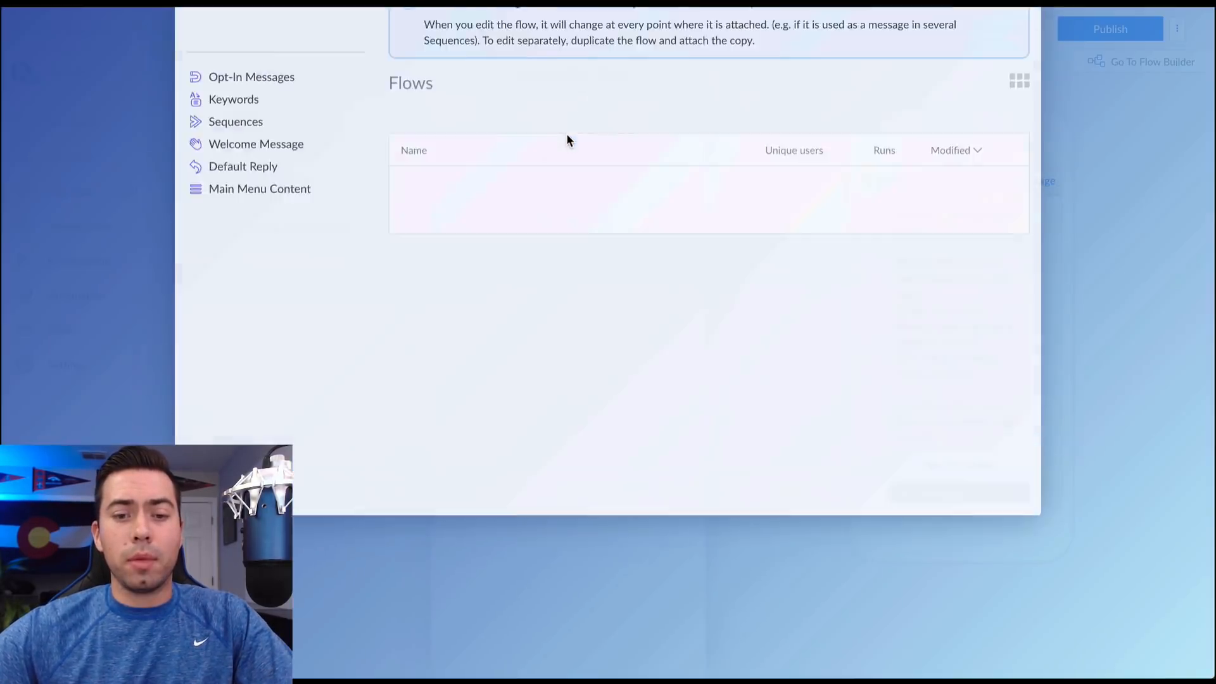
pyautogui.write('big flo')
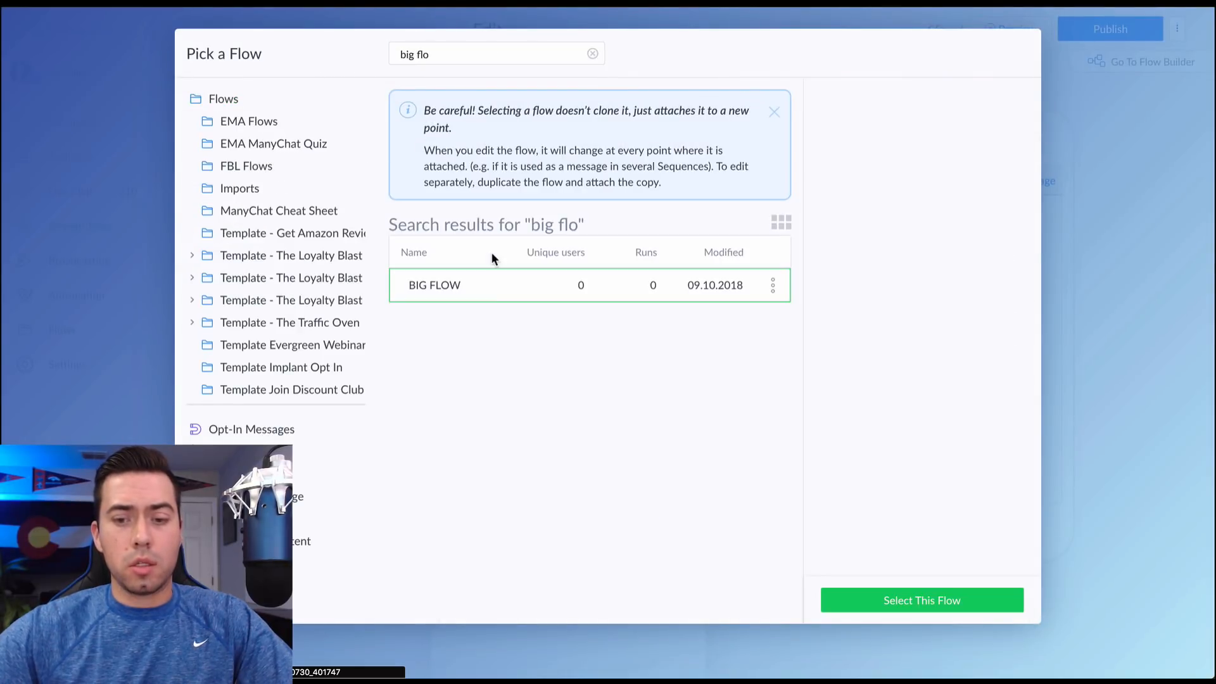
pyautogui.click(922, 600)
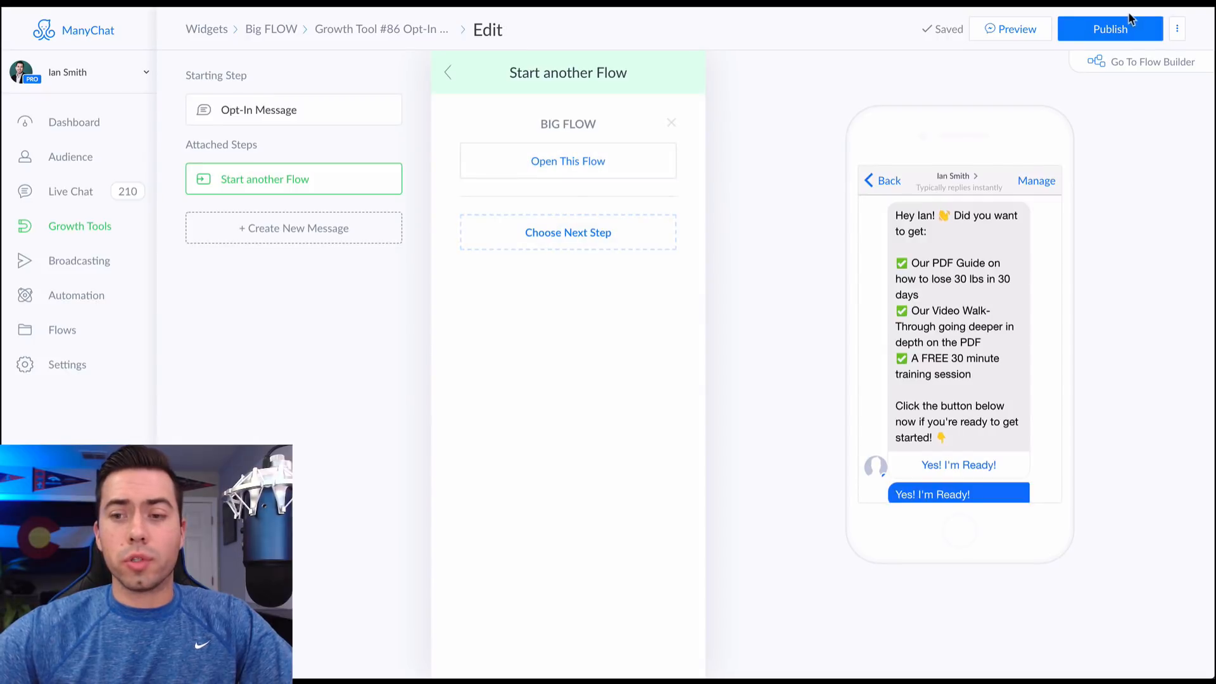
# Publish the growth tool and send its opt-in preview to Messenger
pyautogui.click(1110, 29)
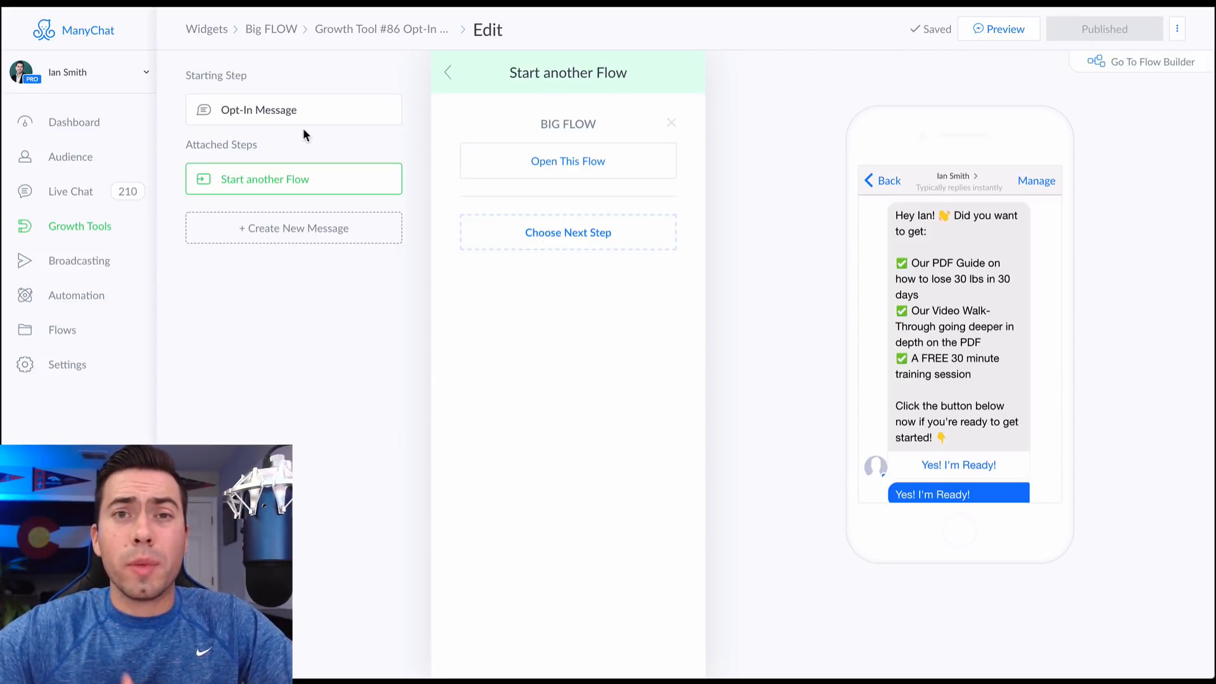
pyautogui.click(294, 109)
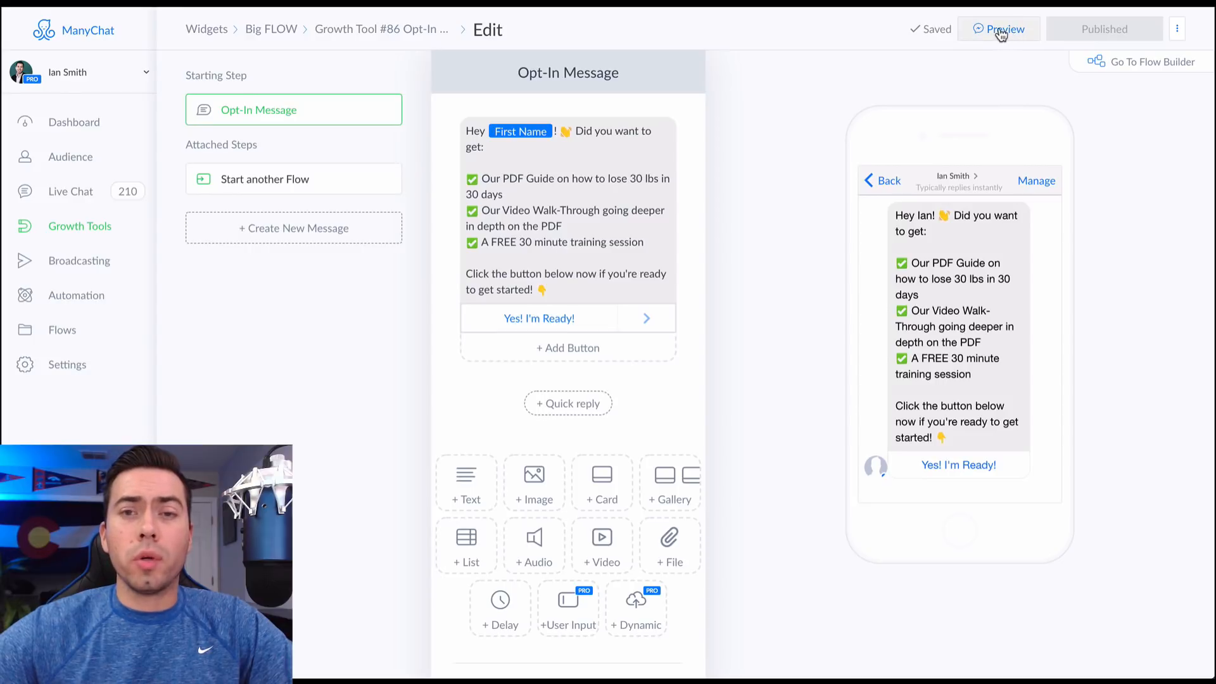
pyautogui.click(999, 28)
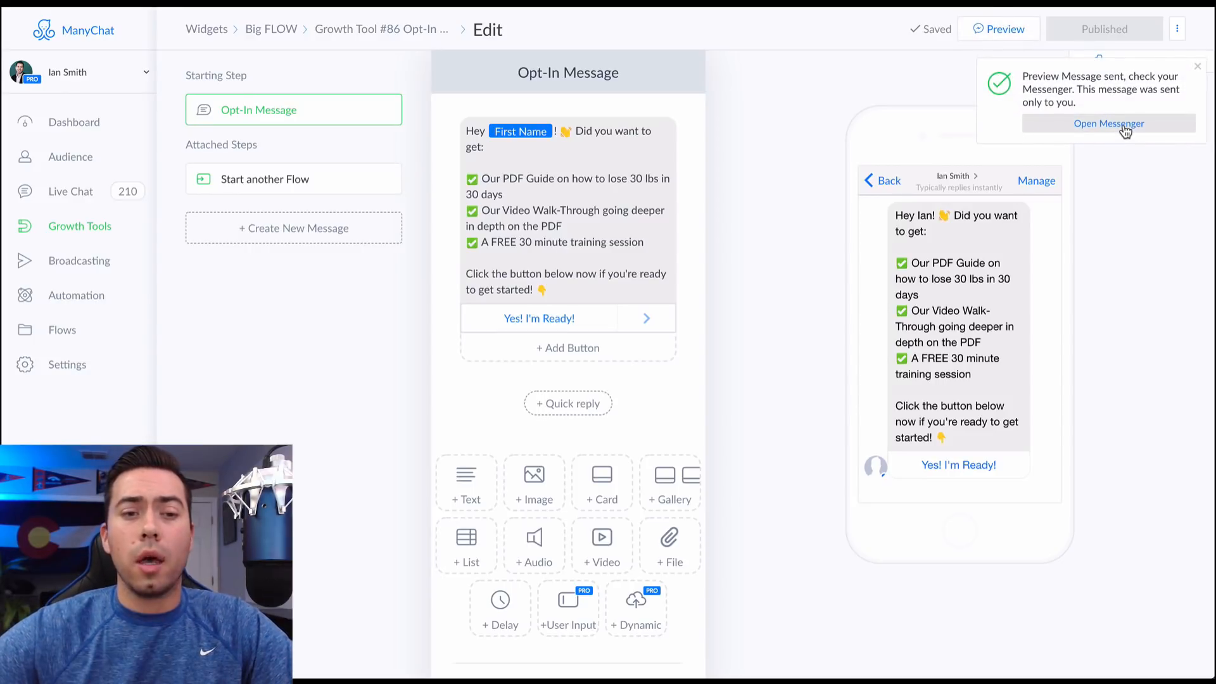
pyautogui.click(1109, 123)
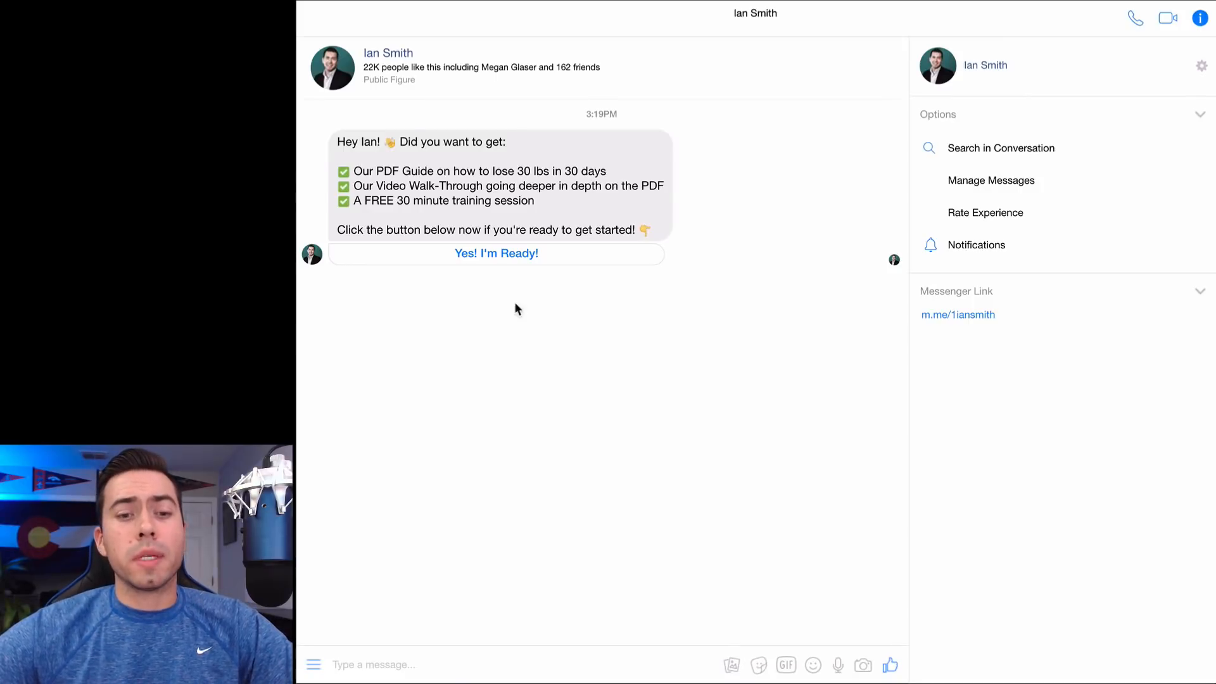
pyautogui.moveTo(527, 153)
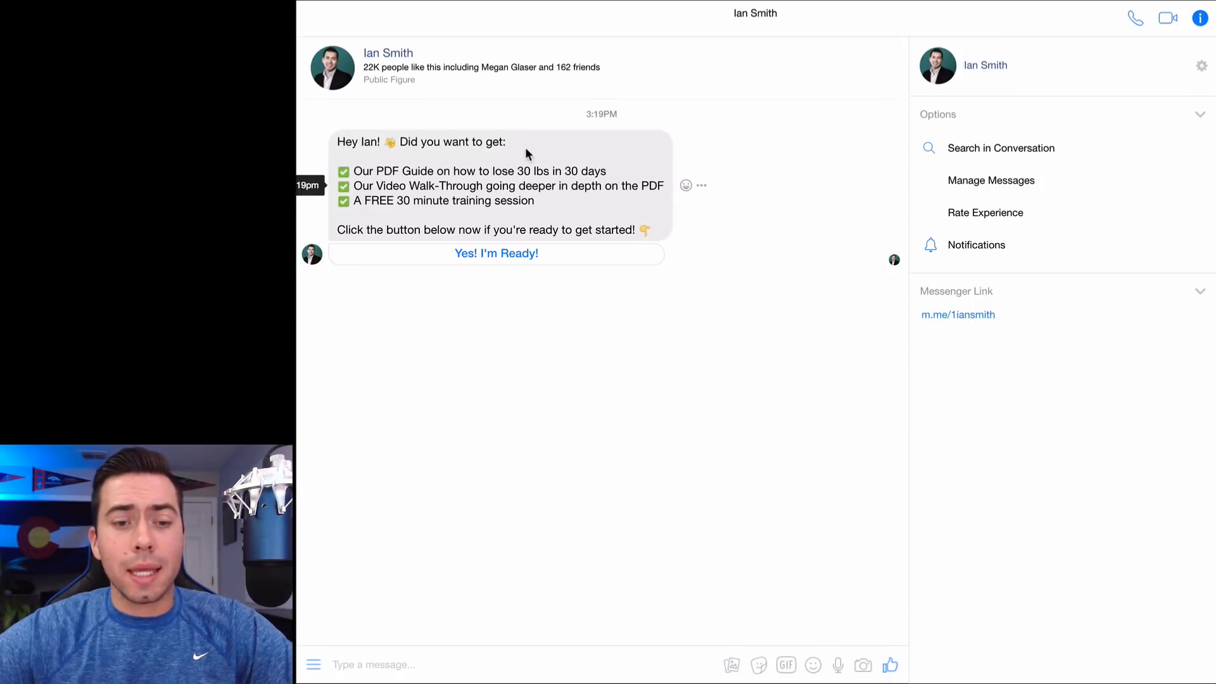
pyautogui.moveTo(360, 186)
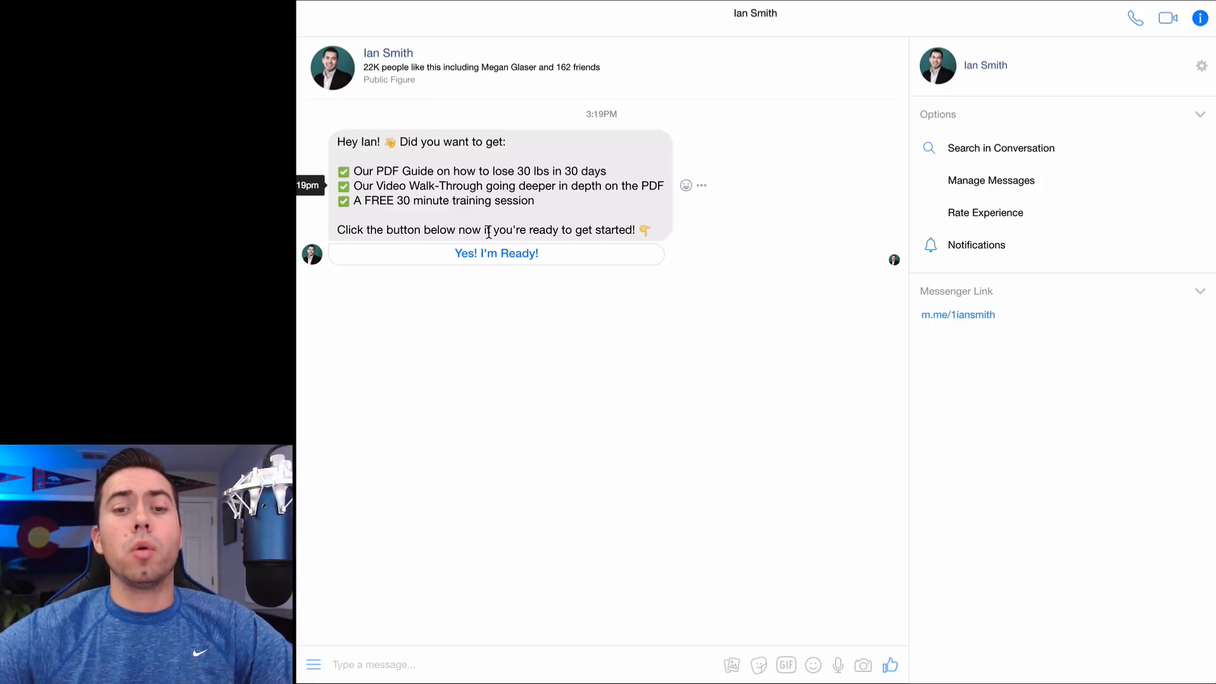
# Accept the offer, request the PDF and video, send the suggested email, and start typing phone number 999
pyautogui.click(495, 253)
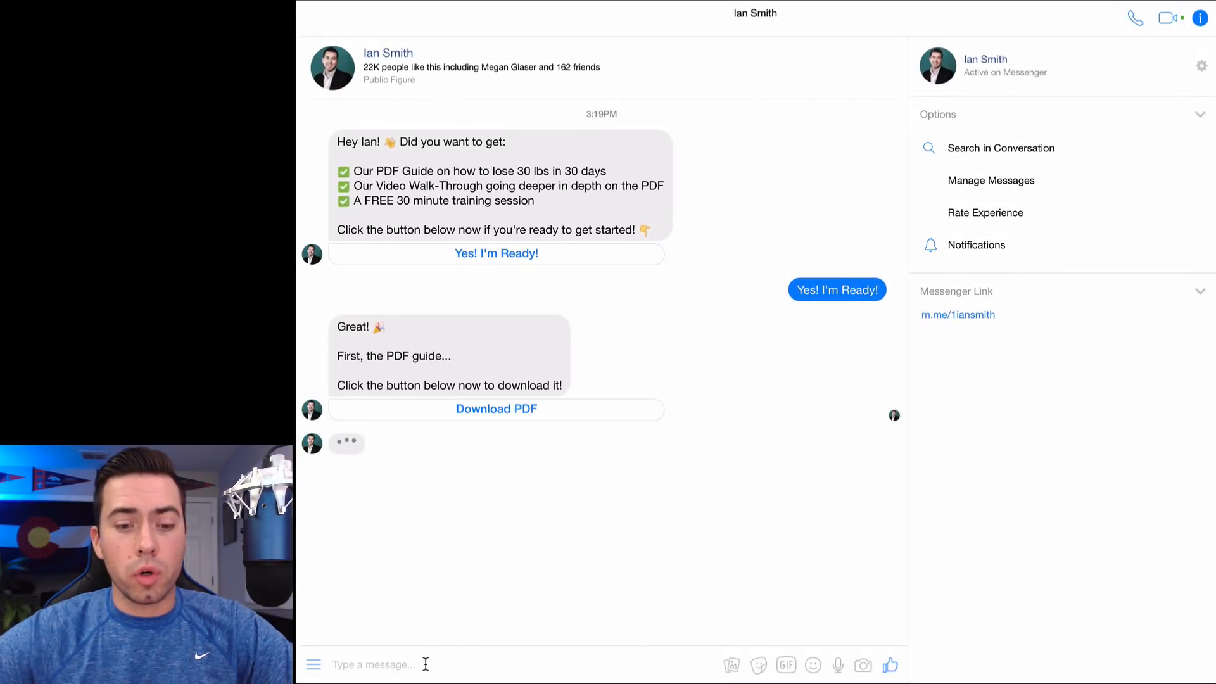
pyautogui.moveTo(448, 356)
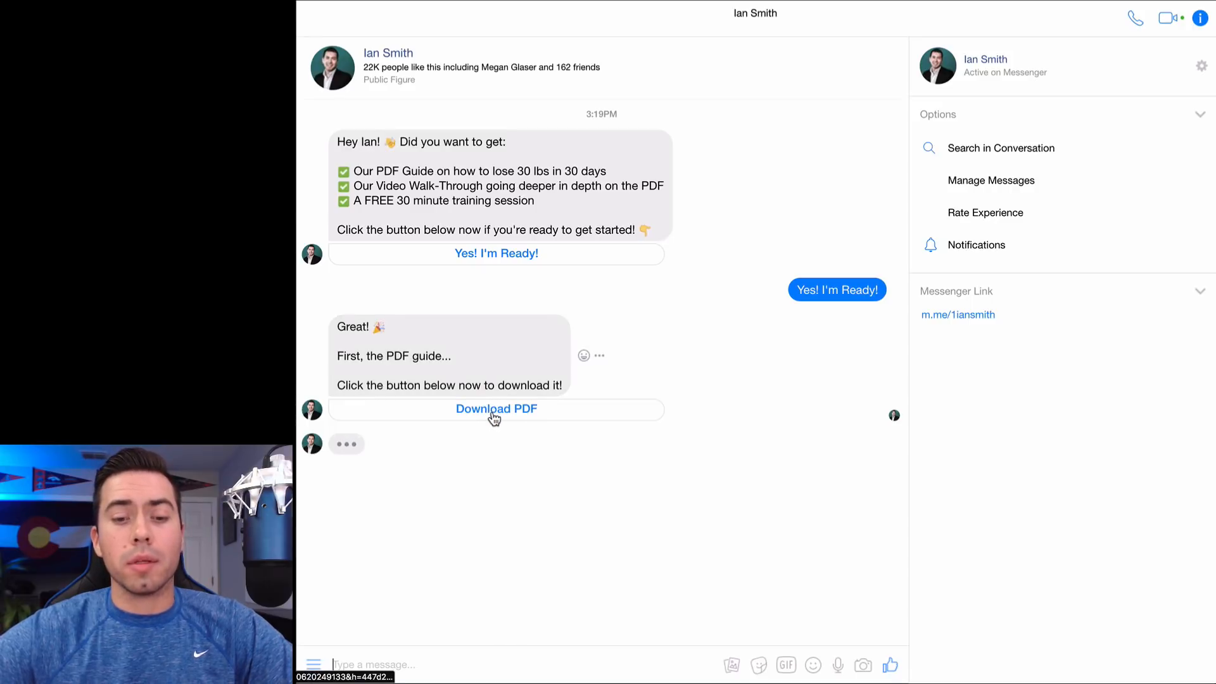
pyautogui.click(495, 409)
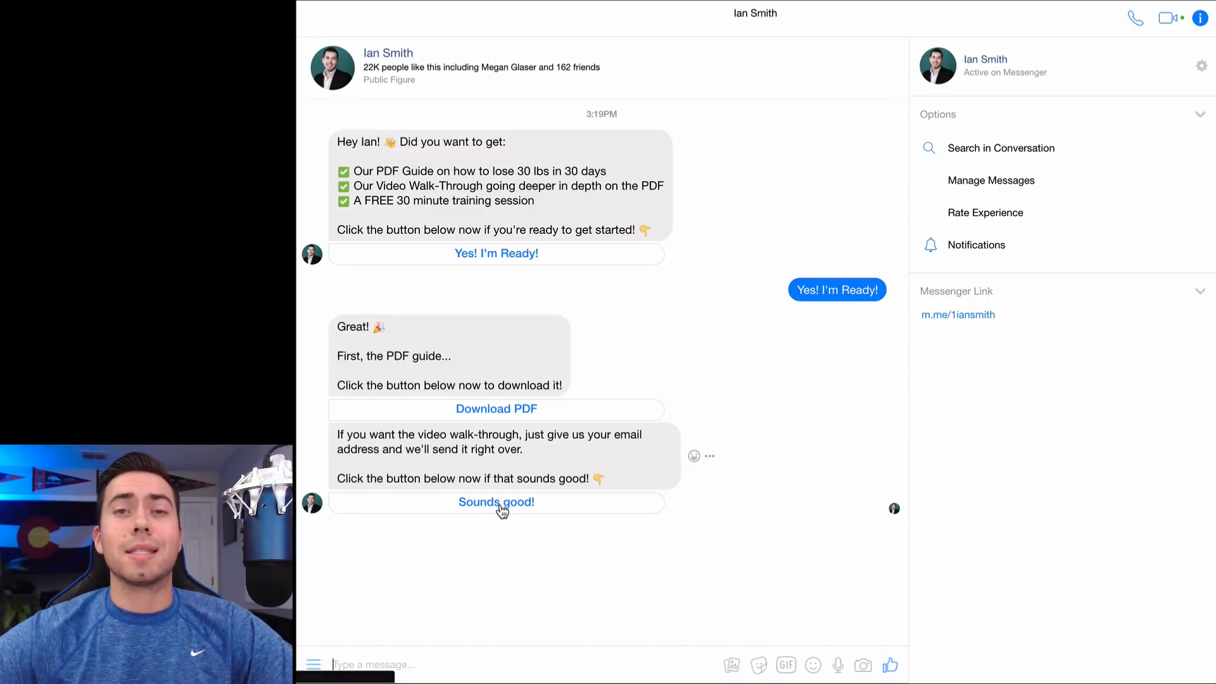
pyautogui.click(495, 501)
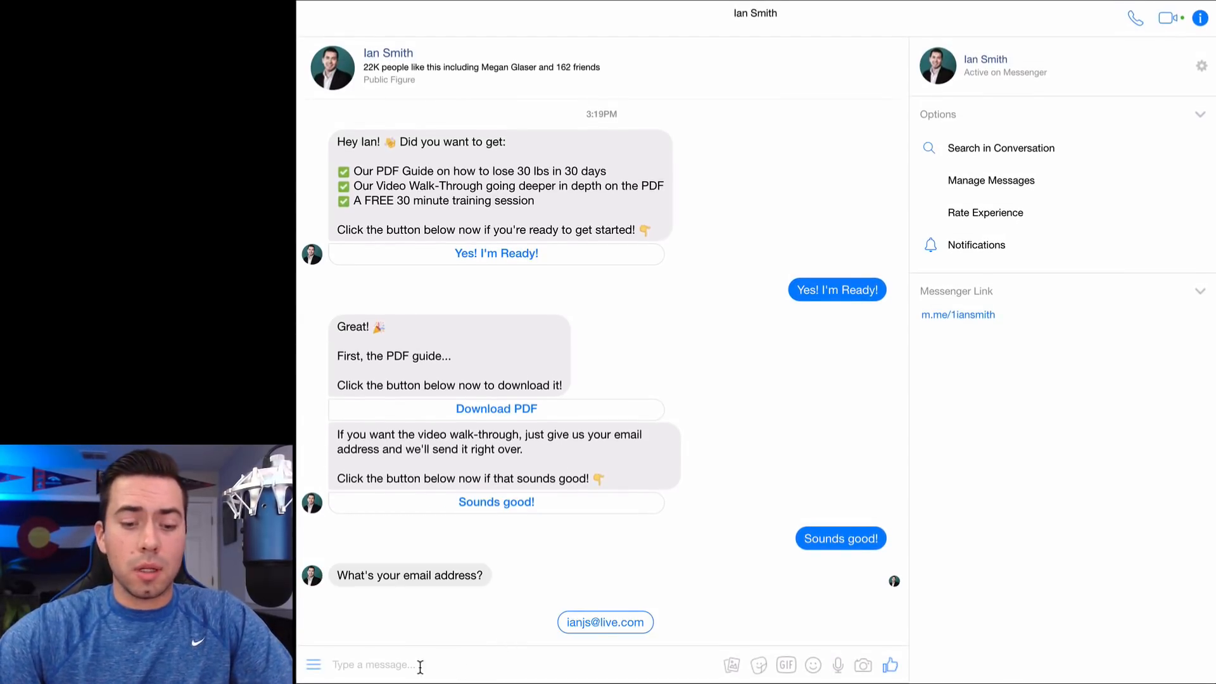
pyautogui.moveTo(608, 613)
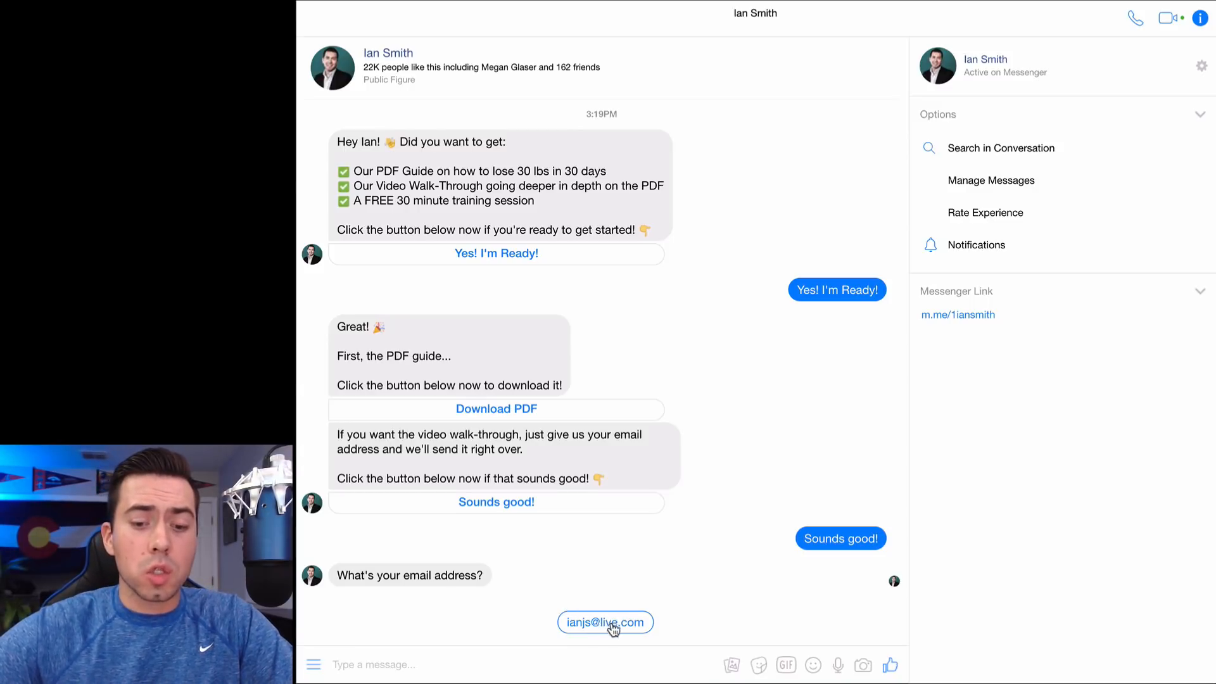
pyautogui.click(605, 622)
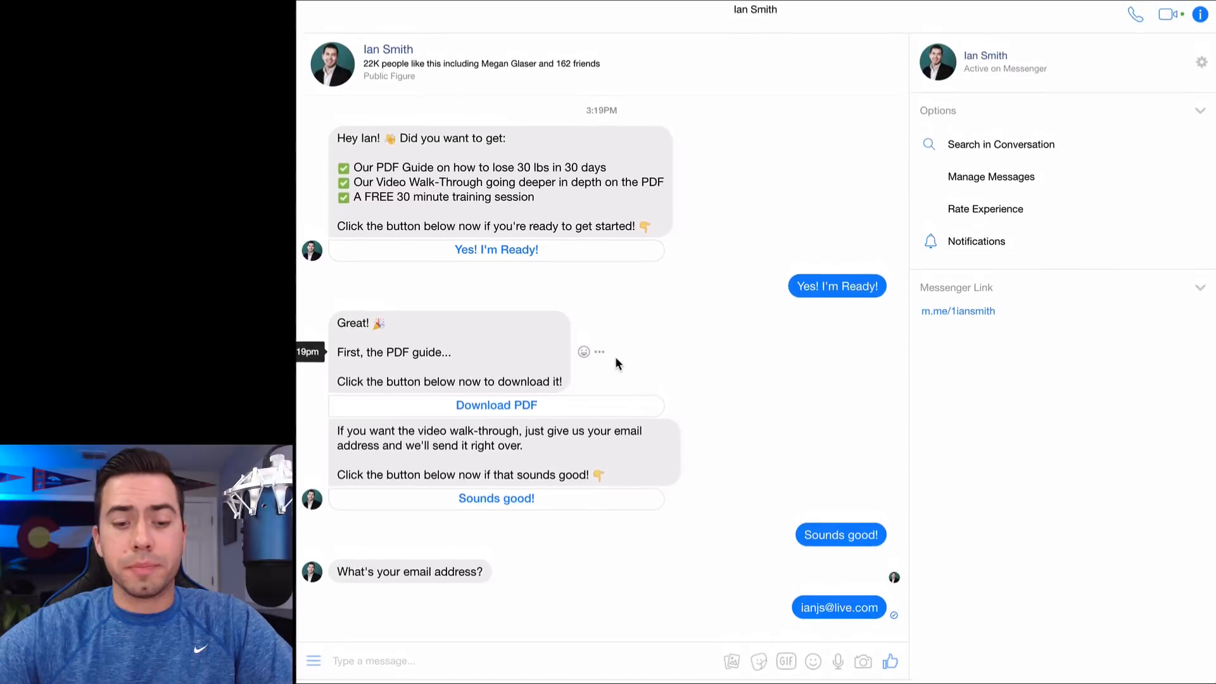
pyautogui.scroll(-3)
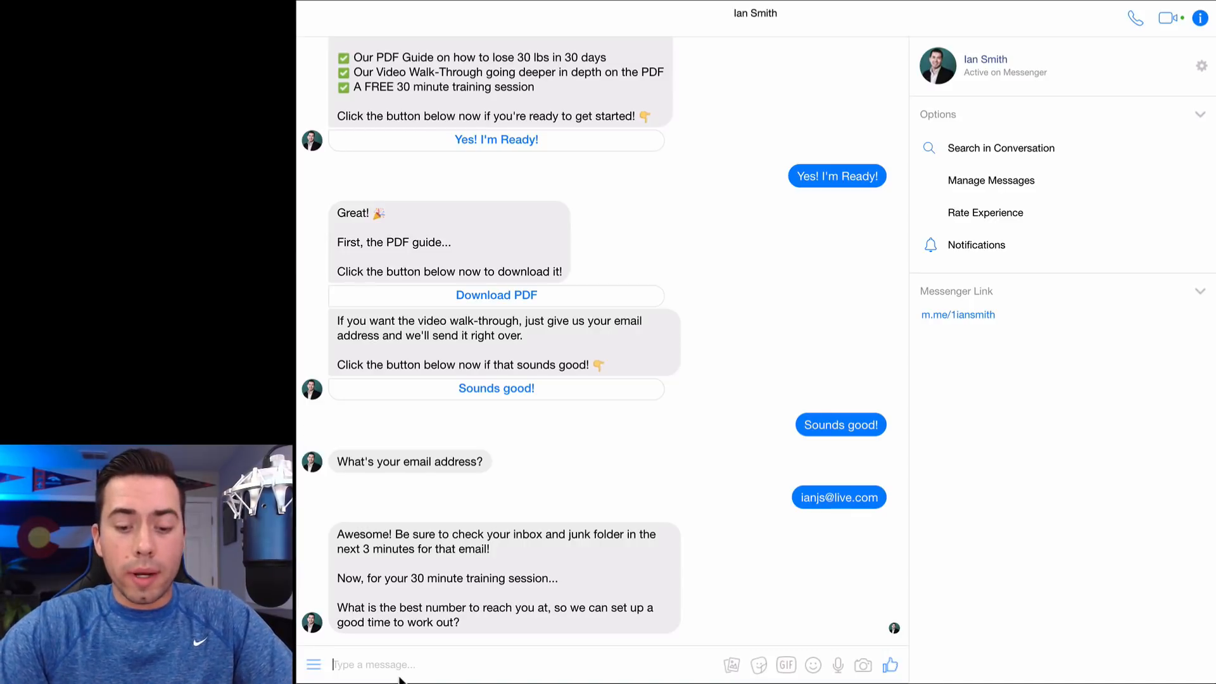
pyautogui.write('999')
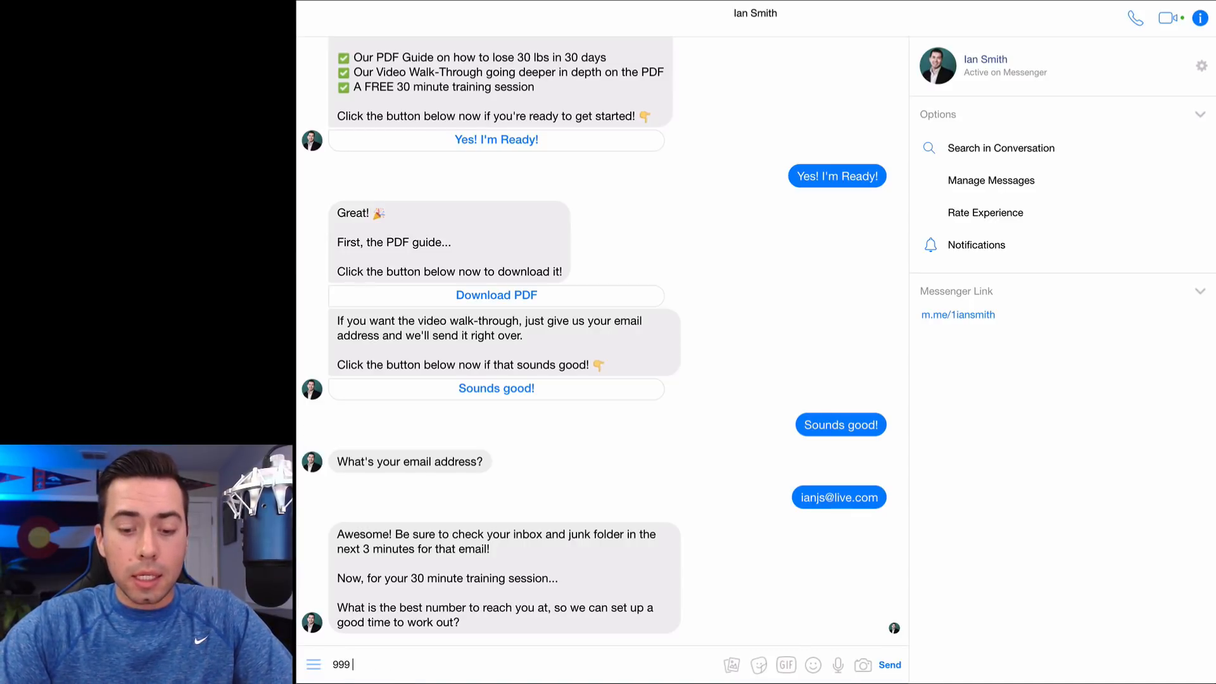